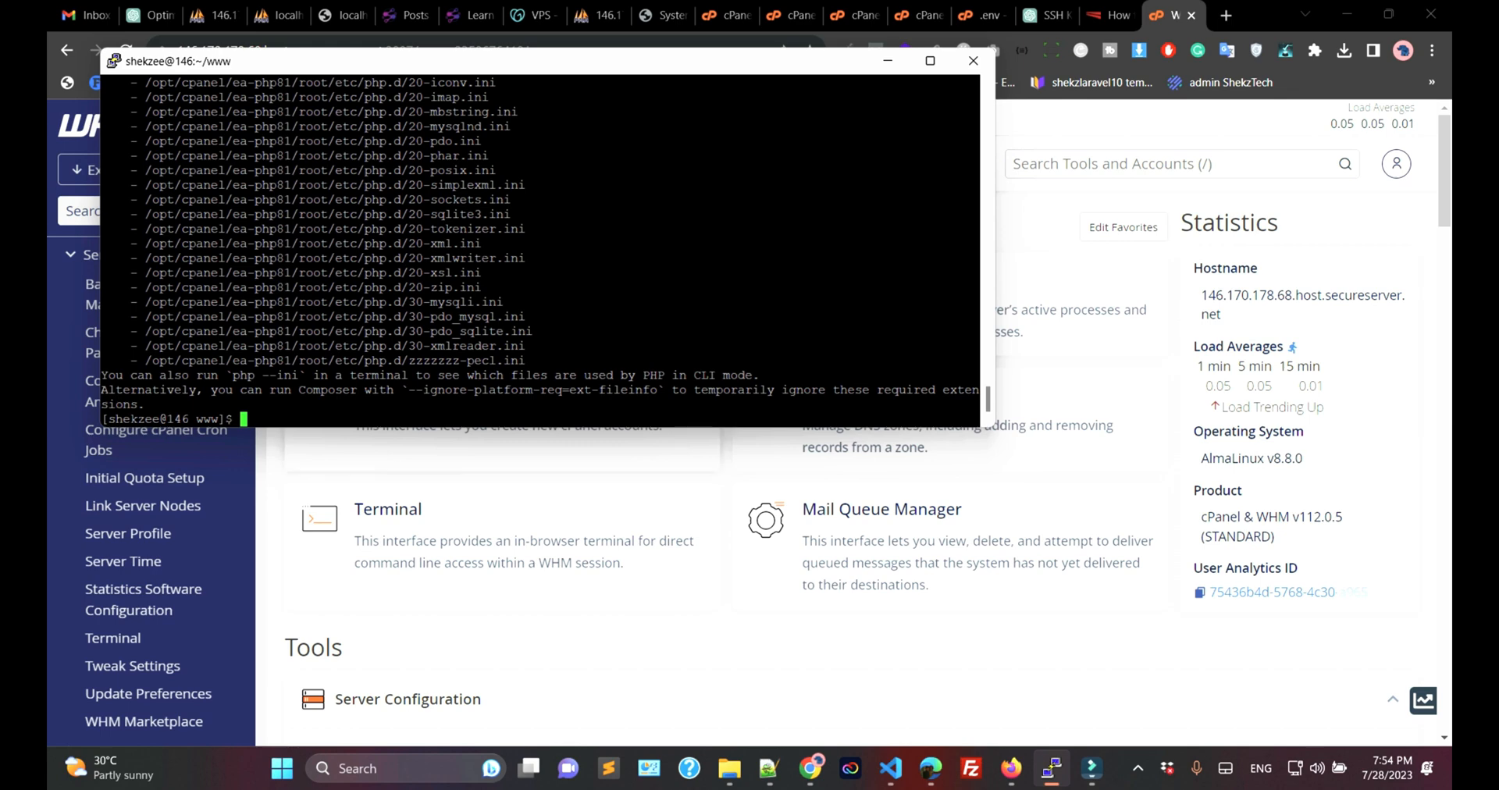
# - Run composer install in the www directory; it fails on the missing fileinfo extension
pyautogui.write('composer install')
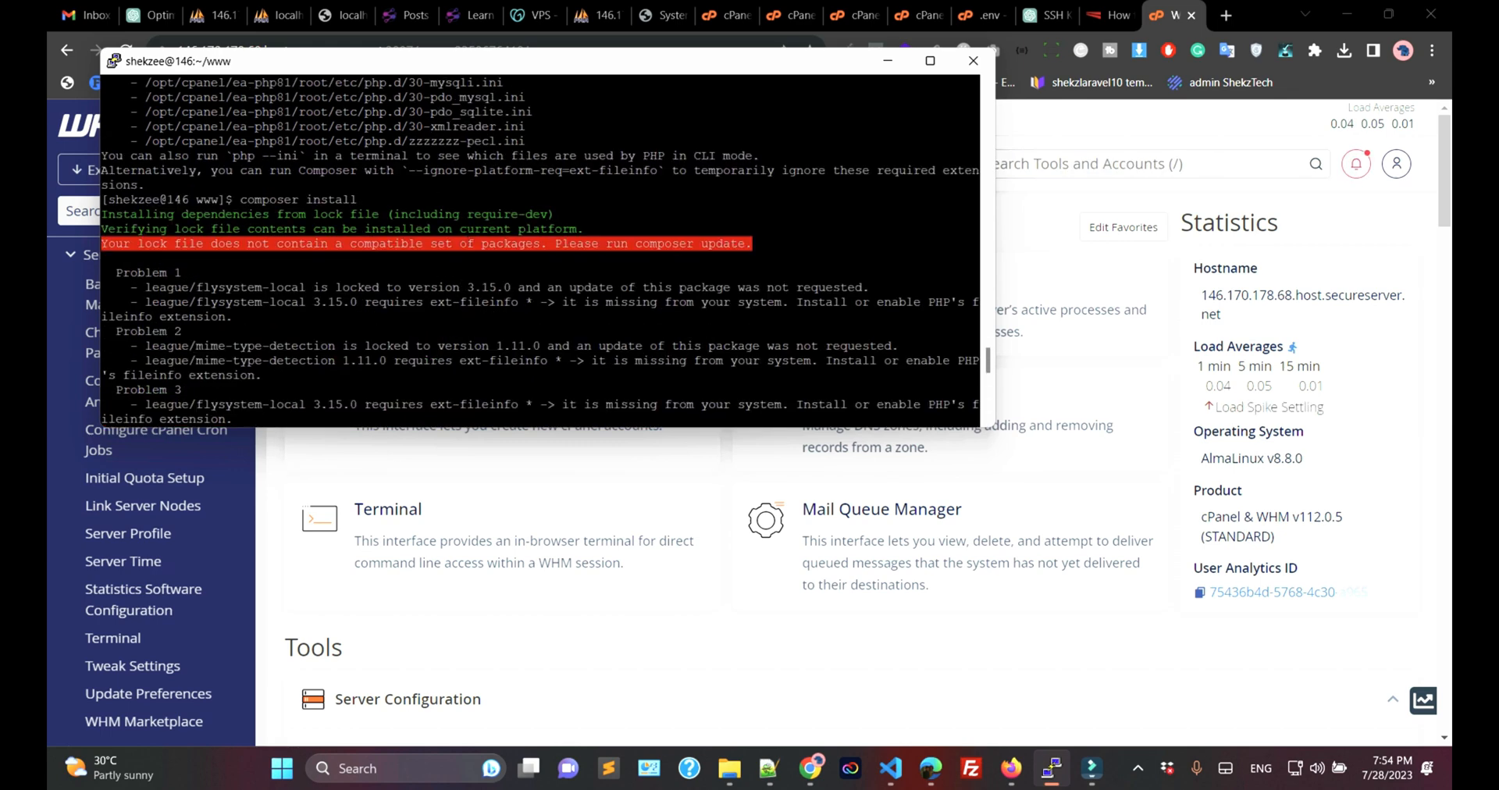
pyautogui.doubleClick(489, 303)
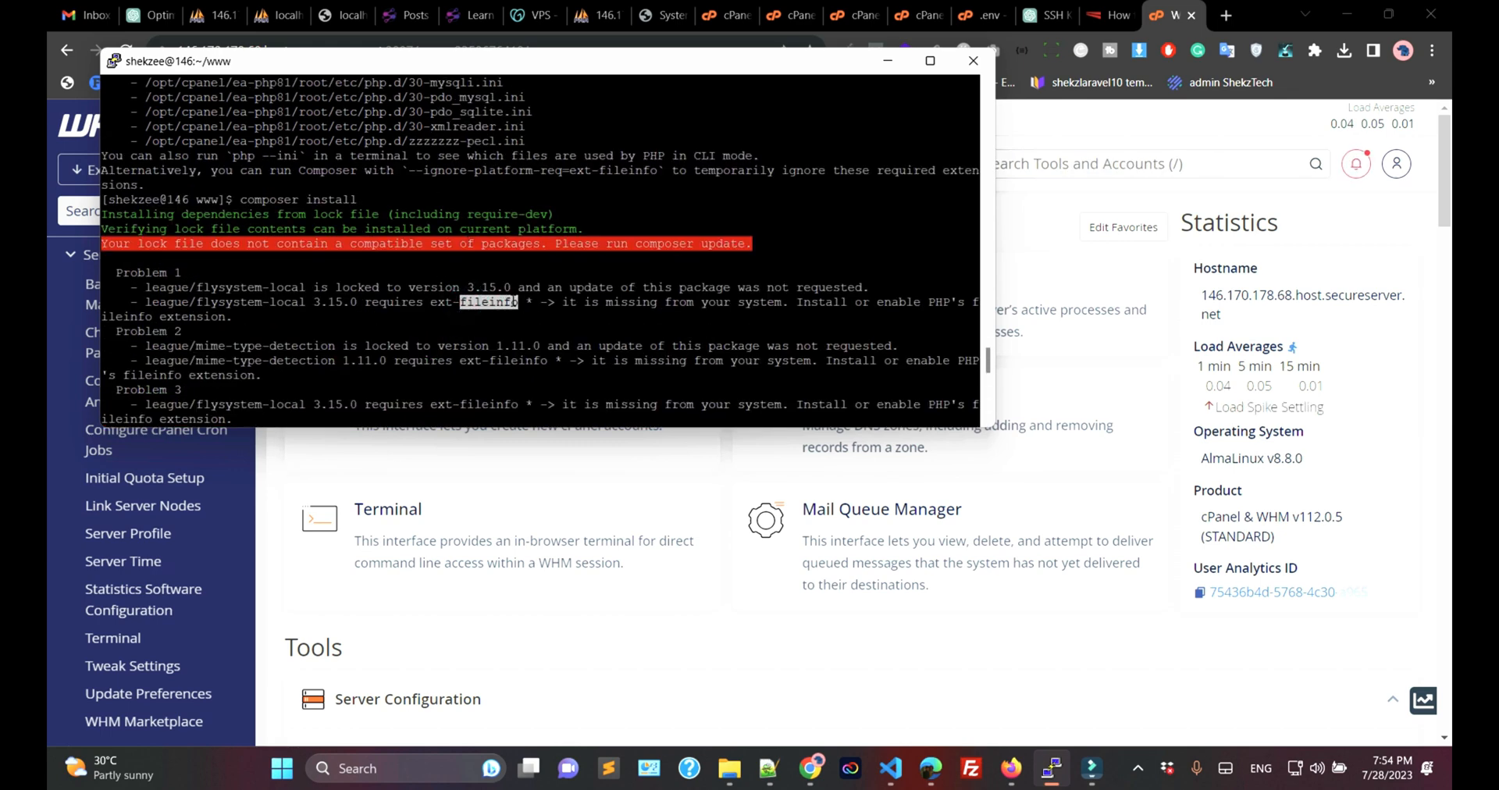
# - Search the WHM tools for 'easy' and launch EasyApache 4 under Software
pyautogui.click(973, 61)
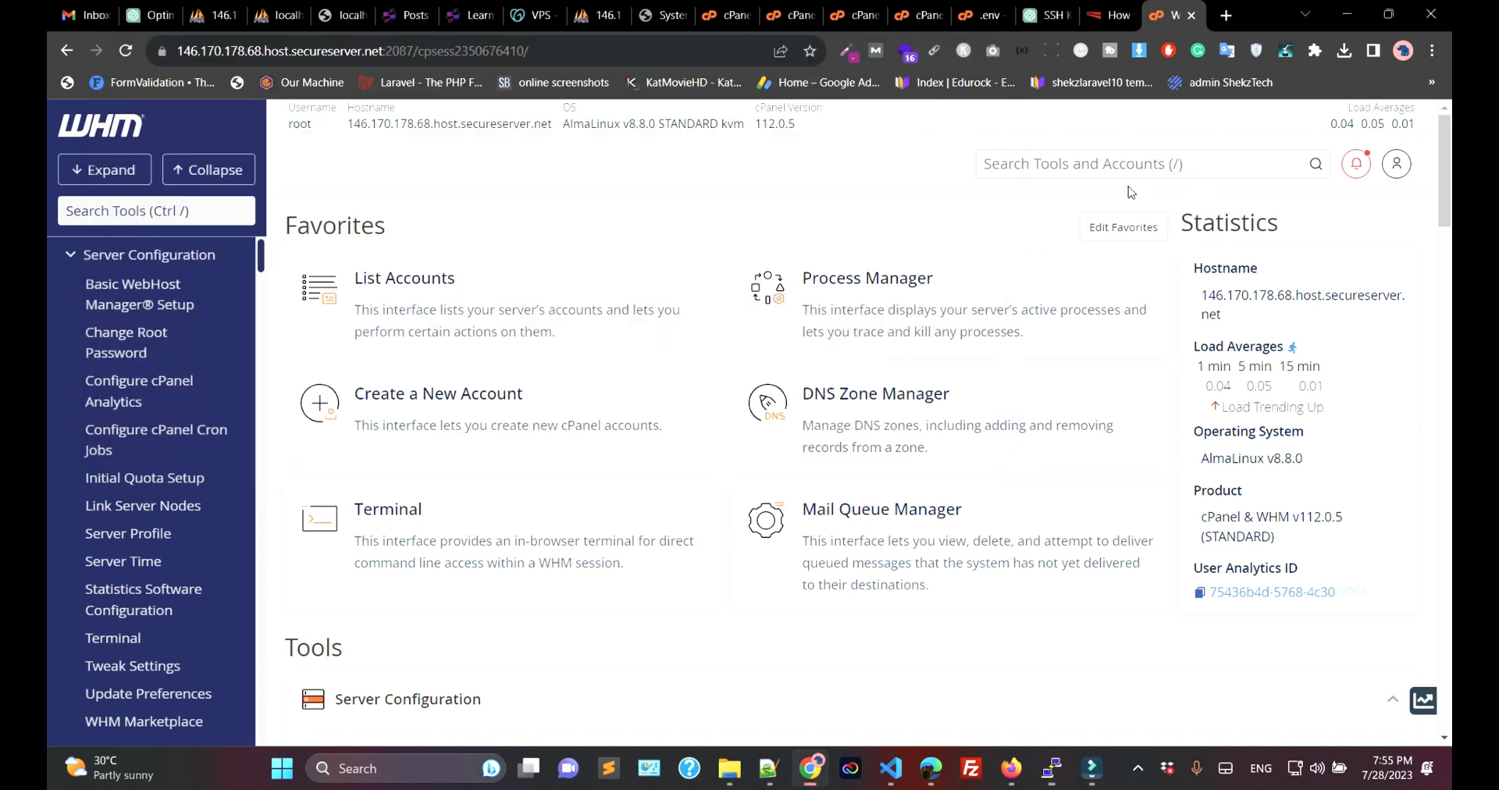
pyautogui.click(156, 210)
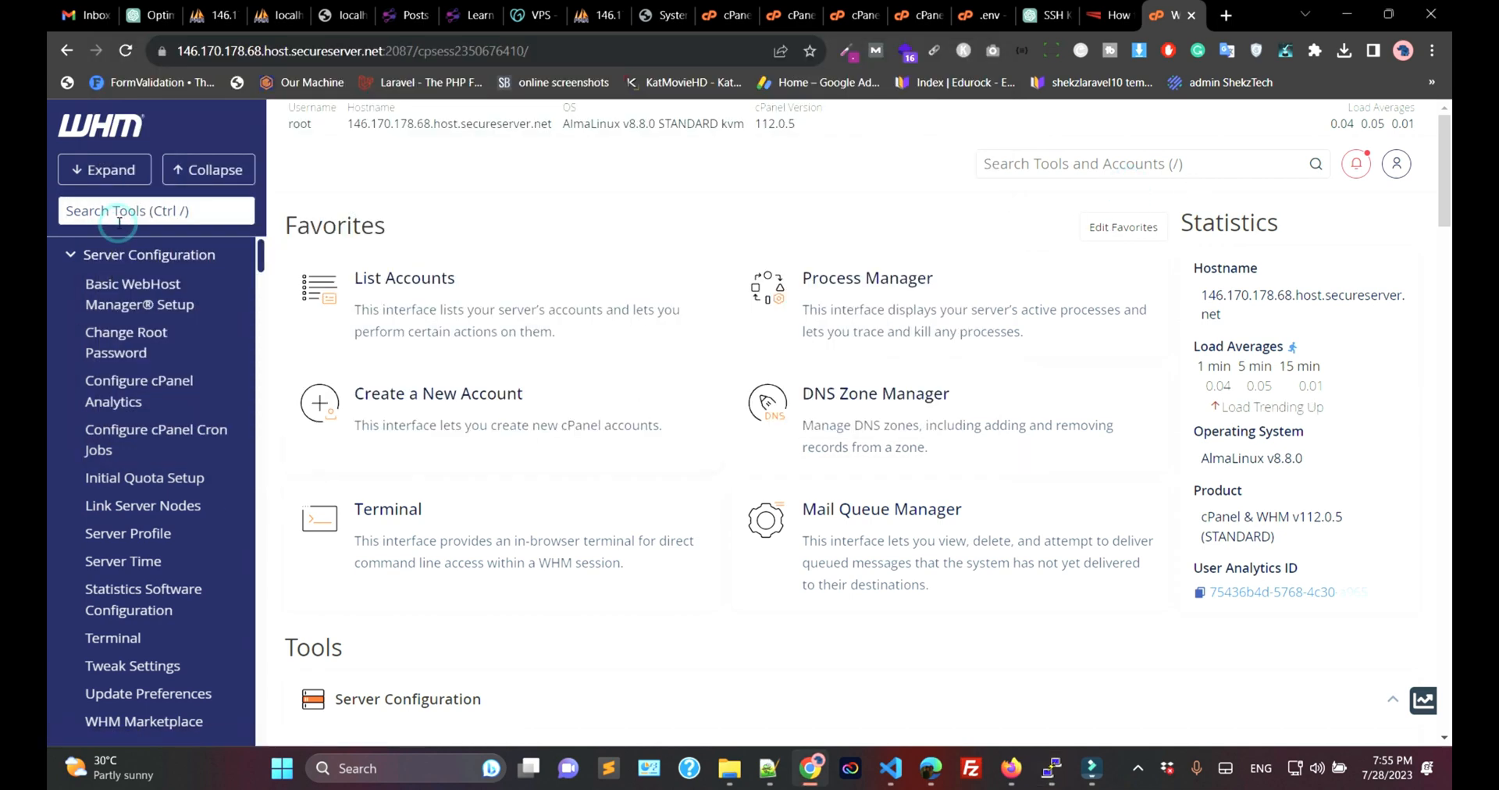
pyautogui.write('easy')
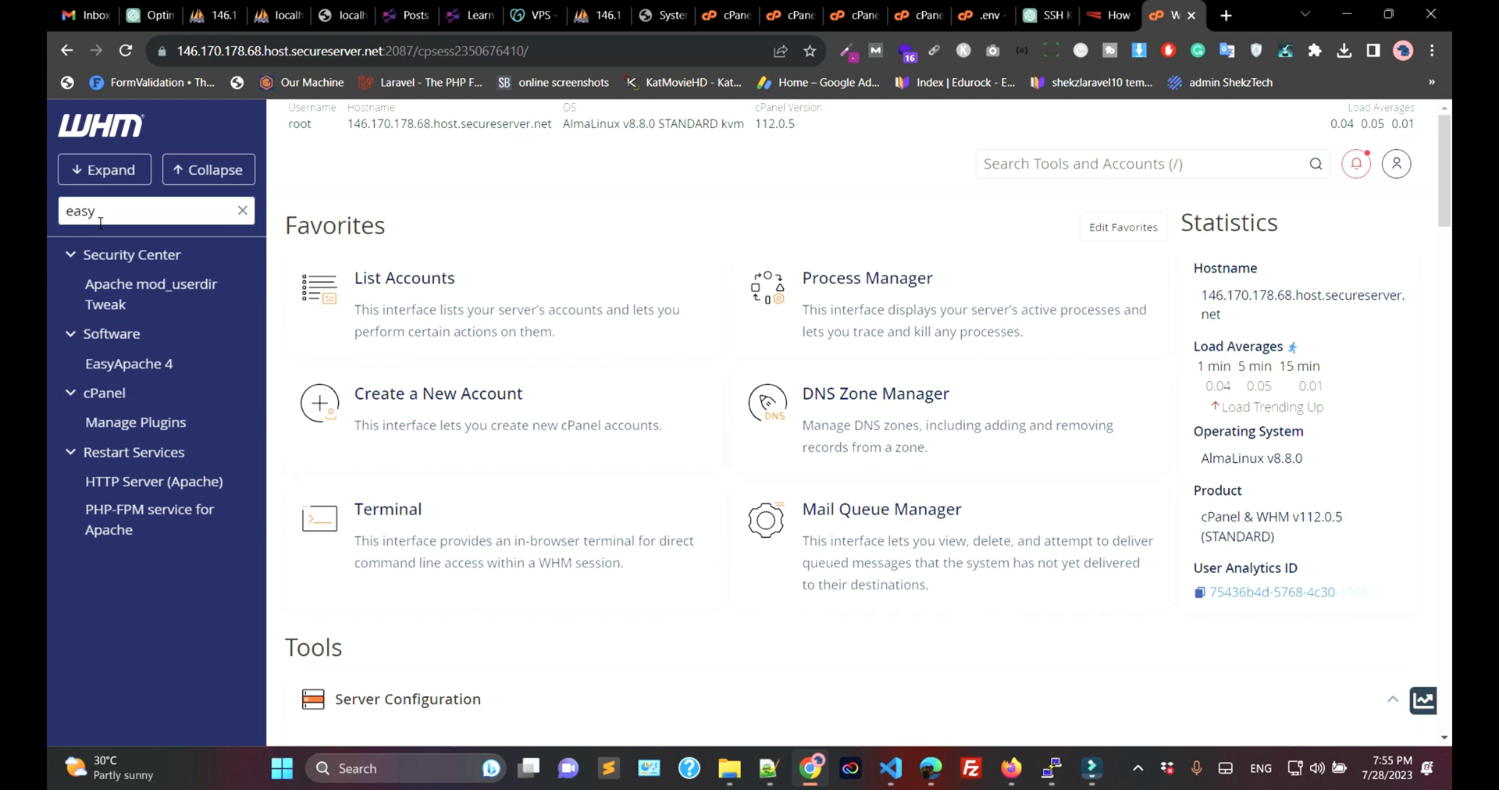
pyautogui.click(128, 364)
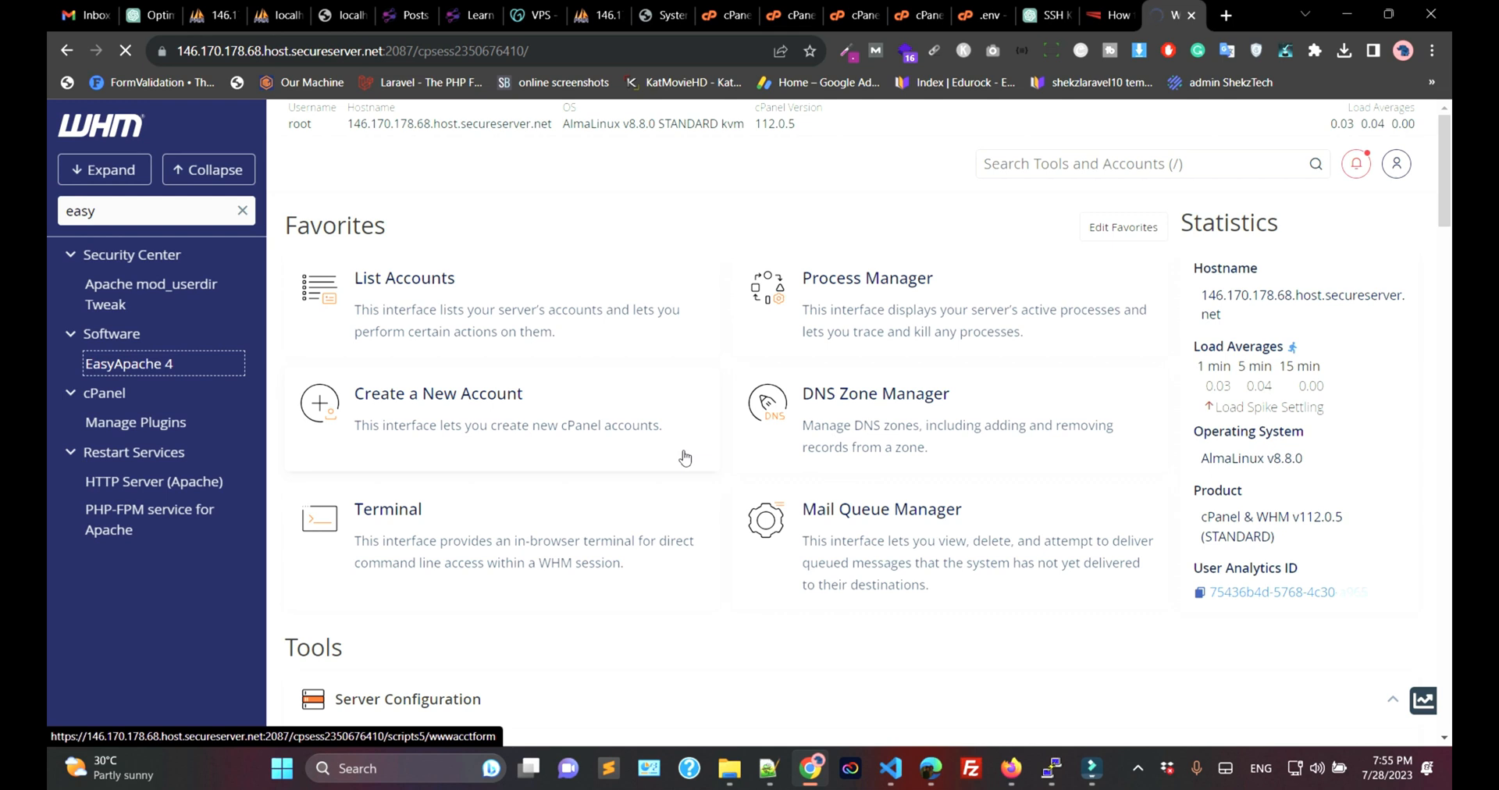
pyautogui.click(127, 364)
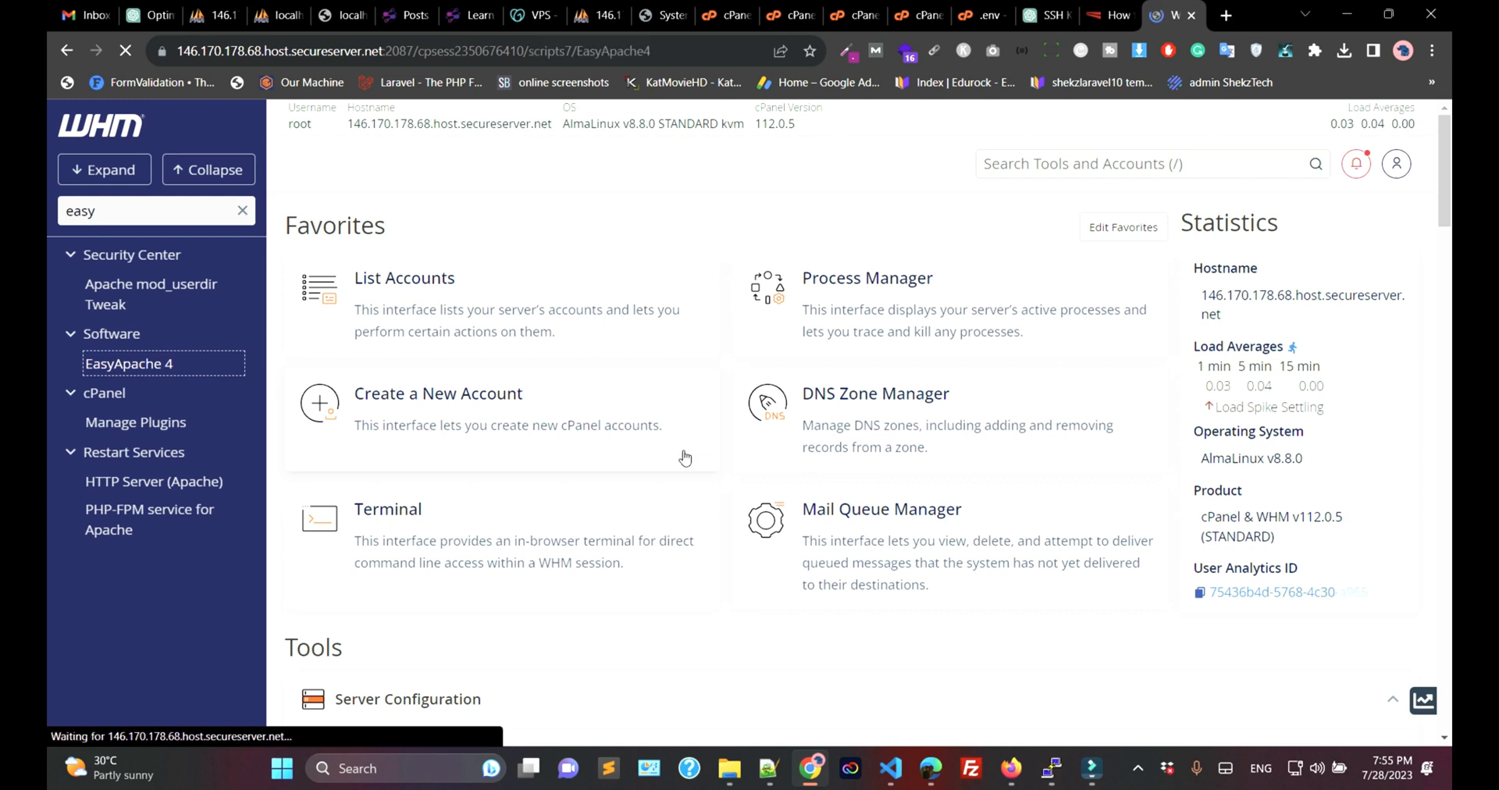
pyautogui.click(128, 364)
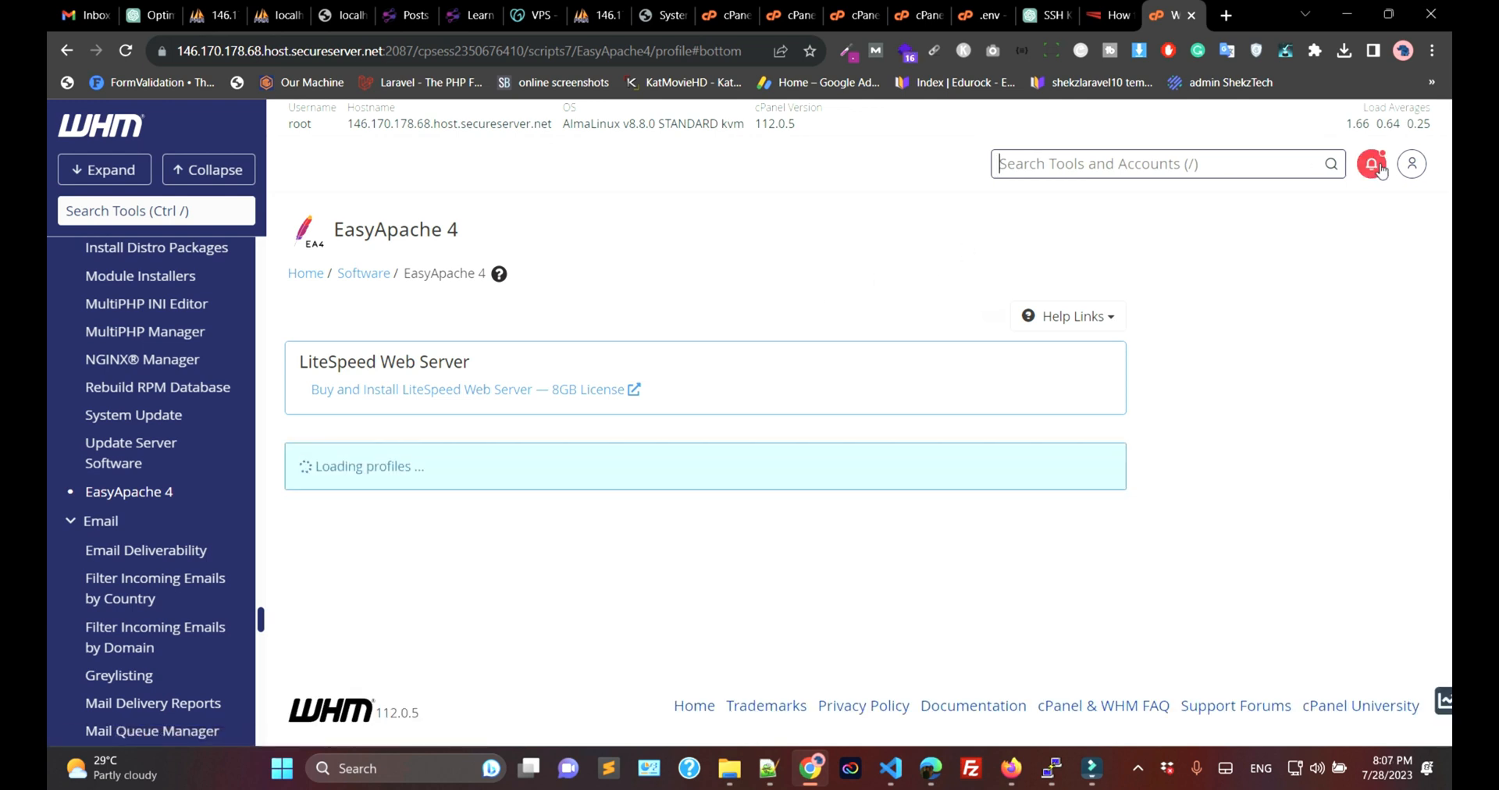
# - View the recommendations for the installed packages and begin customizing the package set
pyautogui.click(1371, 162)
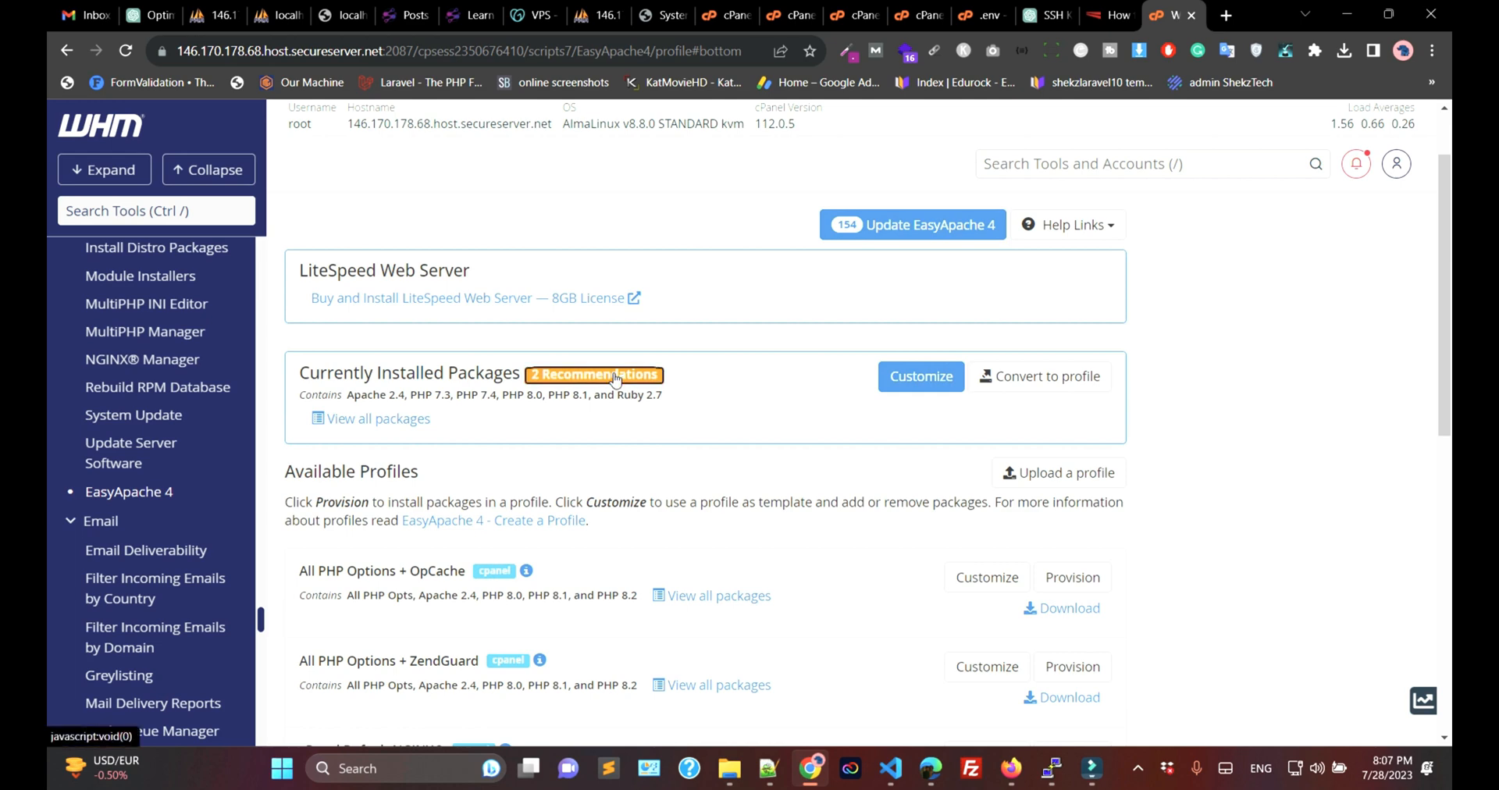
pyautogui.click(593, 374)
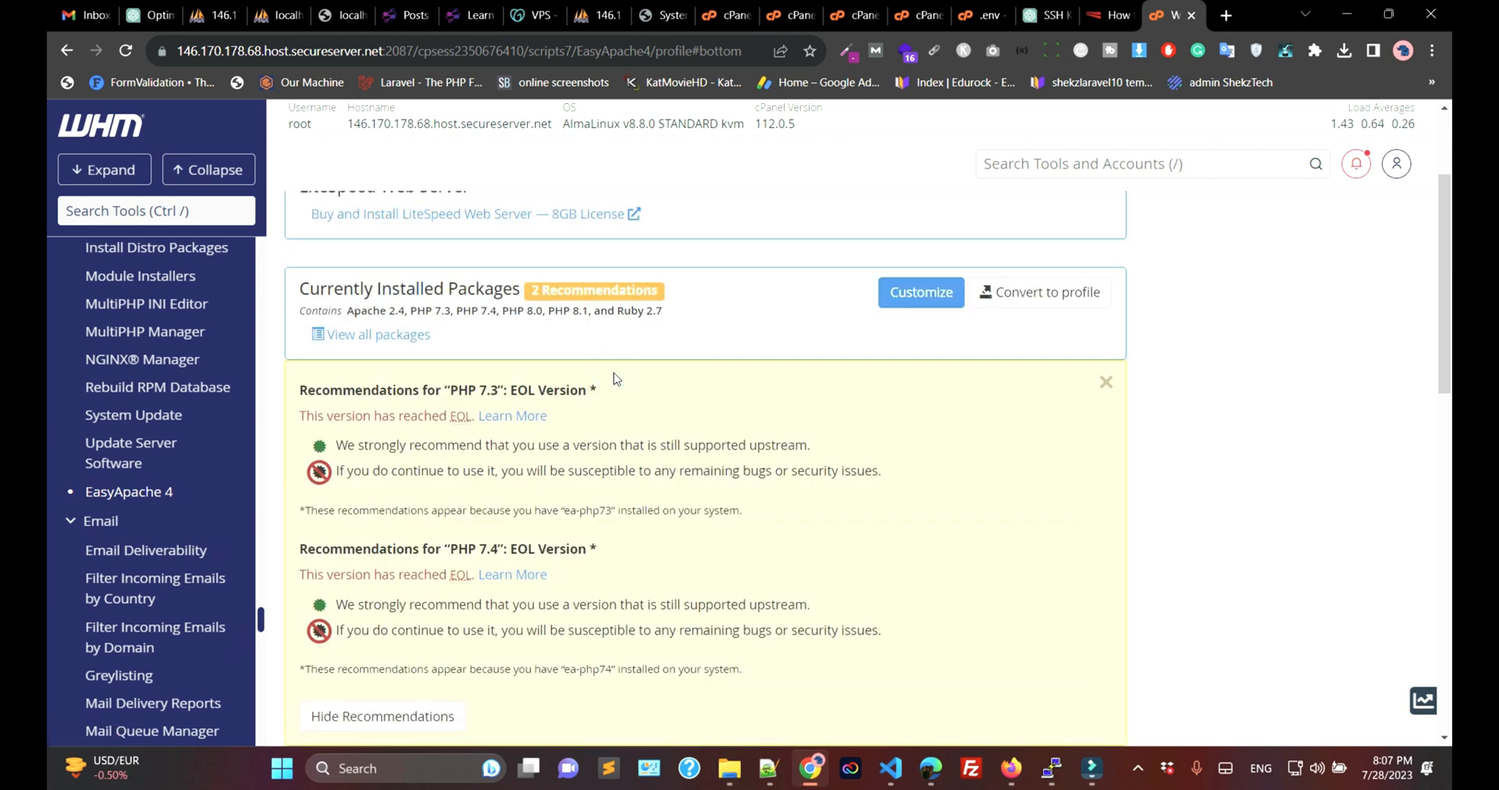
pyautogui.moveTo(619, 380)
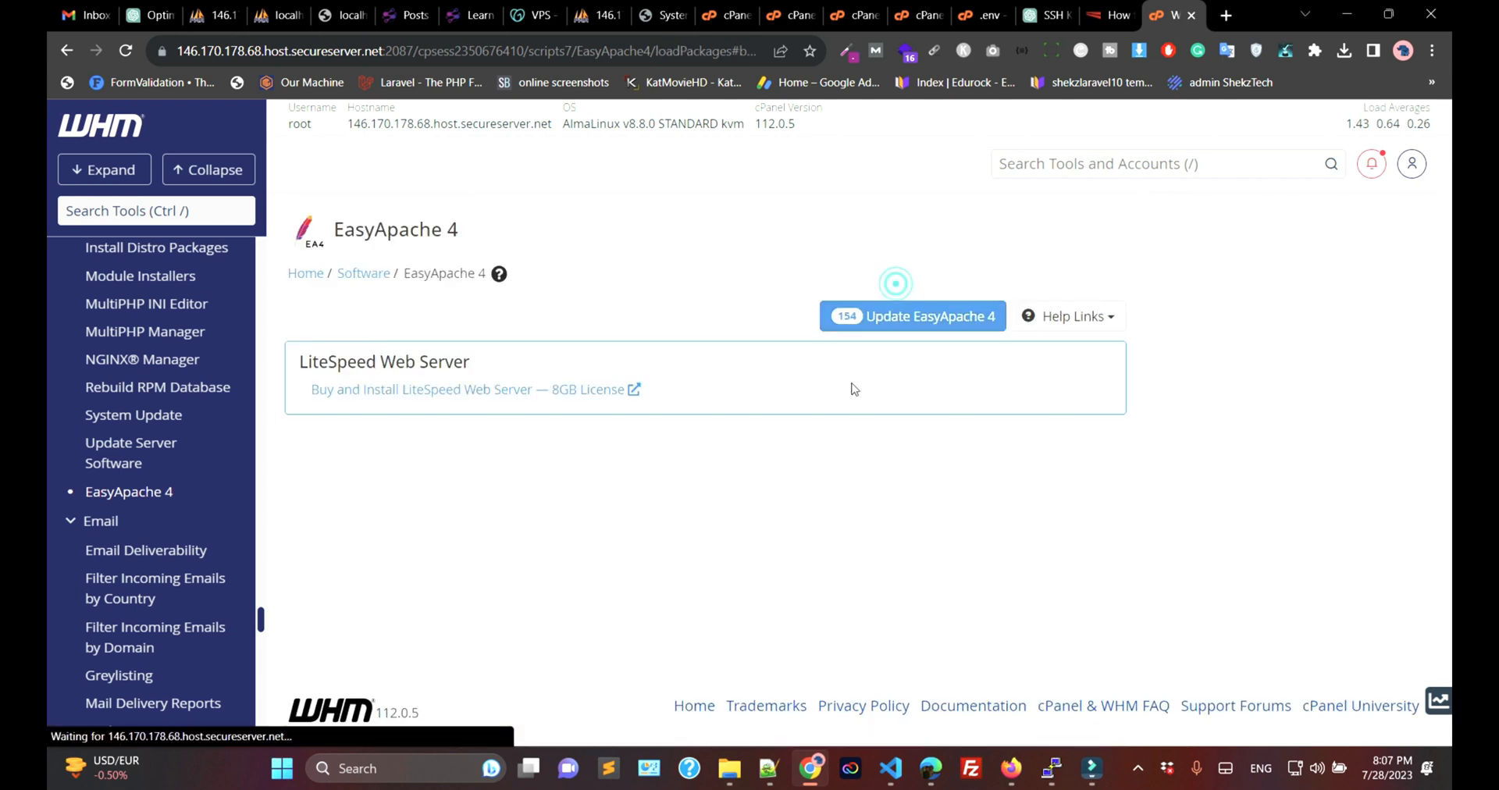
pyautogui.click(911, 315)
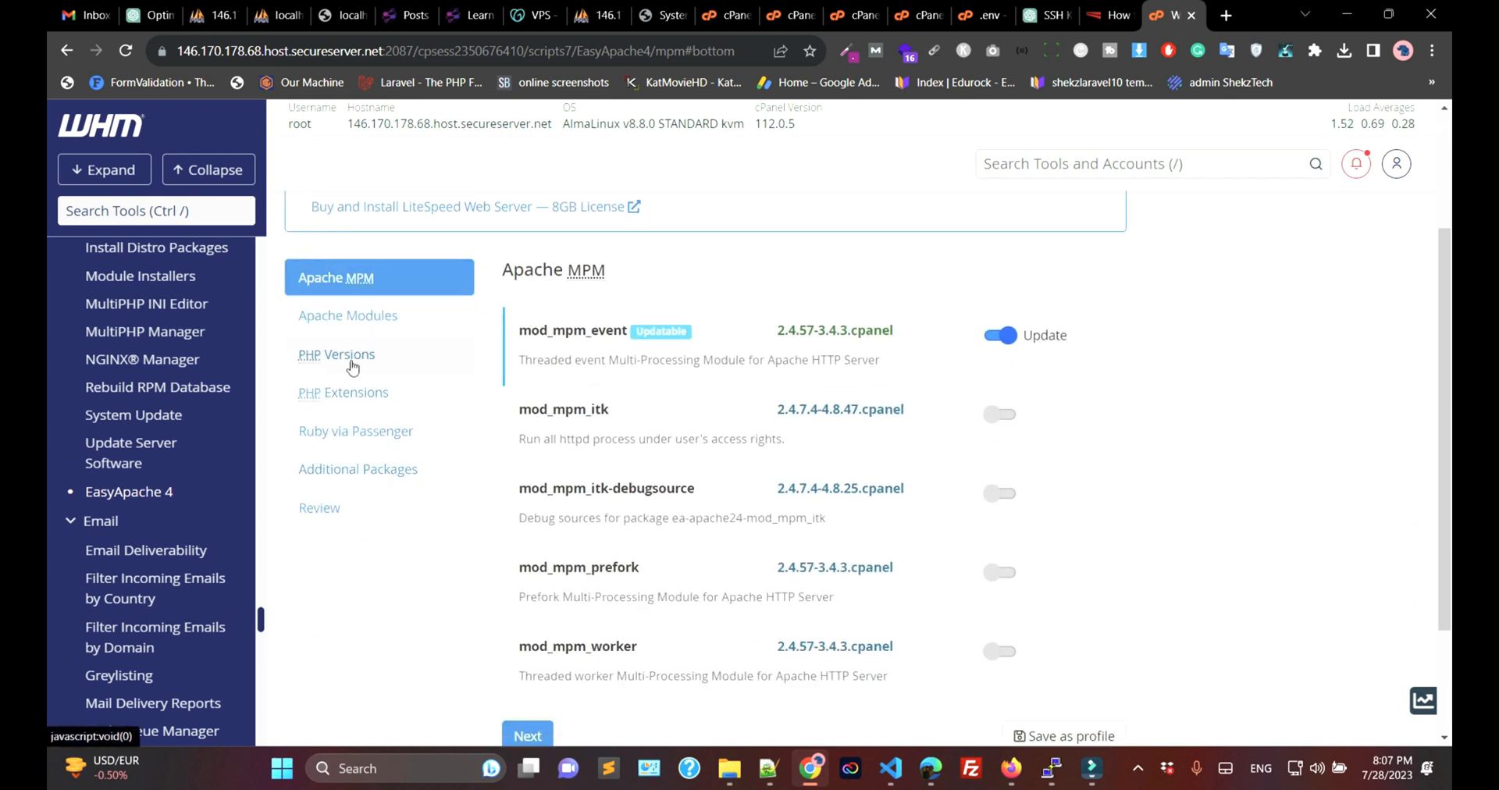
# - Browse PHP Versions and Apache MPM, then filter the Apache Modules list by 'file'
pyautogui.click(336, 355)
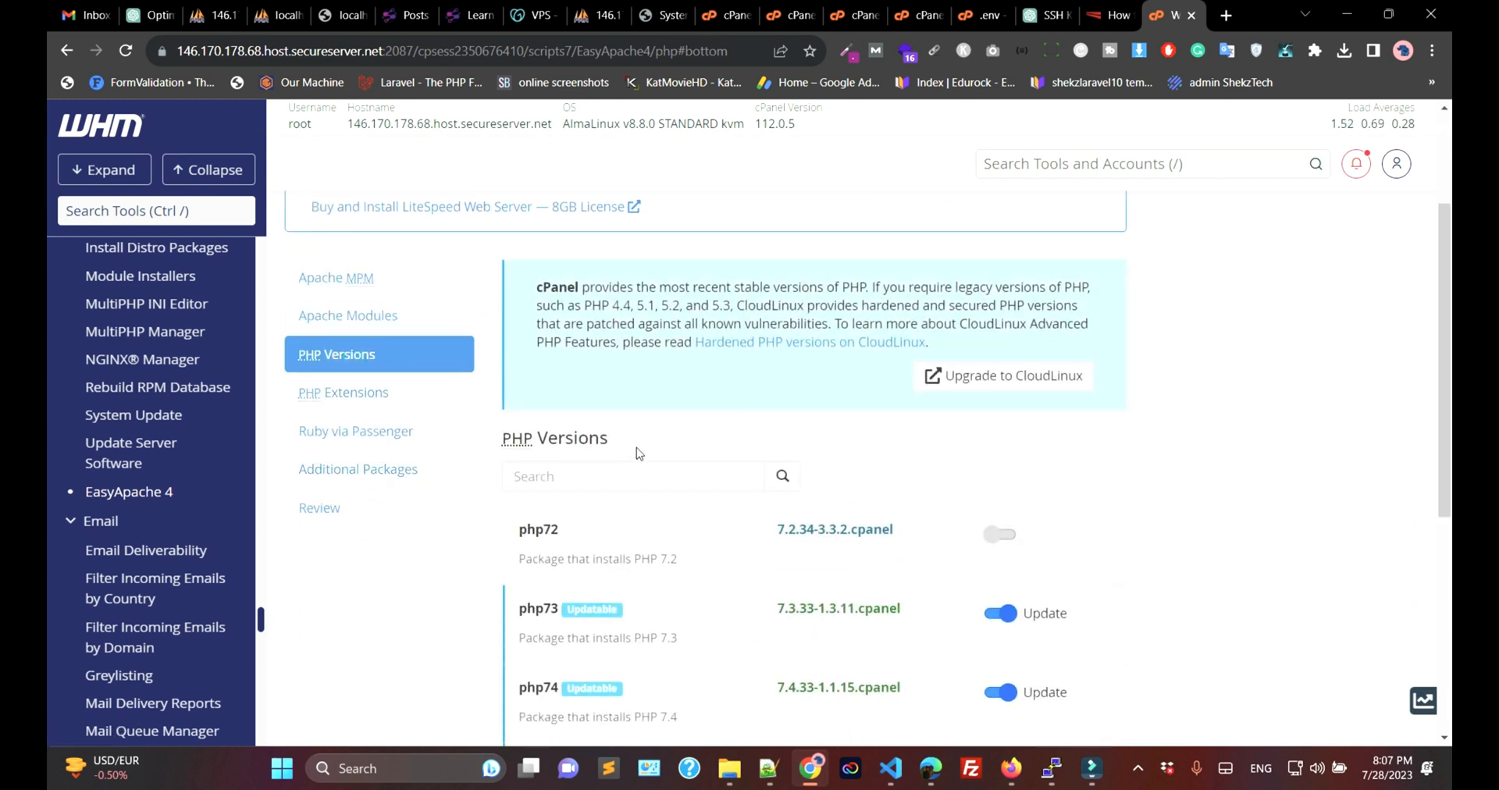
pyautogui.click(335, 278)
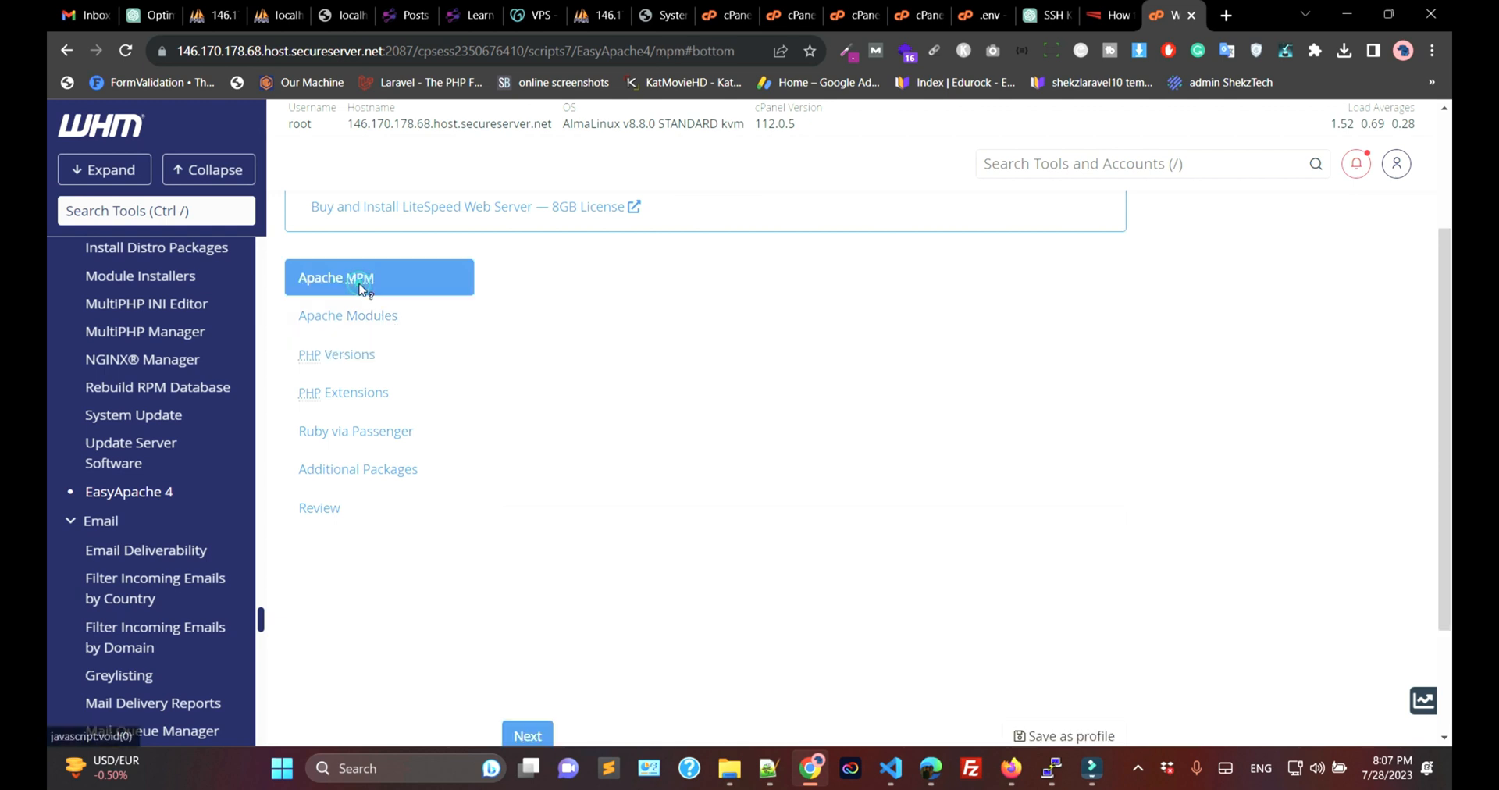
pyautogui.click(348, 316)
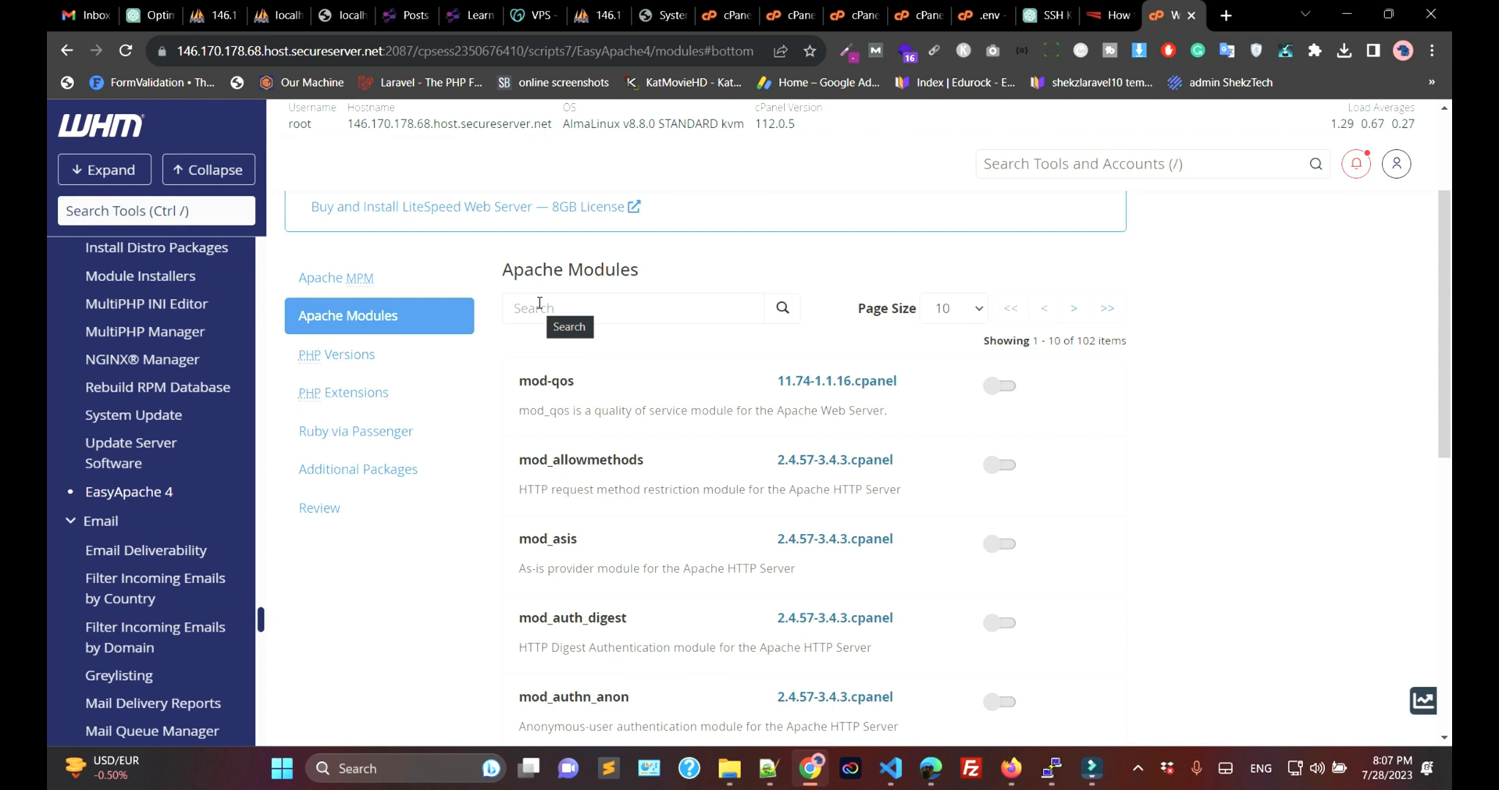
pyautogui.write('file')
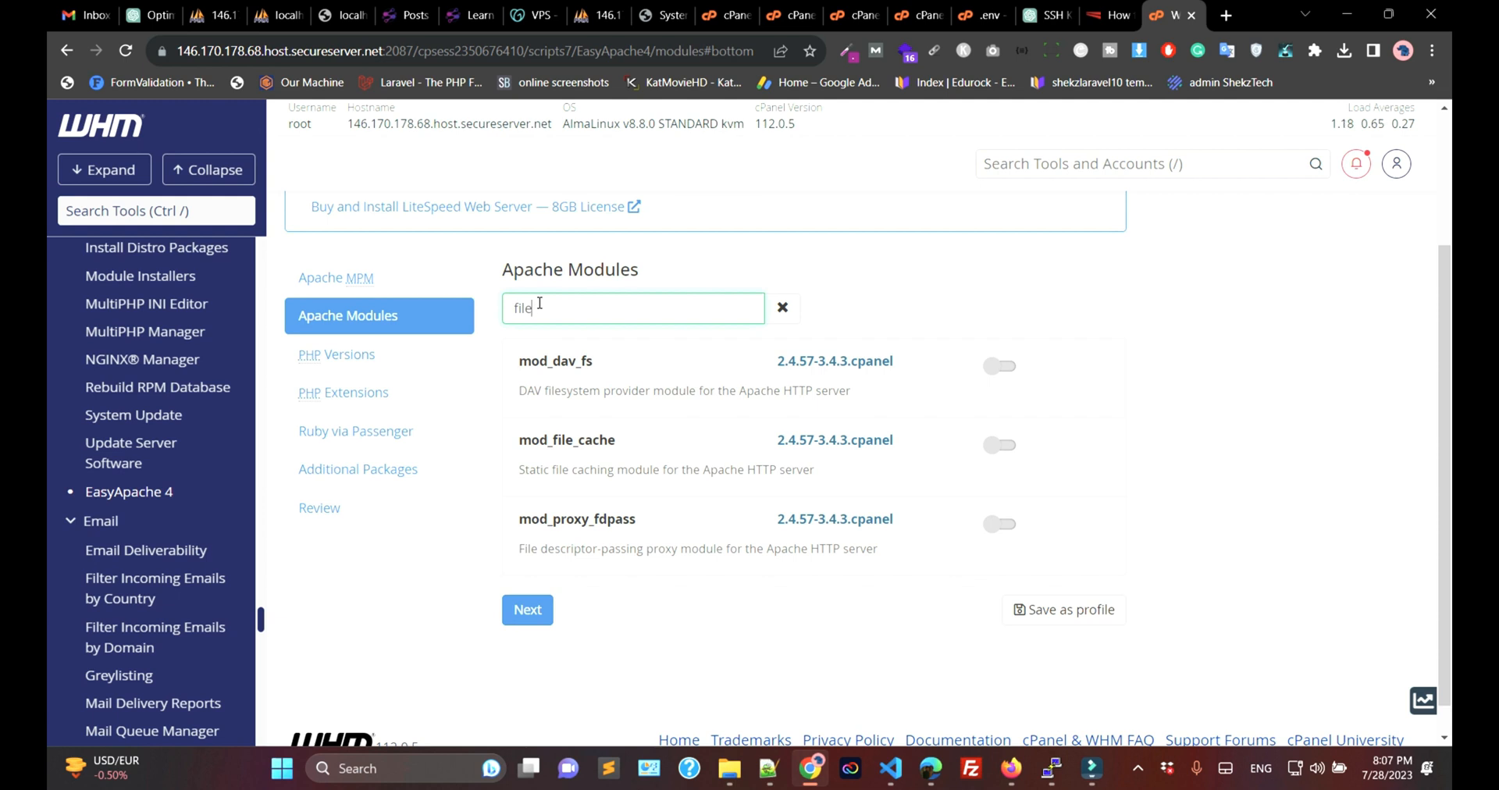
pyautogui.moveTo(477, 316)
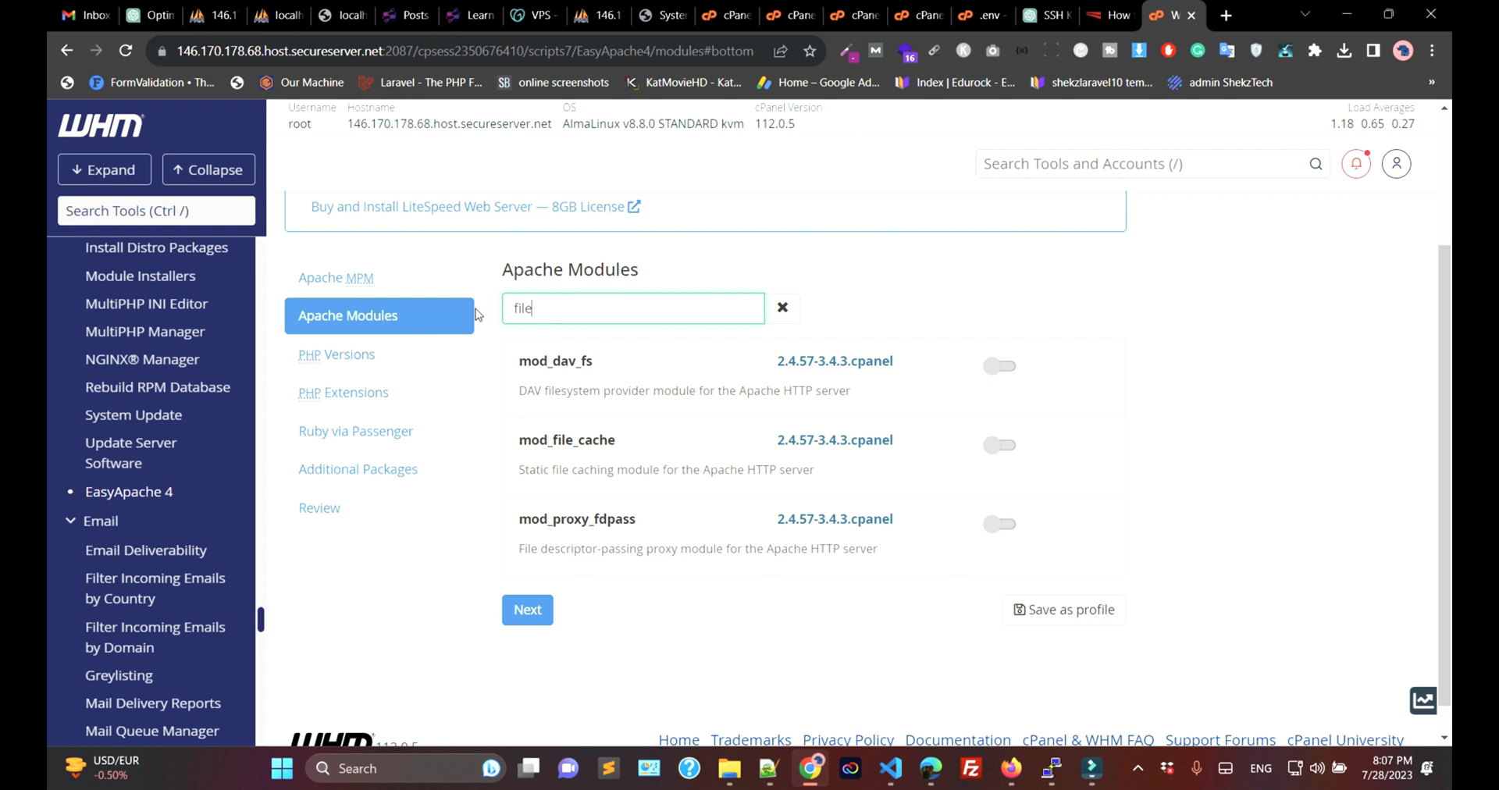
# - Show PHP Extensions for only PHP 8.0 and 8.1, filtered by 'fil'
pyautogui.click(342, 392)
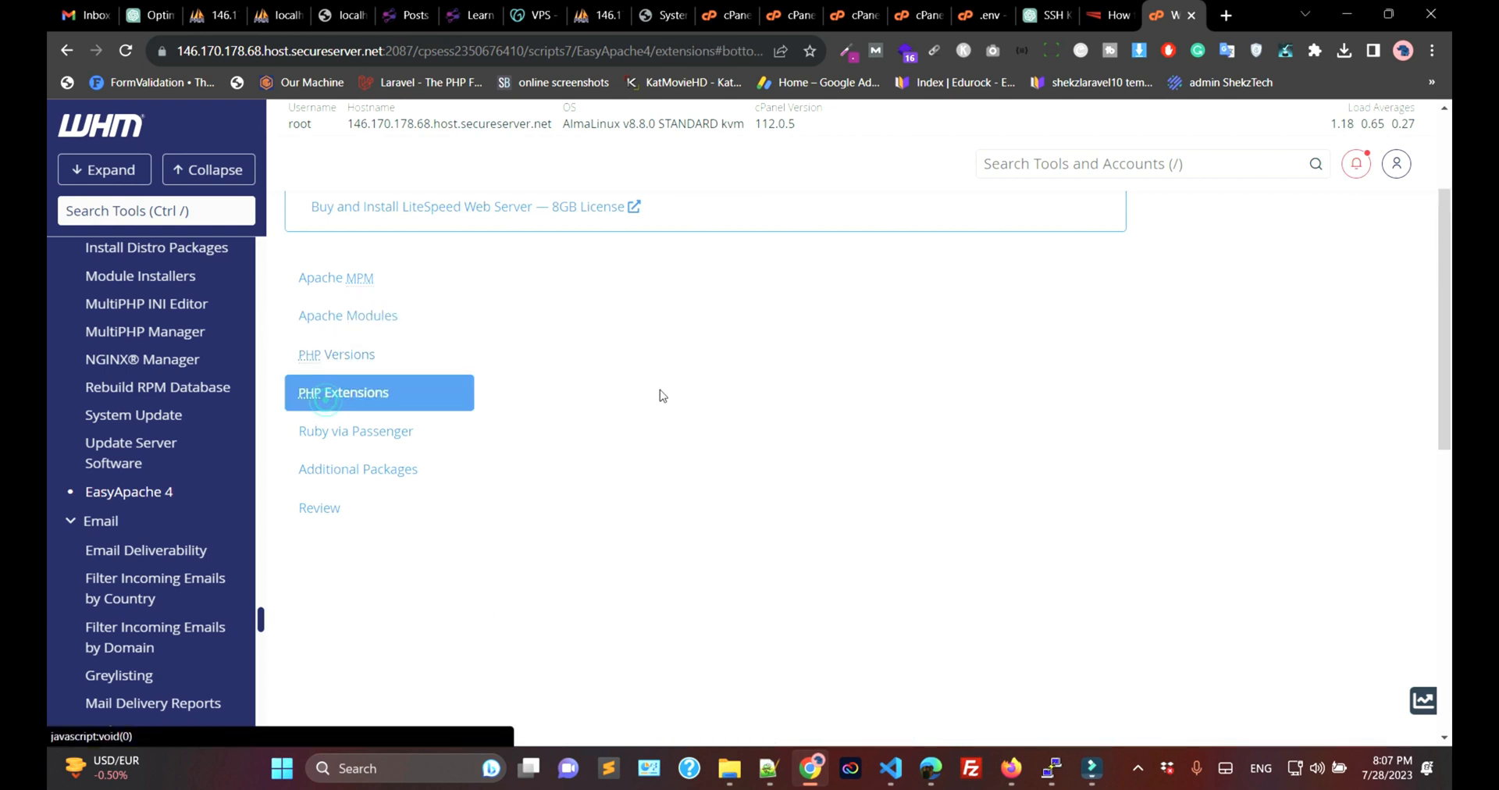
pyautogui.click(344, 392)
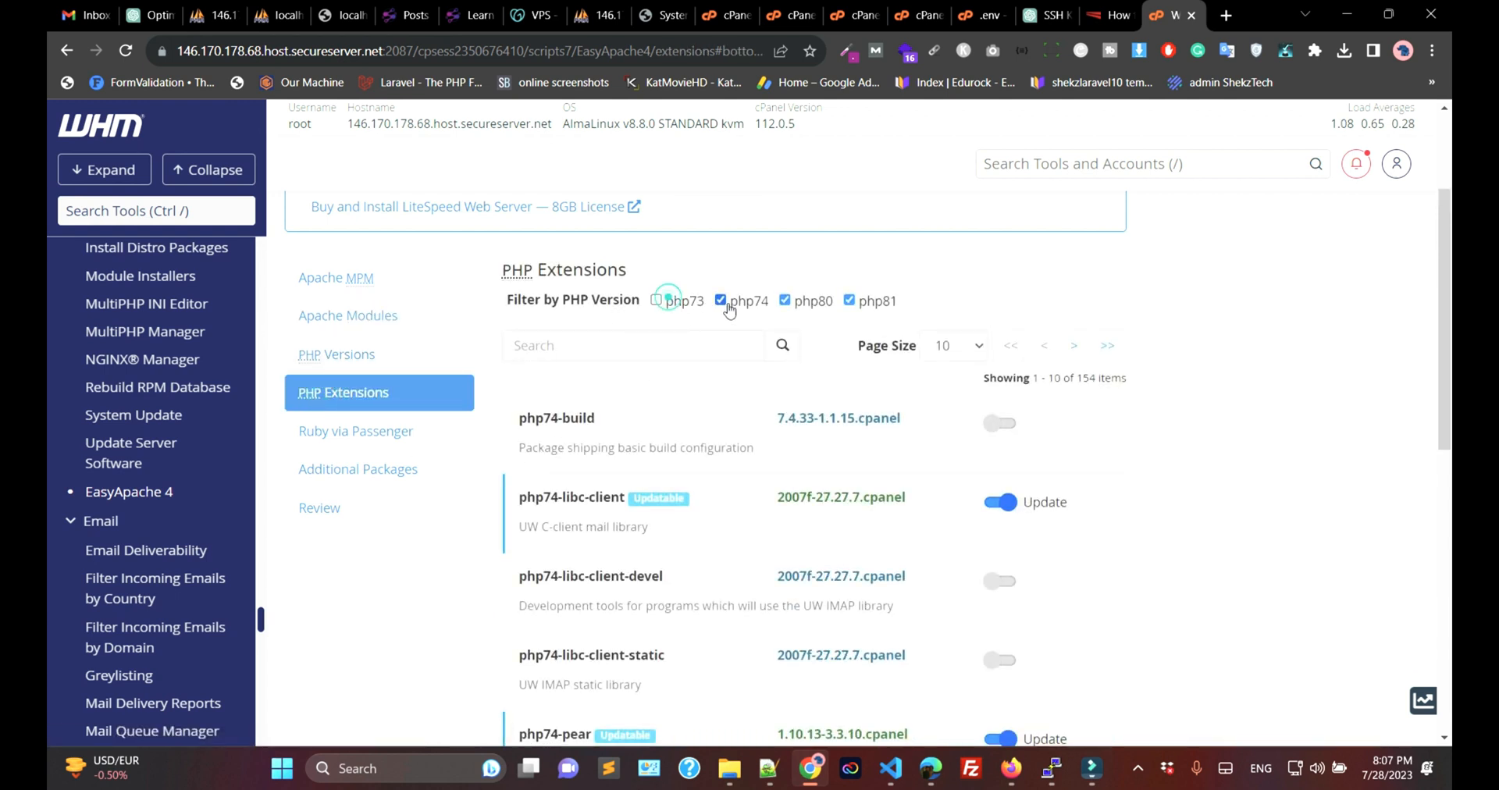
pyautogui.click(722, 300)
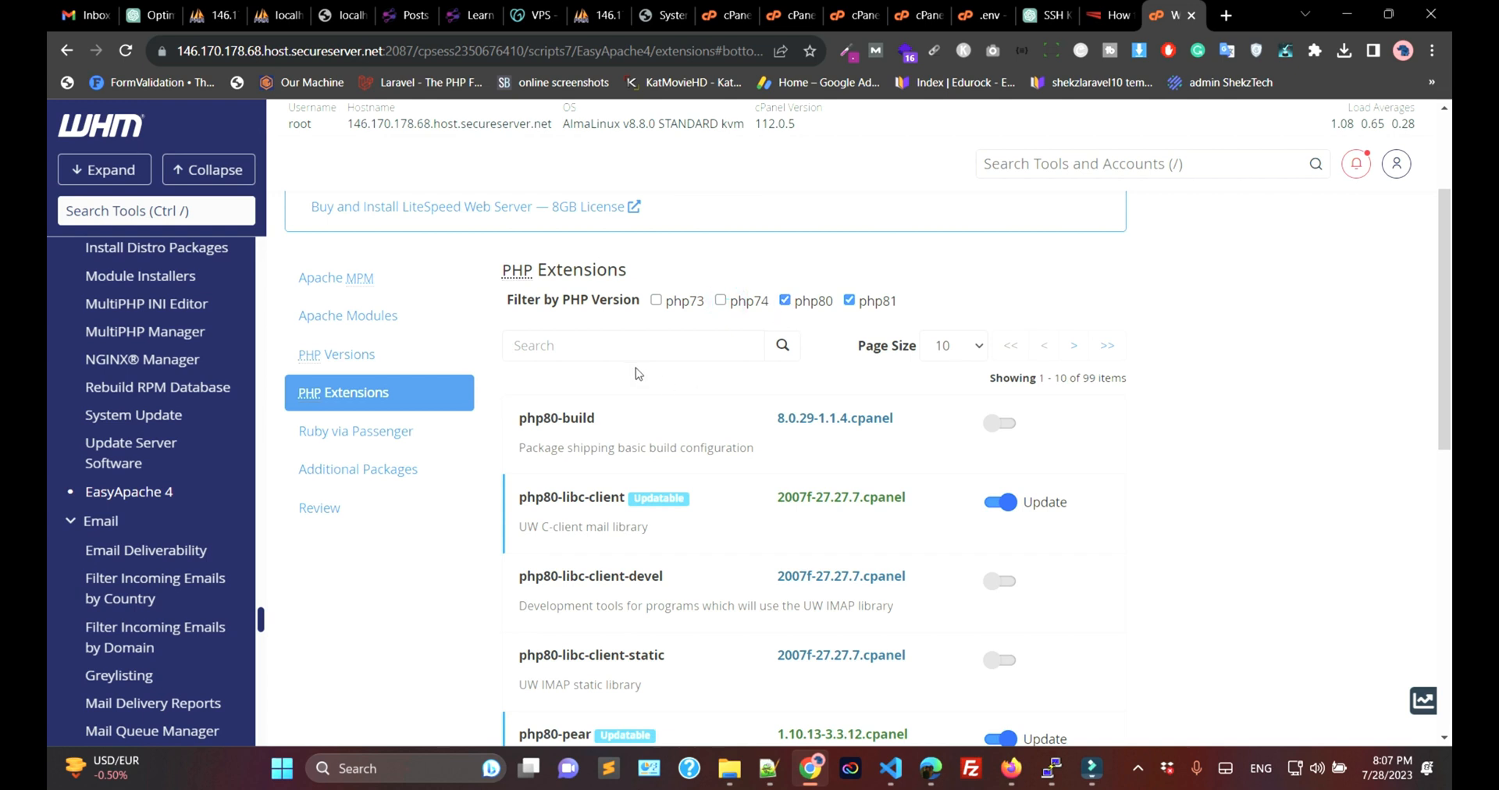
pyautogui.write('file')
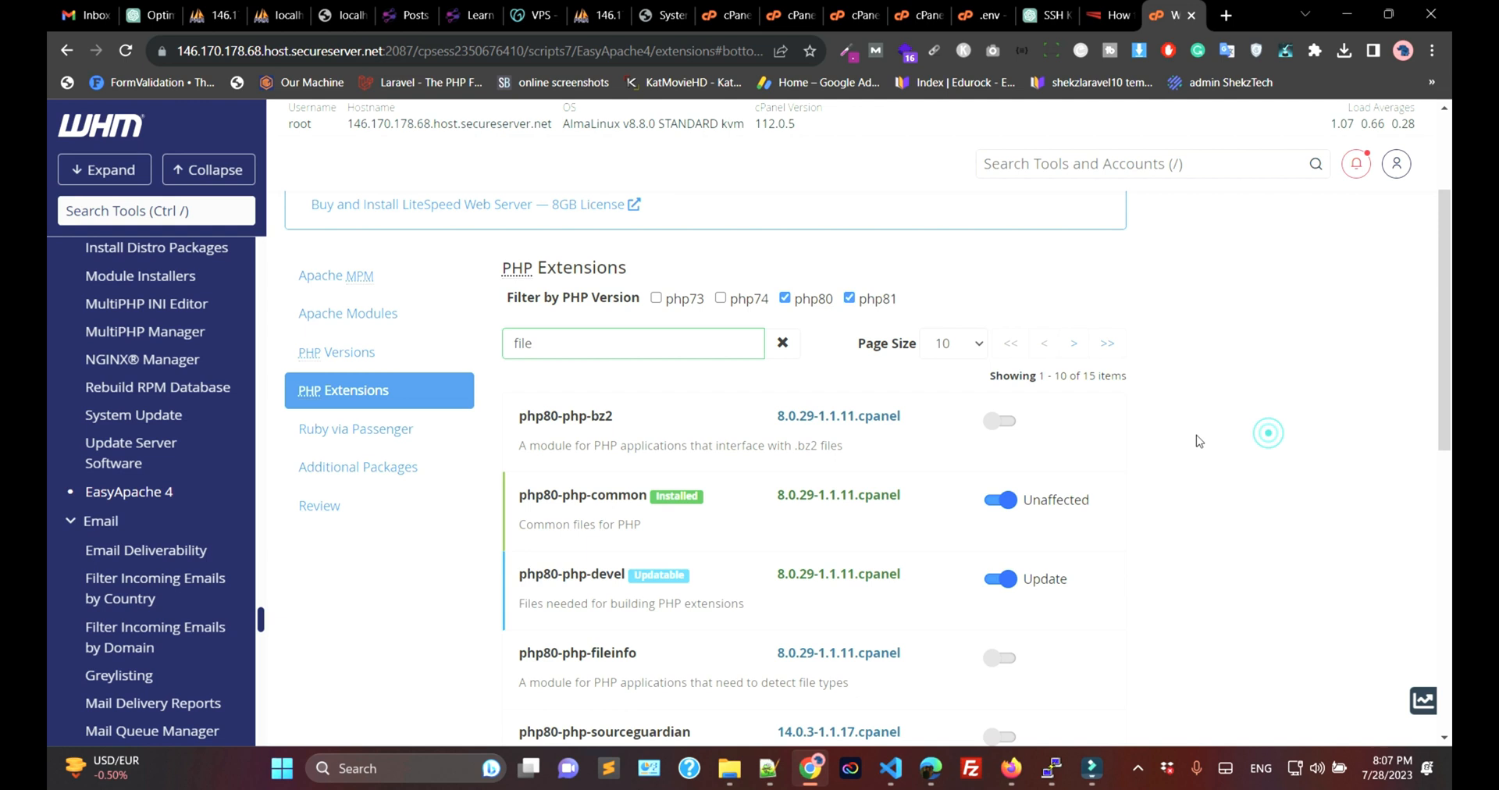
# - Mark php80-php-fileinfo for installation while scrolling the filtered package list
pyautogui.scroll(-3)
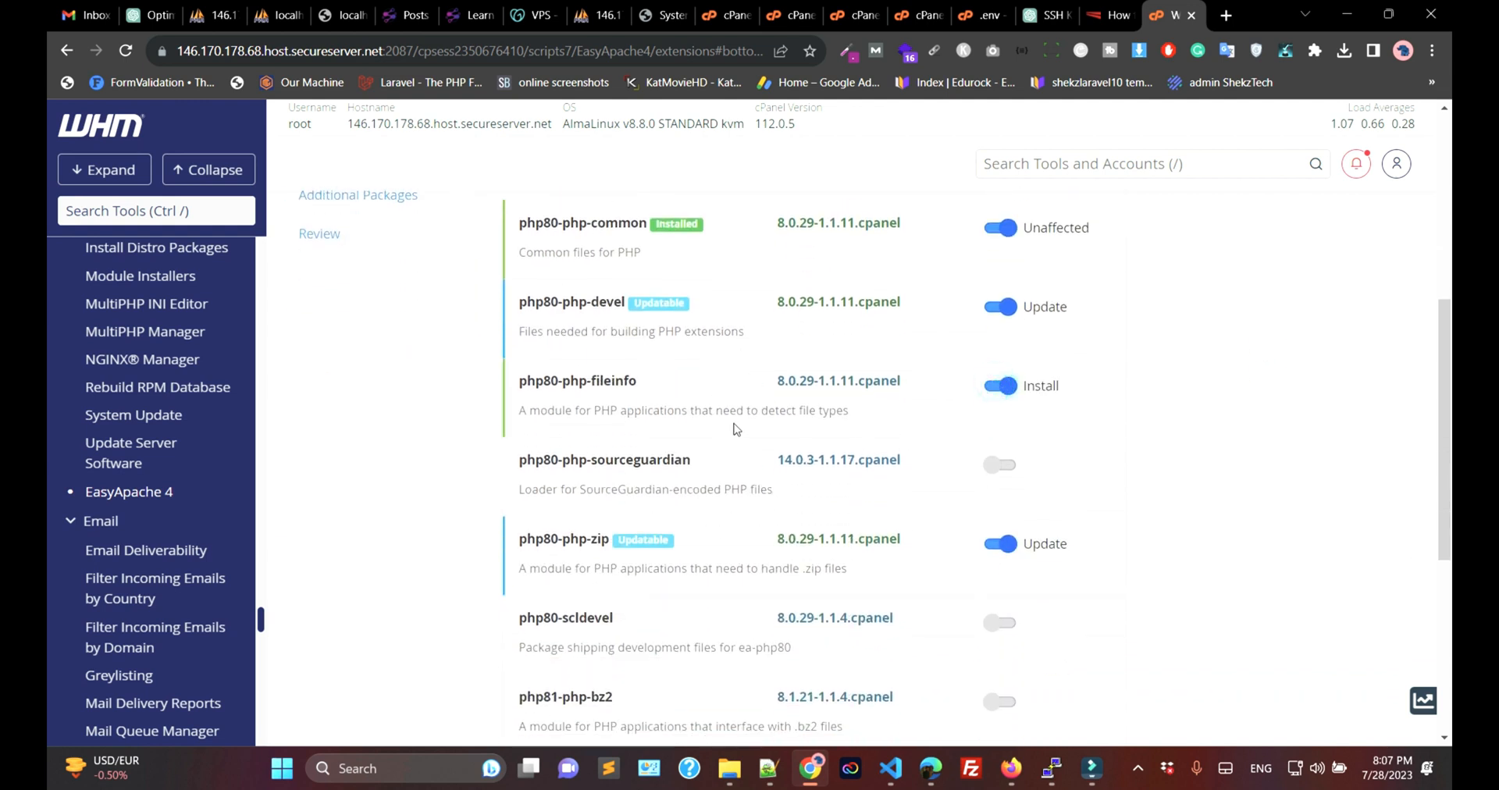
pyautogui.scroll(-3)
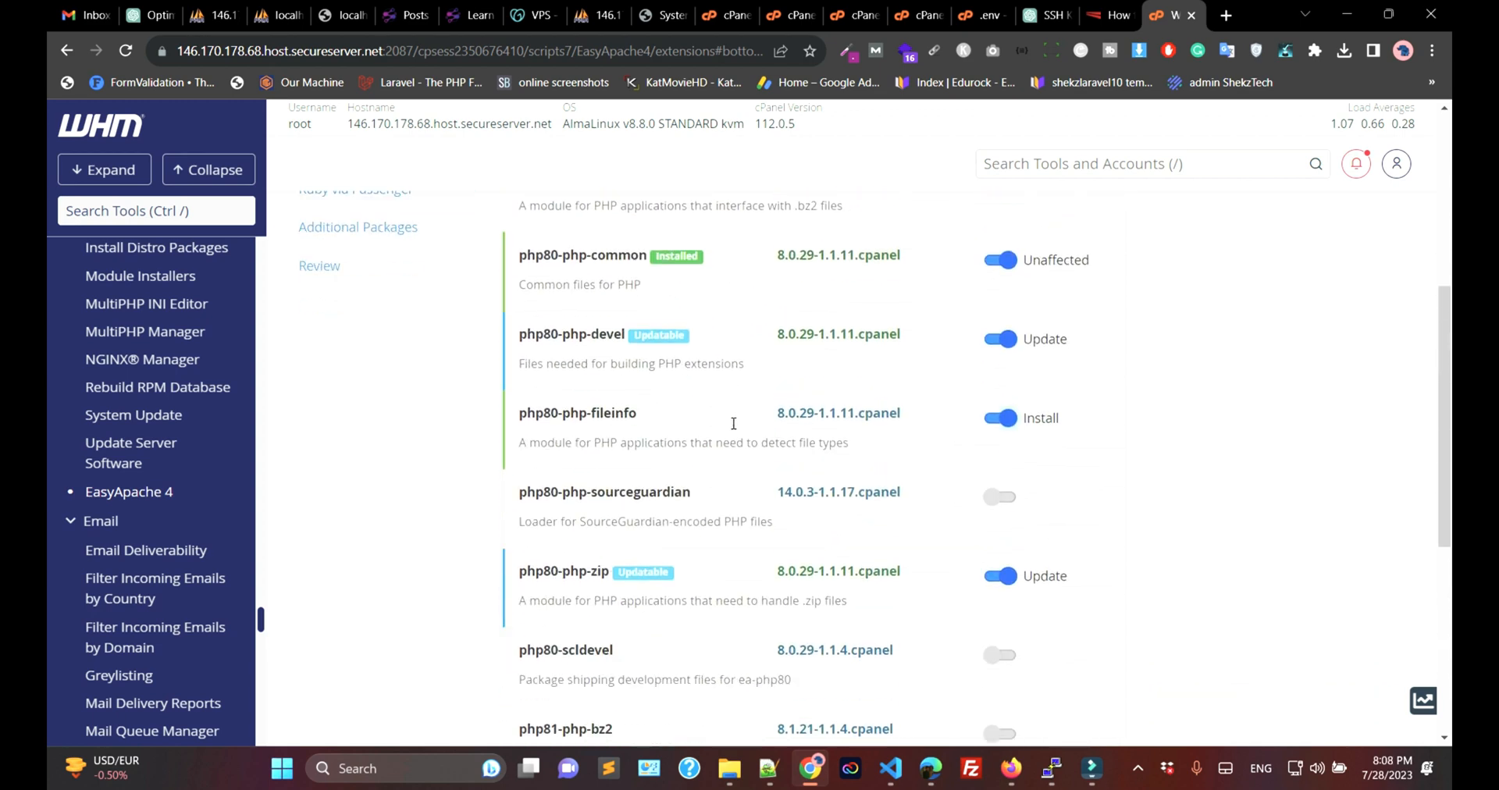
pyautogui.scroll(-3)
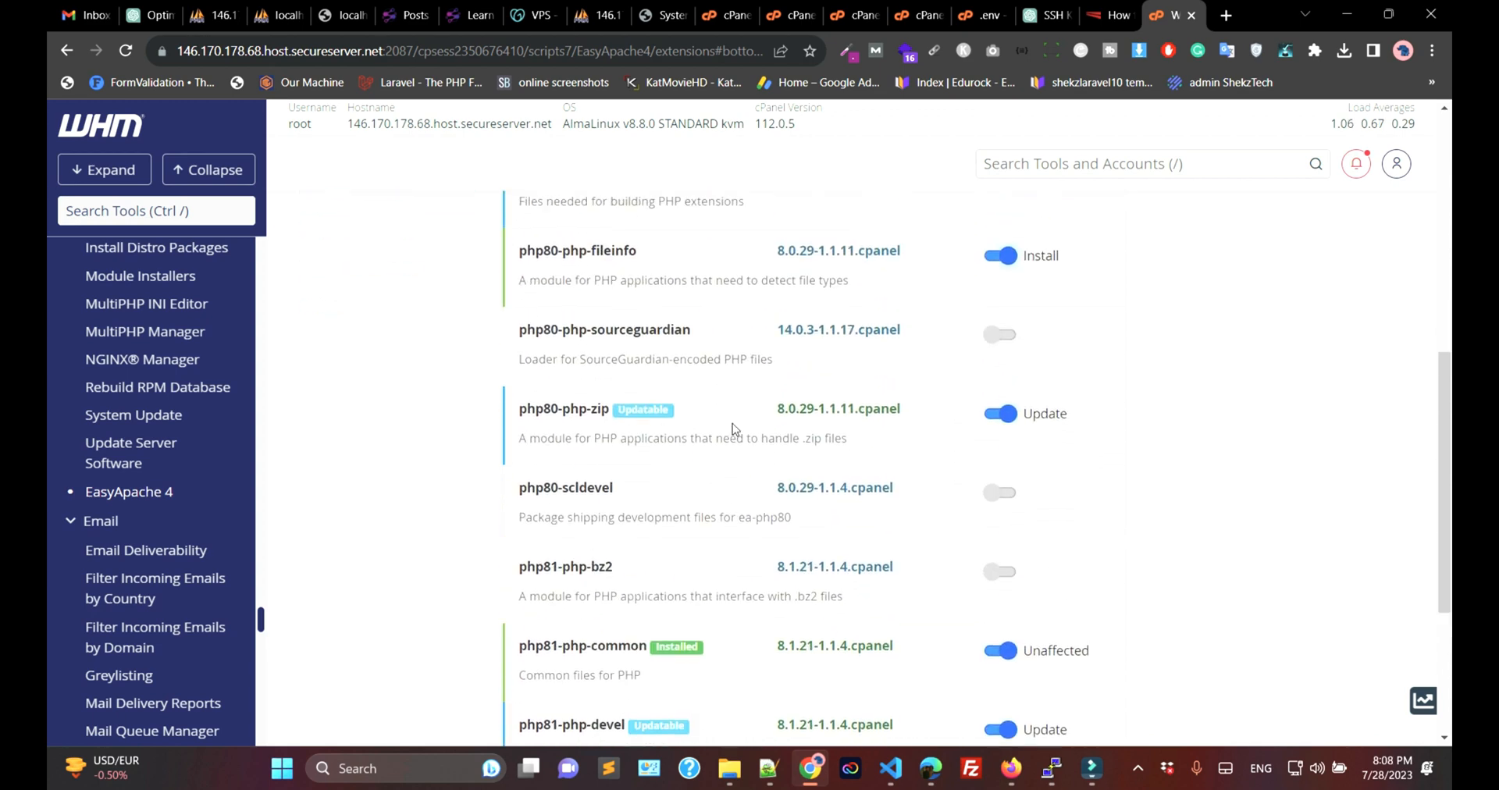
# - Go to laravel.com in a new tab, enter the Documentation and look for 'server' on the page
pyautogui.click(1225, 16)
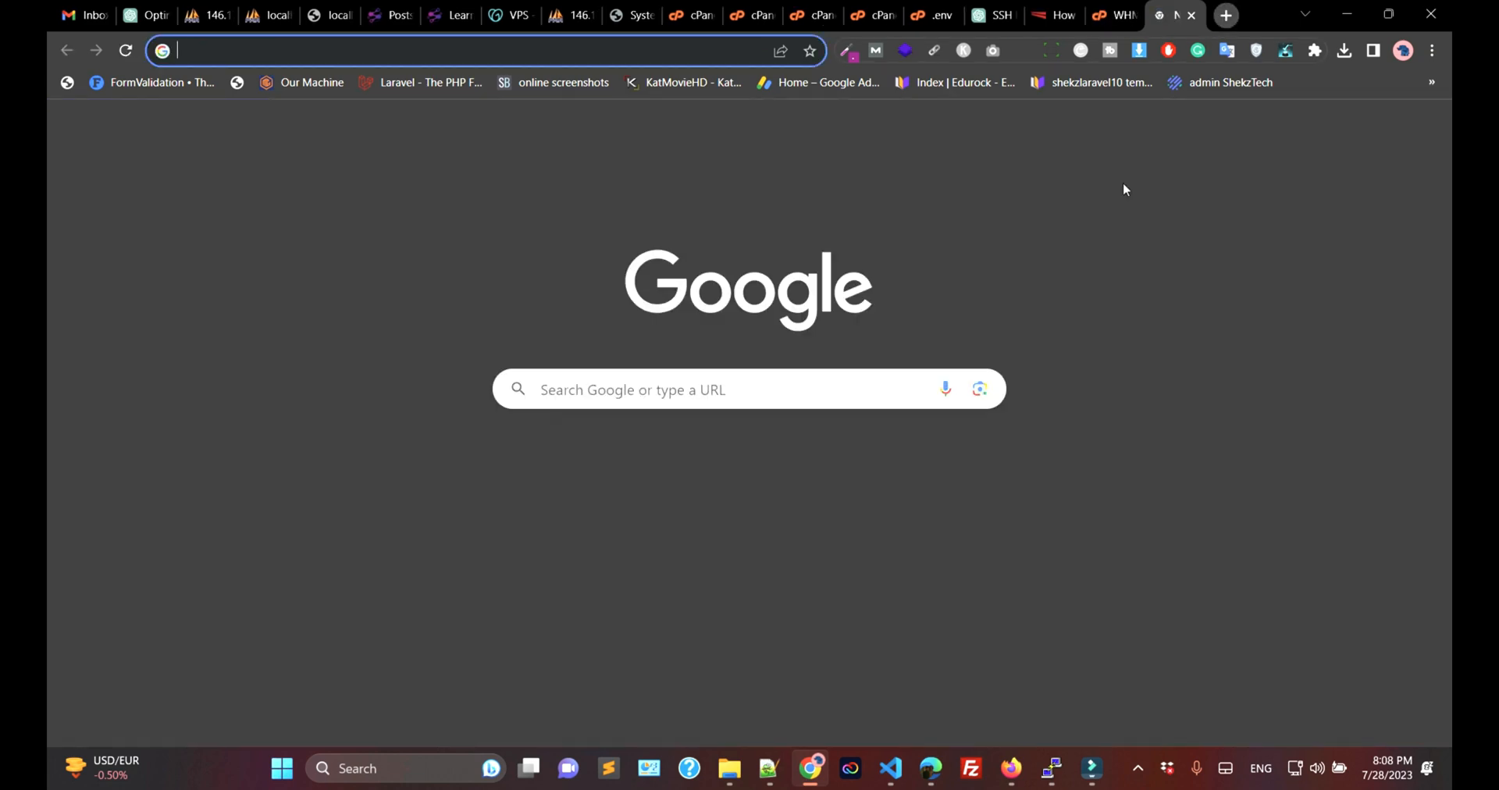
pyautogui.write('laravel.com')
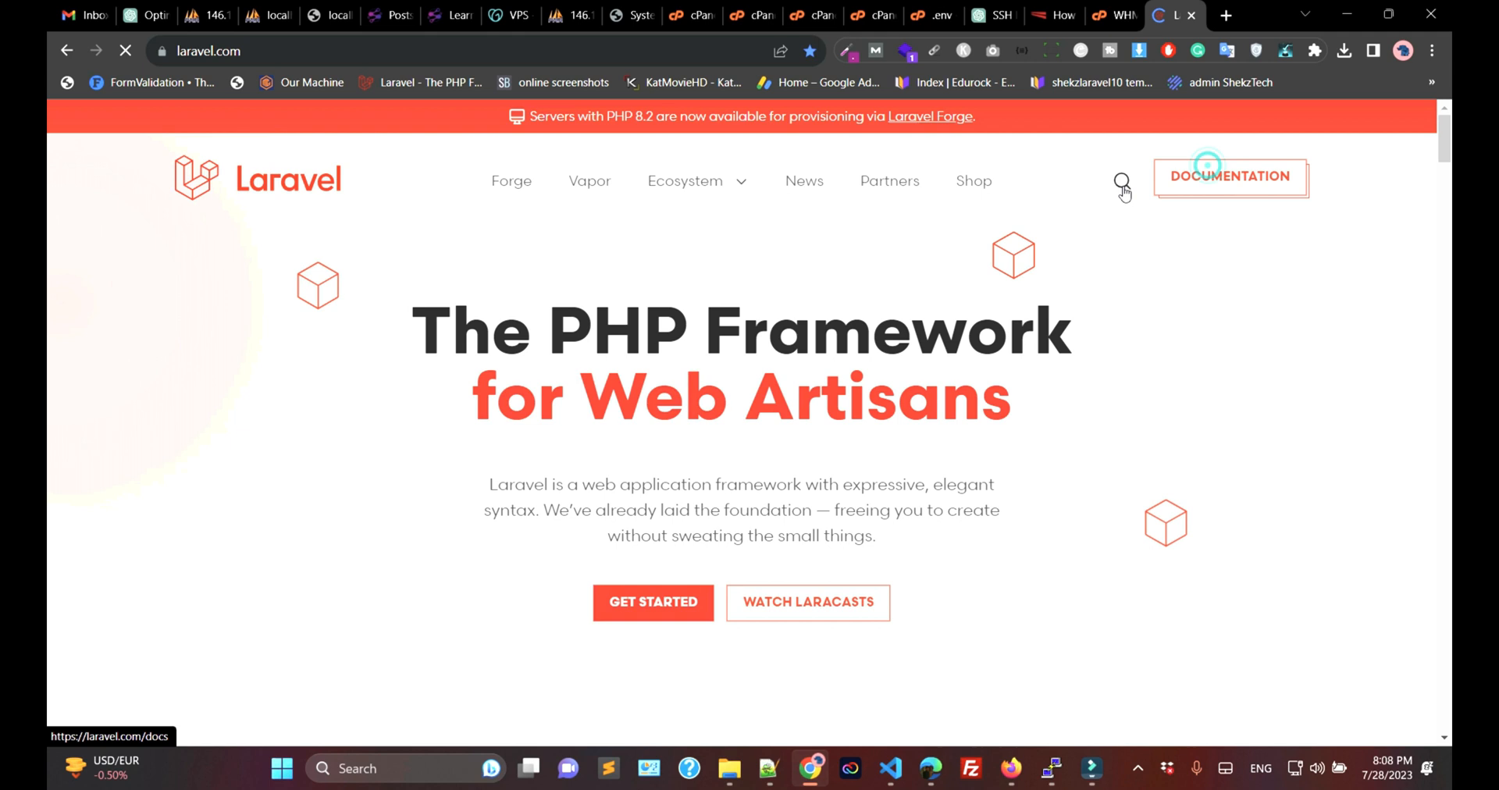
pyautogui.click(1229, 177)
pyautogui.write('s')
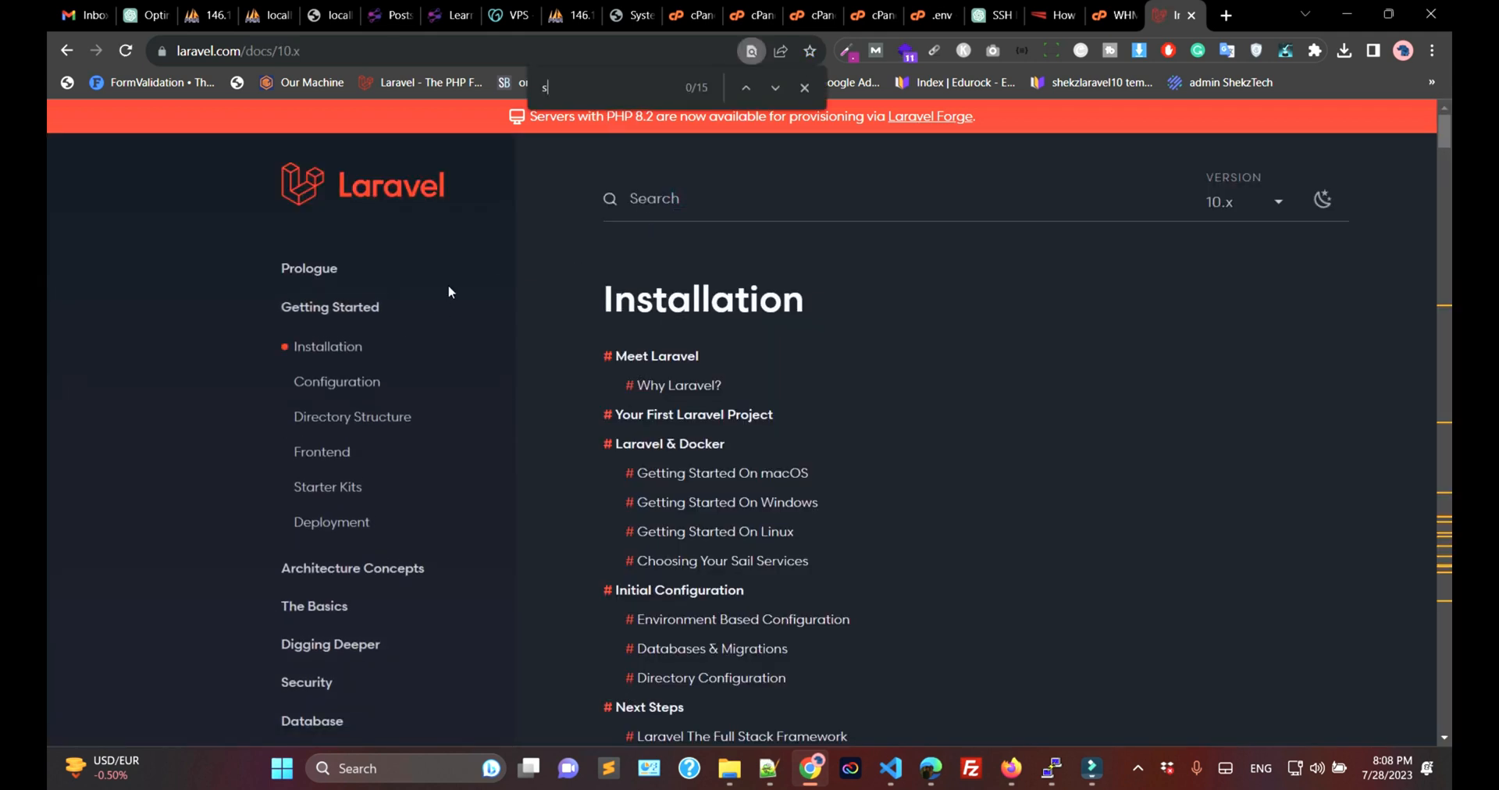
pyautogui.write('erver')
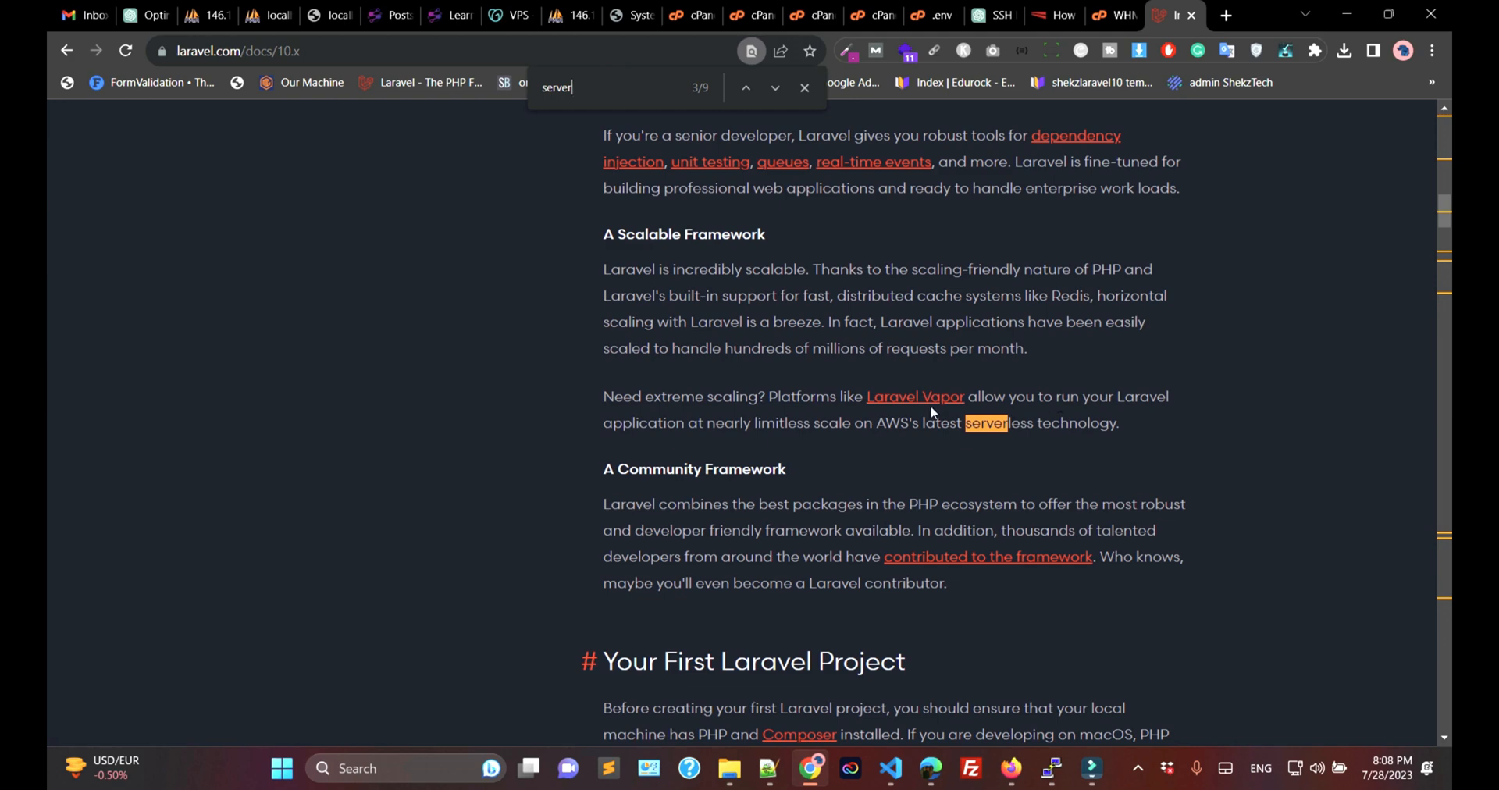
pyautogui.click(776, 88)
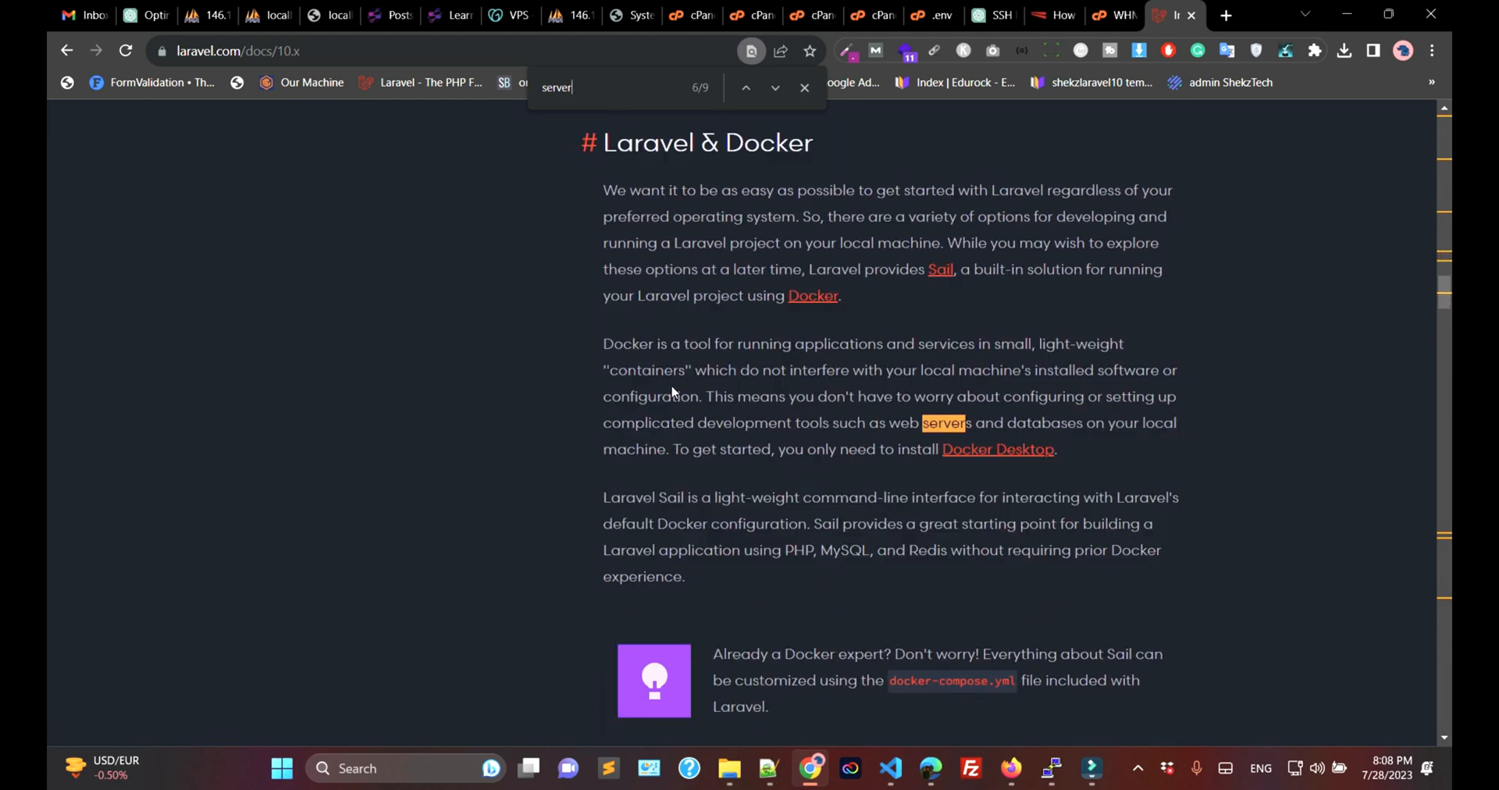
# - Search the docs for 'server', land on Server Requirements and select the Ctype extension name
pyautogui.click(802, 87)
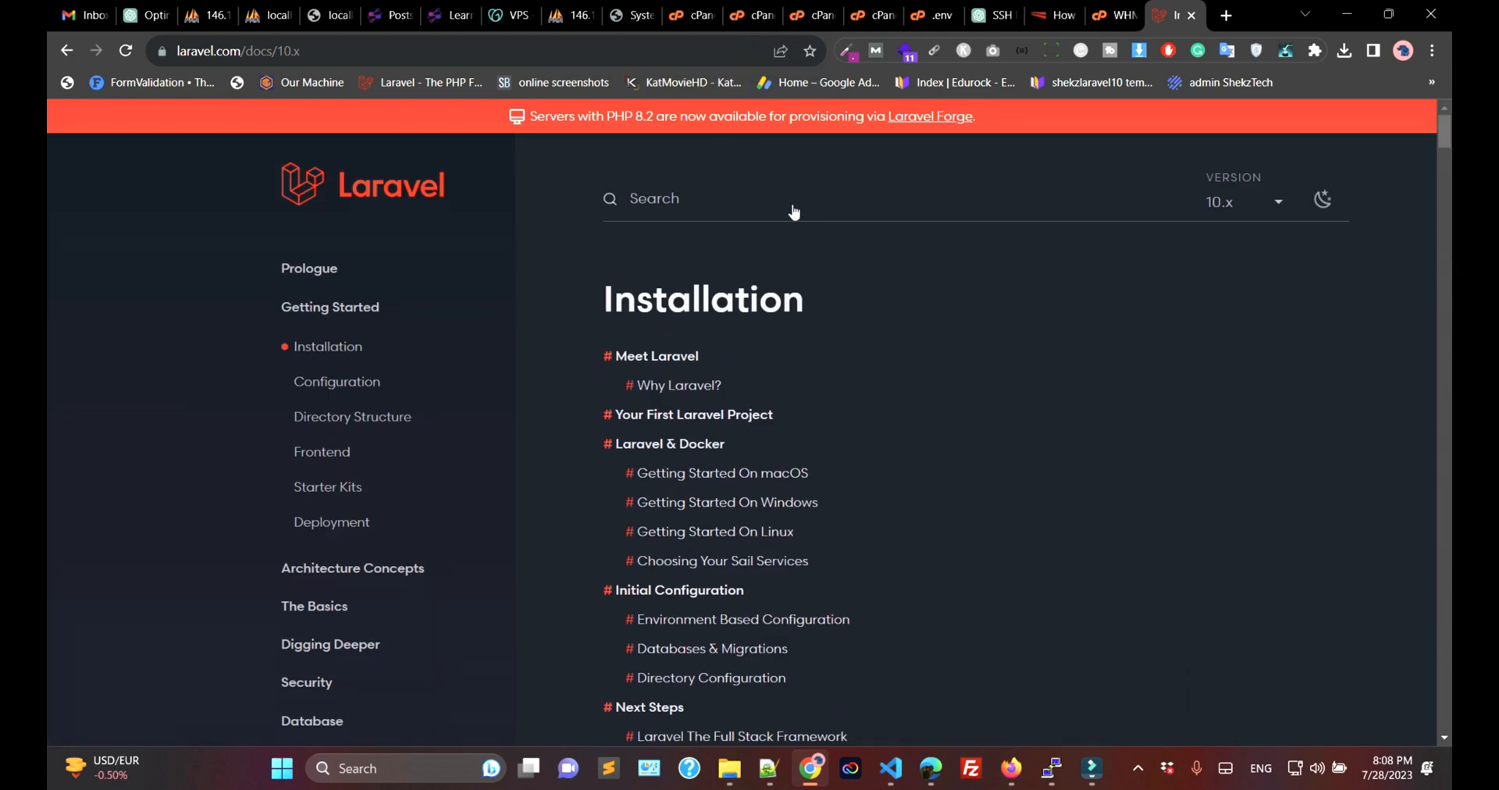
pyautogui.write('server')
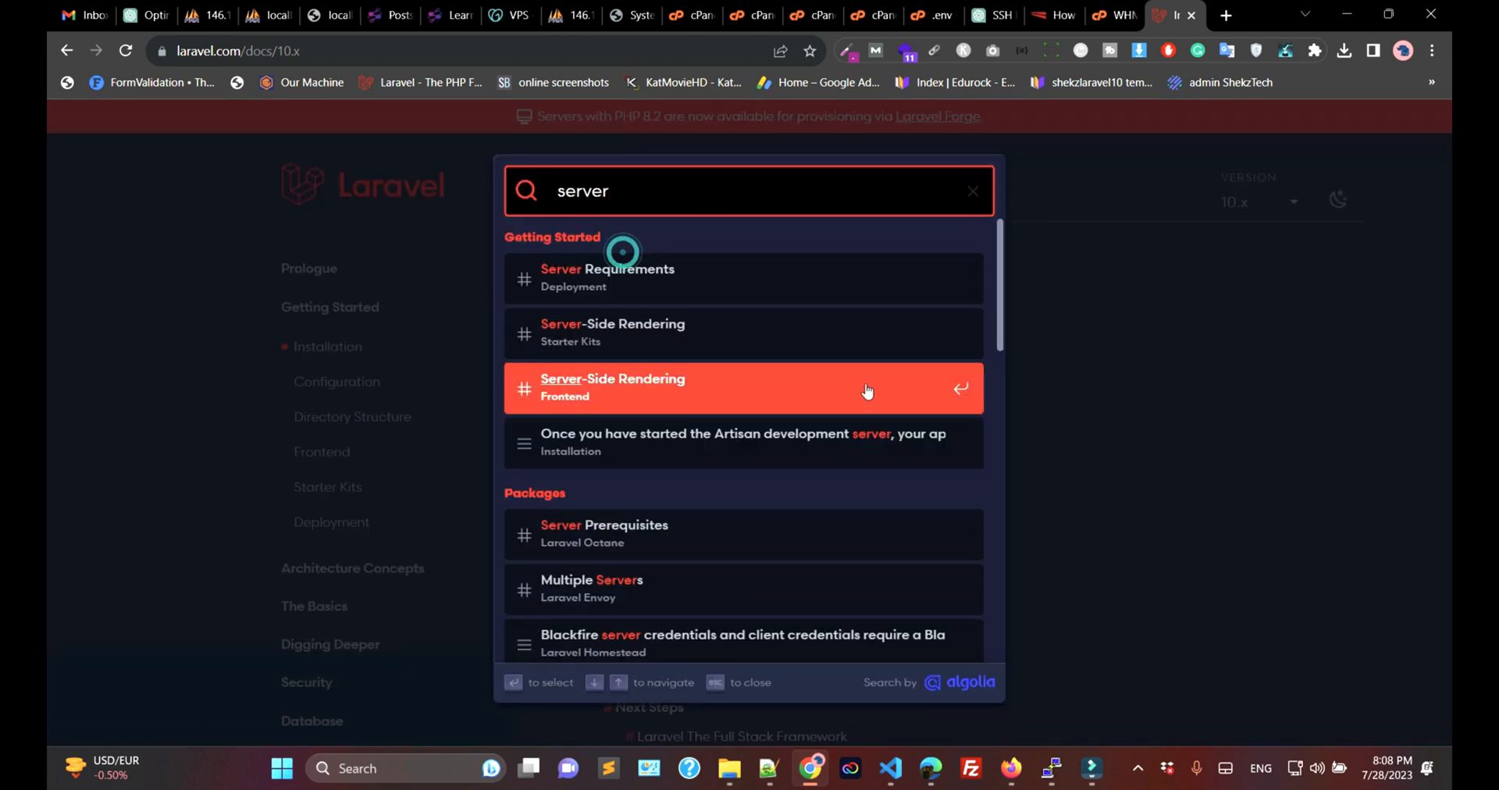
pyautogui.click(606, 278)
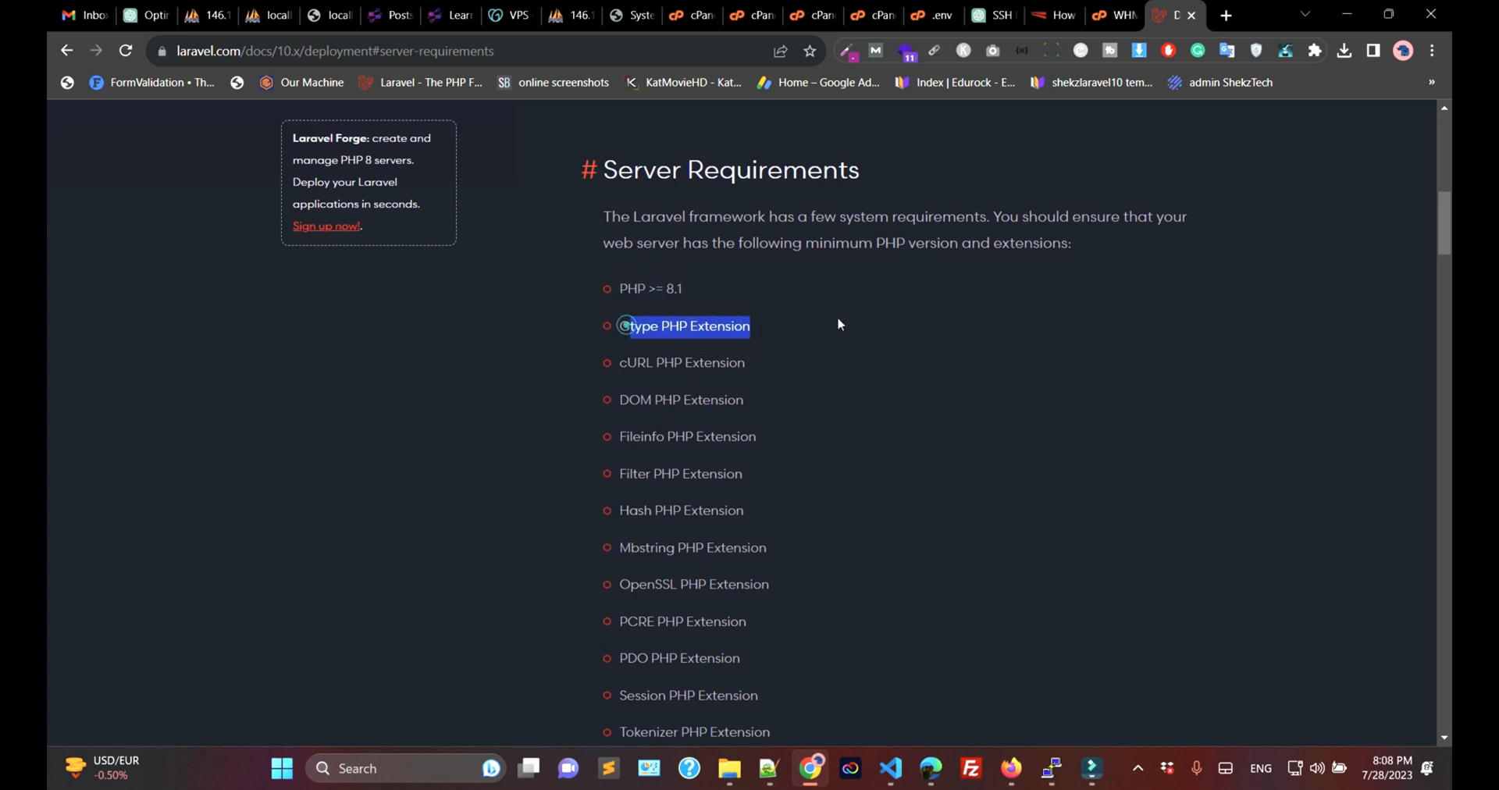
pyautogui.click(838, 325)
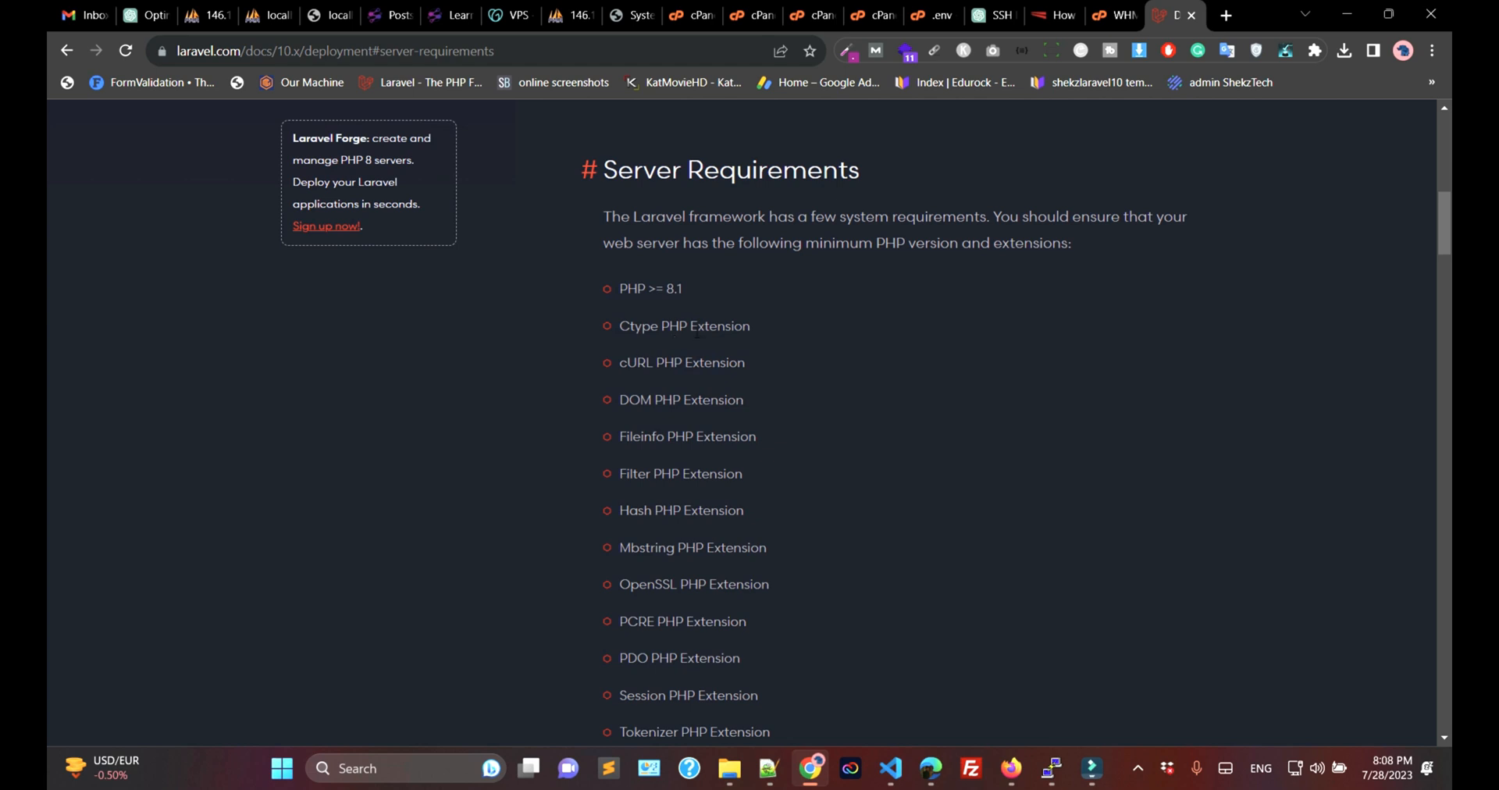
pyautogui.doubleClick(637, 327)
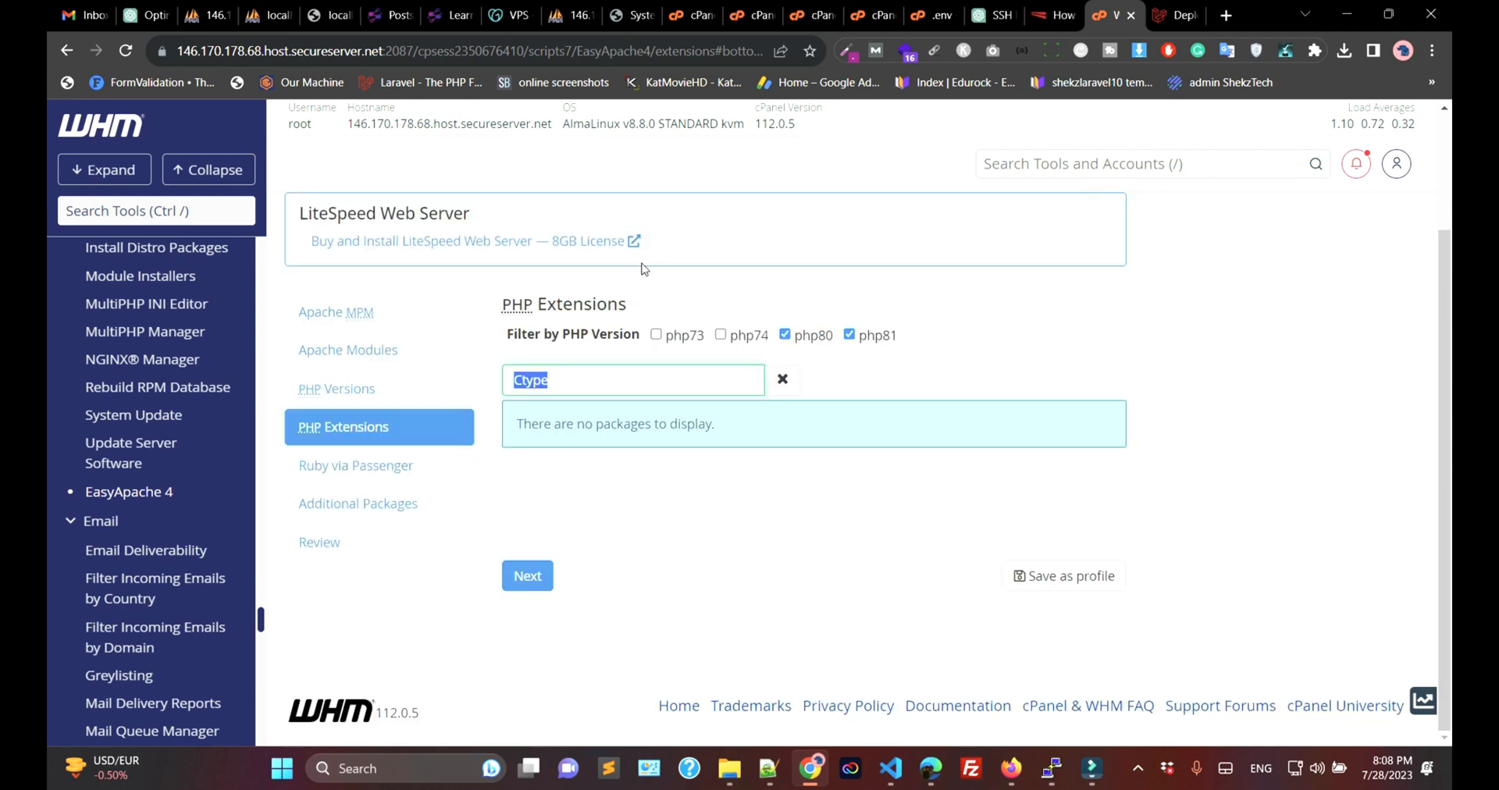
# - Copy cURL from the Laravel requirements and confirm it is already installed for PHP 8.0 and 8.1
pyautogui.click(1177, 16)
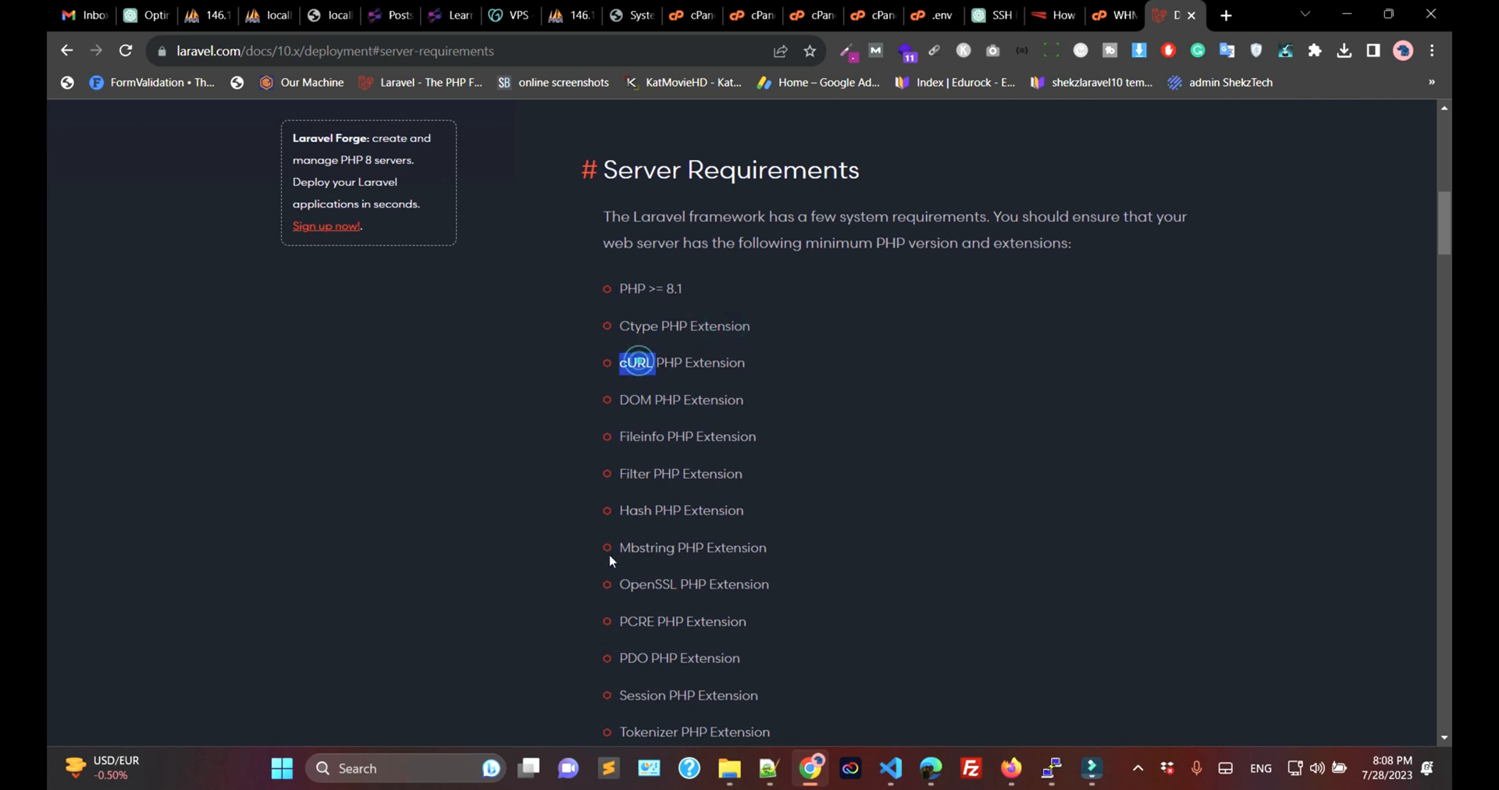
pyautogui.doubleClick(636, 362)
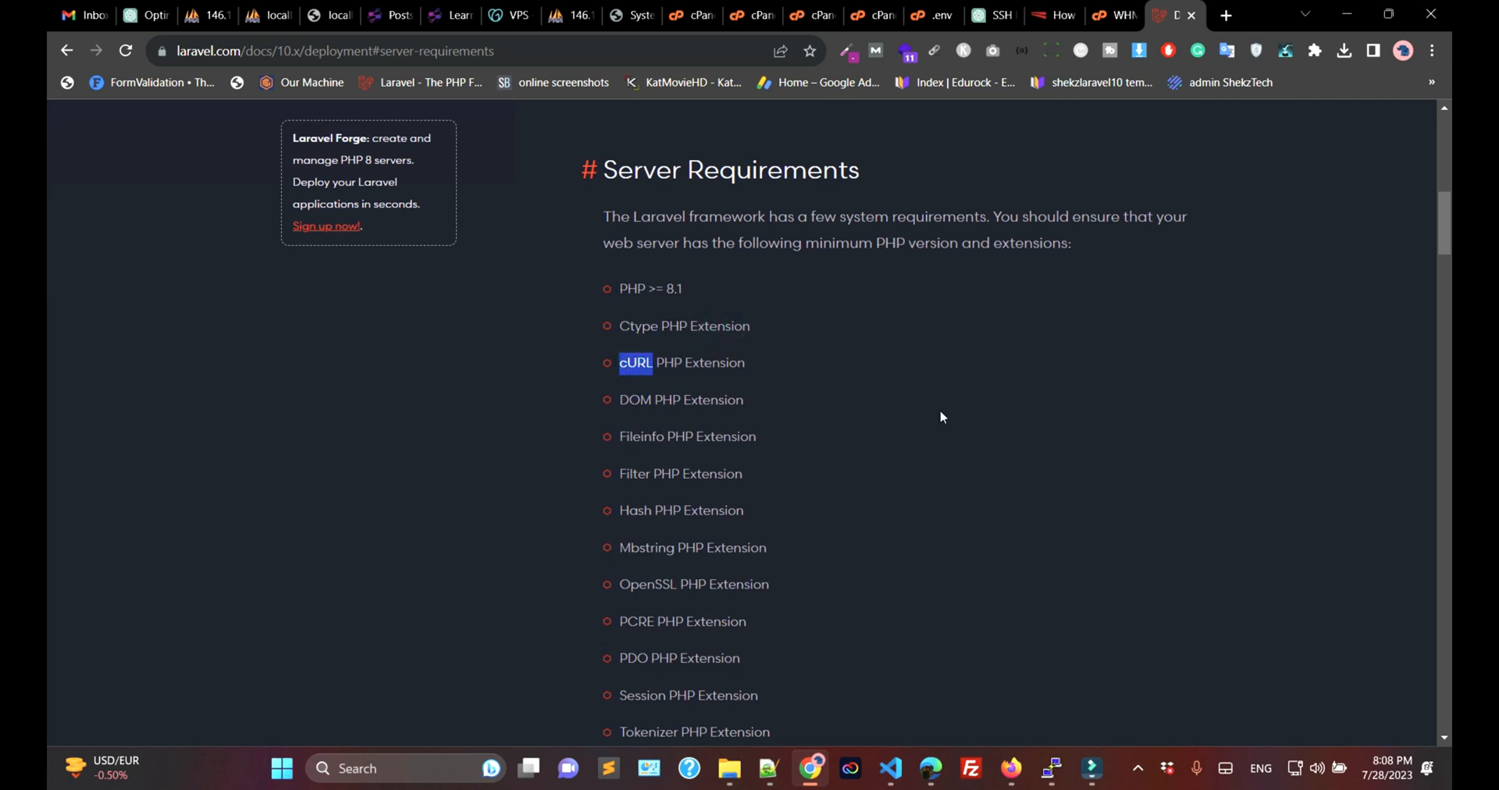
pyautogui.click(1109, 15)
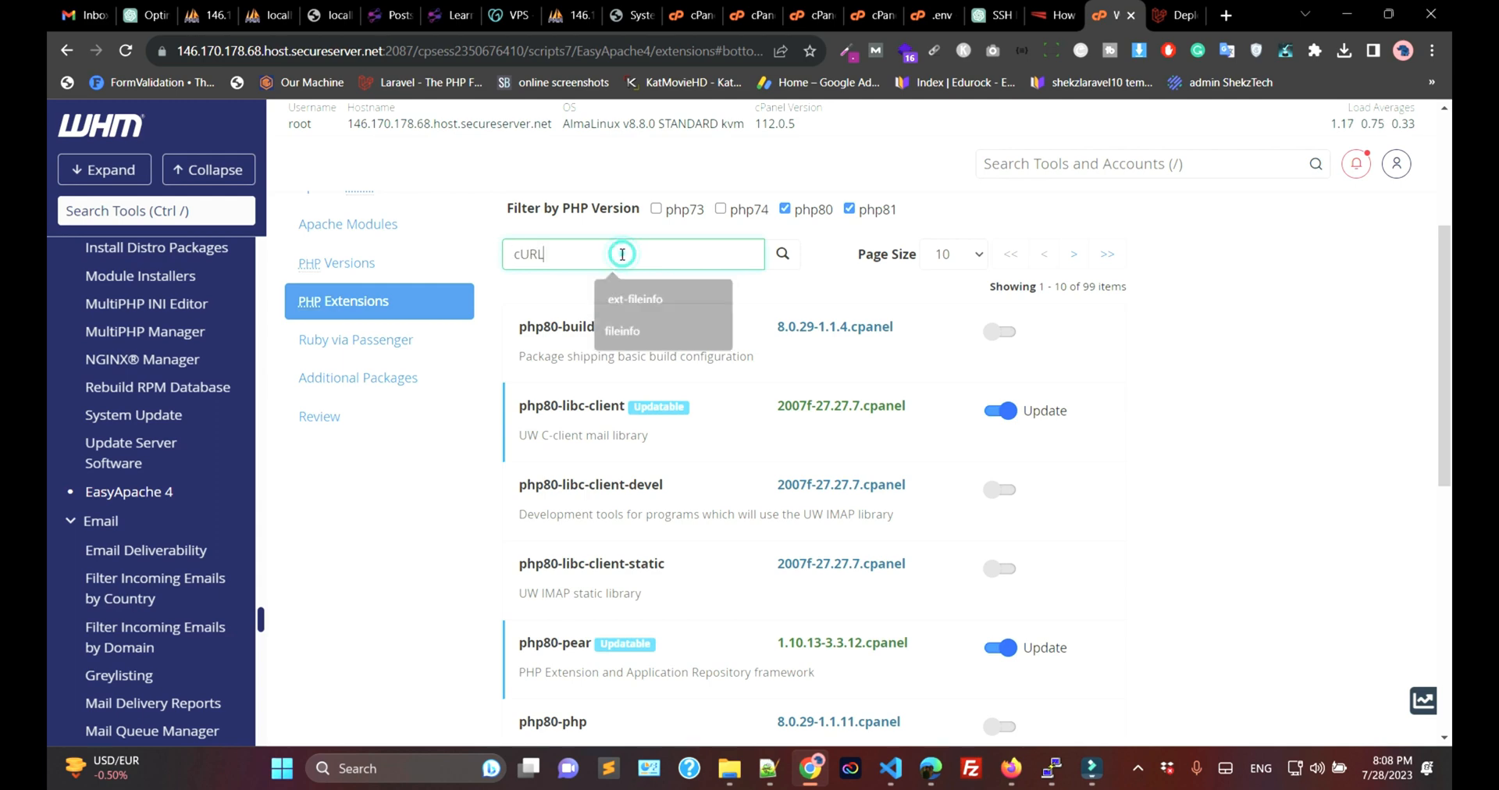
pyautogui.click(782, 253)
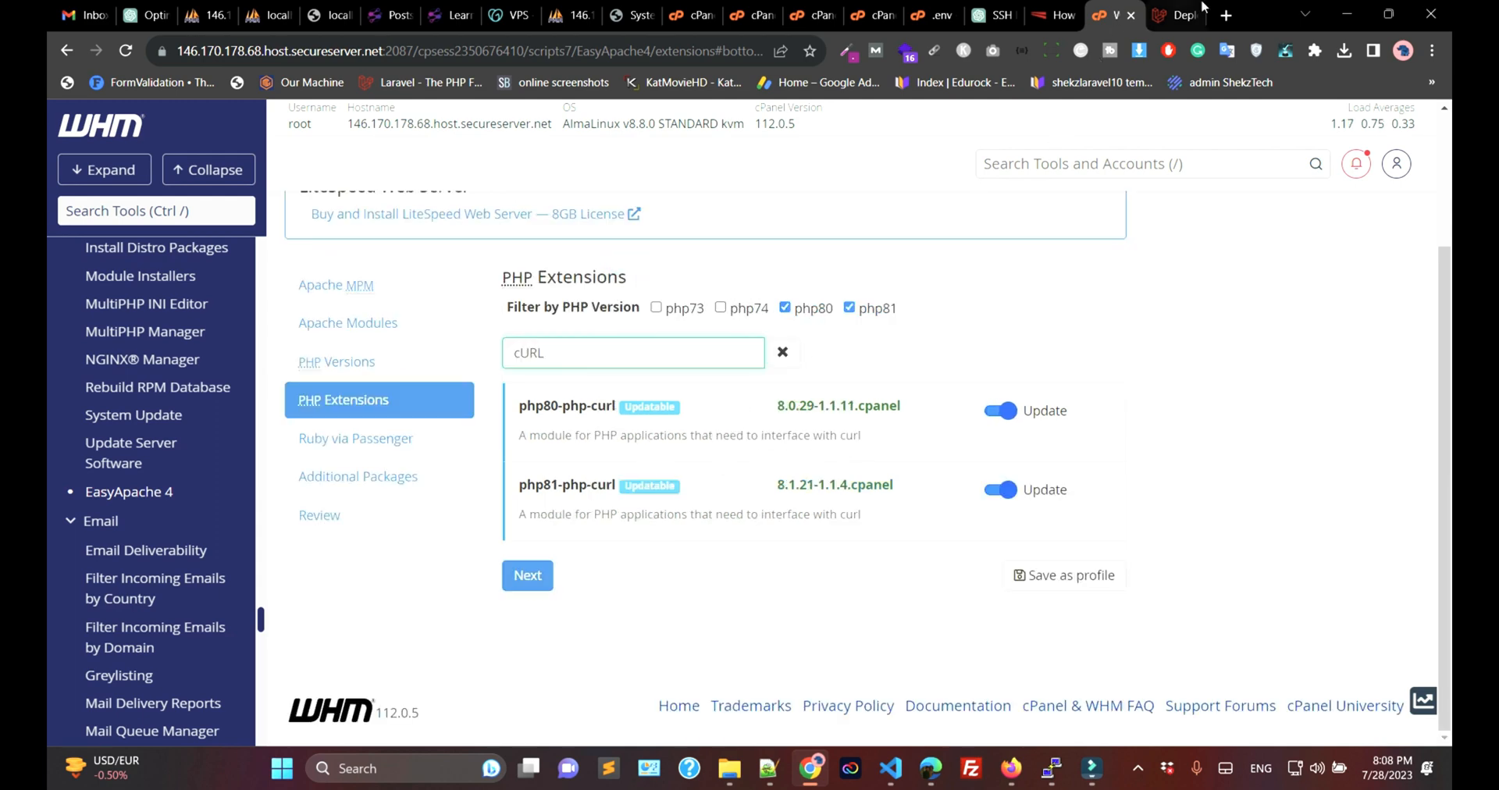
pyautogui.click(1176, 16)
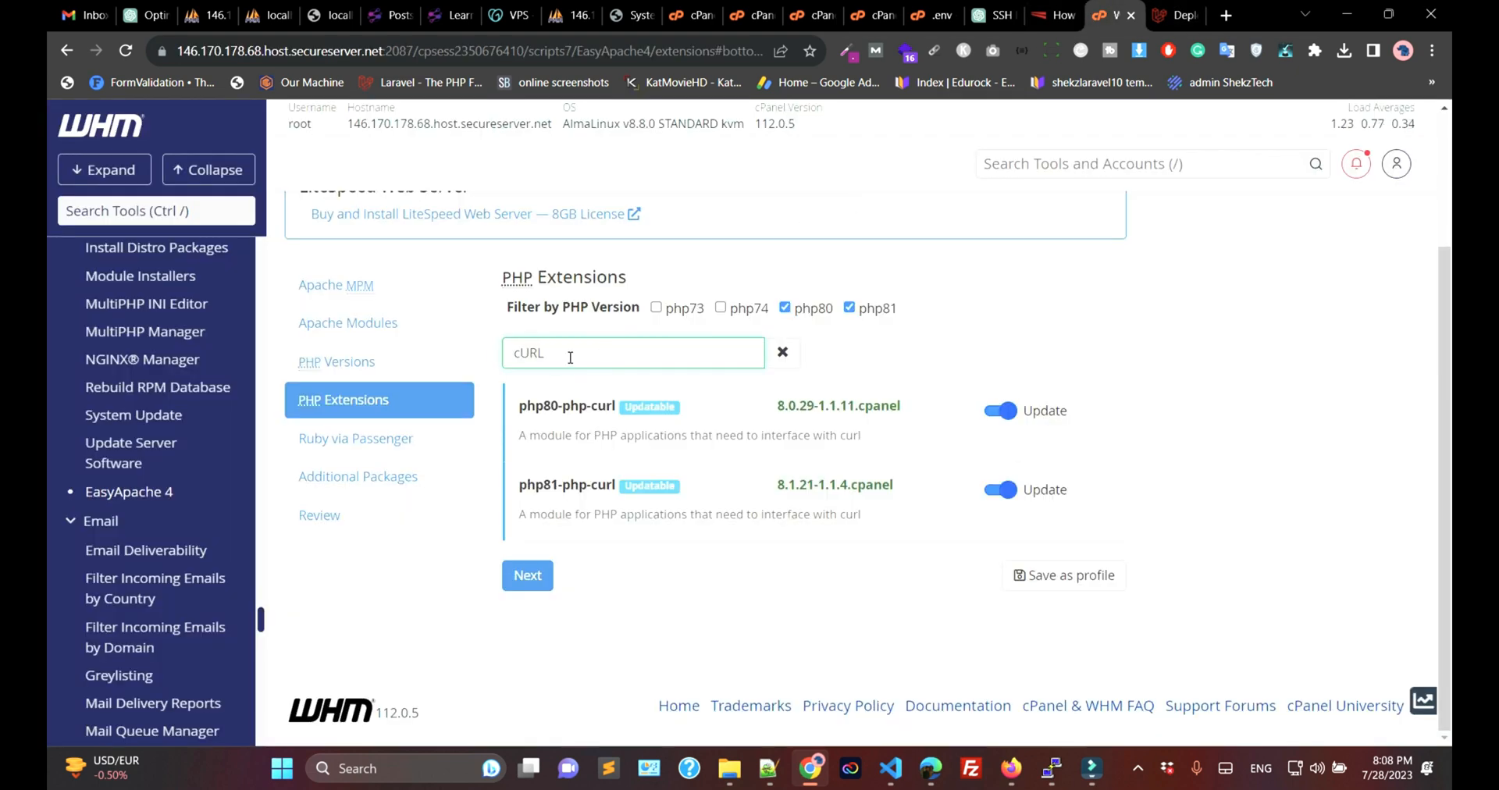
# - Filter the extensions by Fileinfo and mark php81-php-fileinfo for installation as well
pyautogui.click(1176, 16)
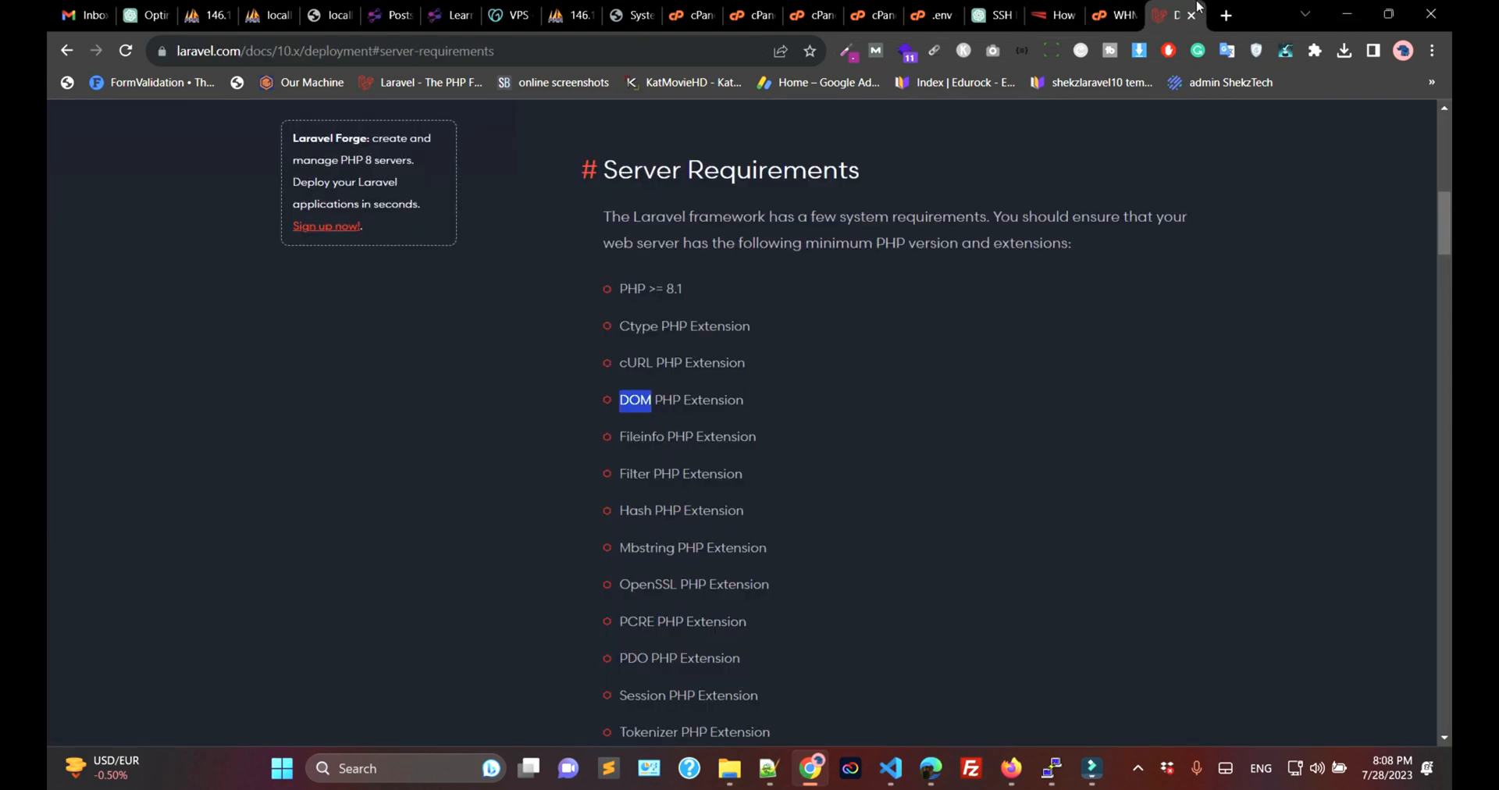
pyautogui.doubleClick(636, 436)
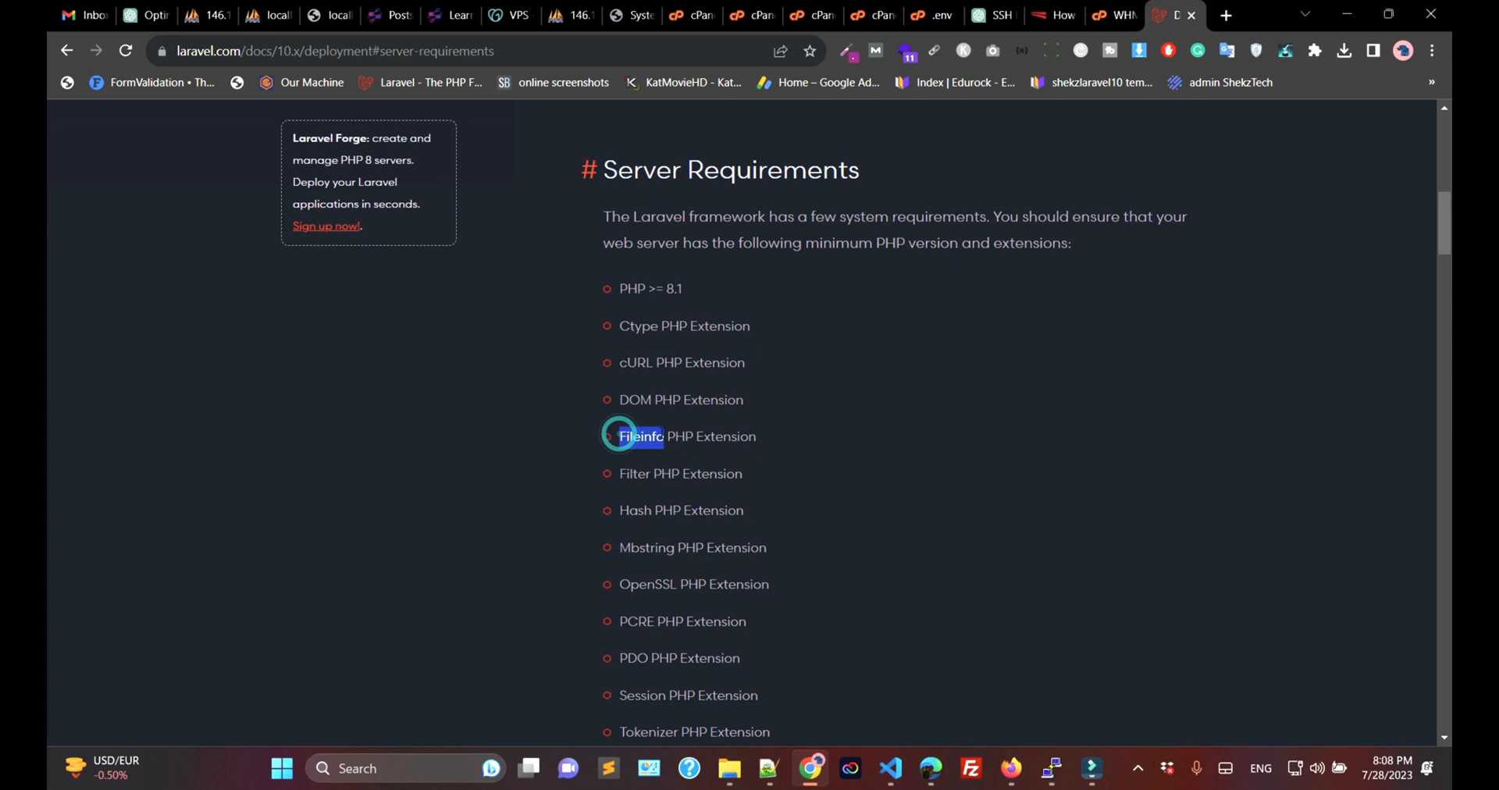
pyautogui.click(1104, 16)
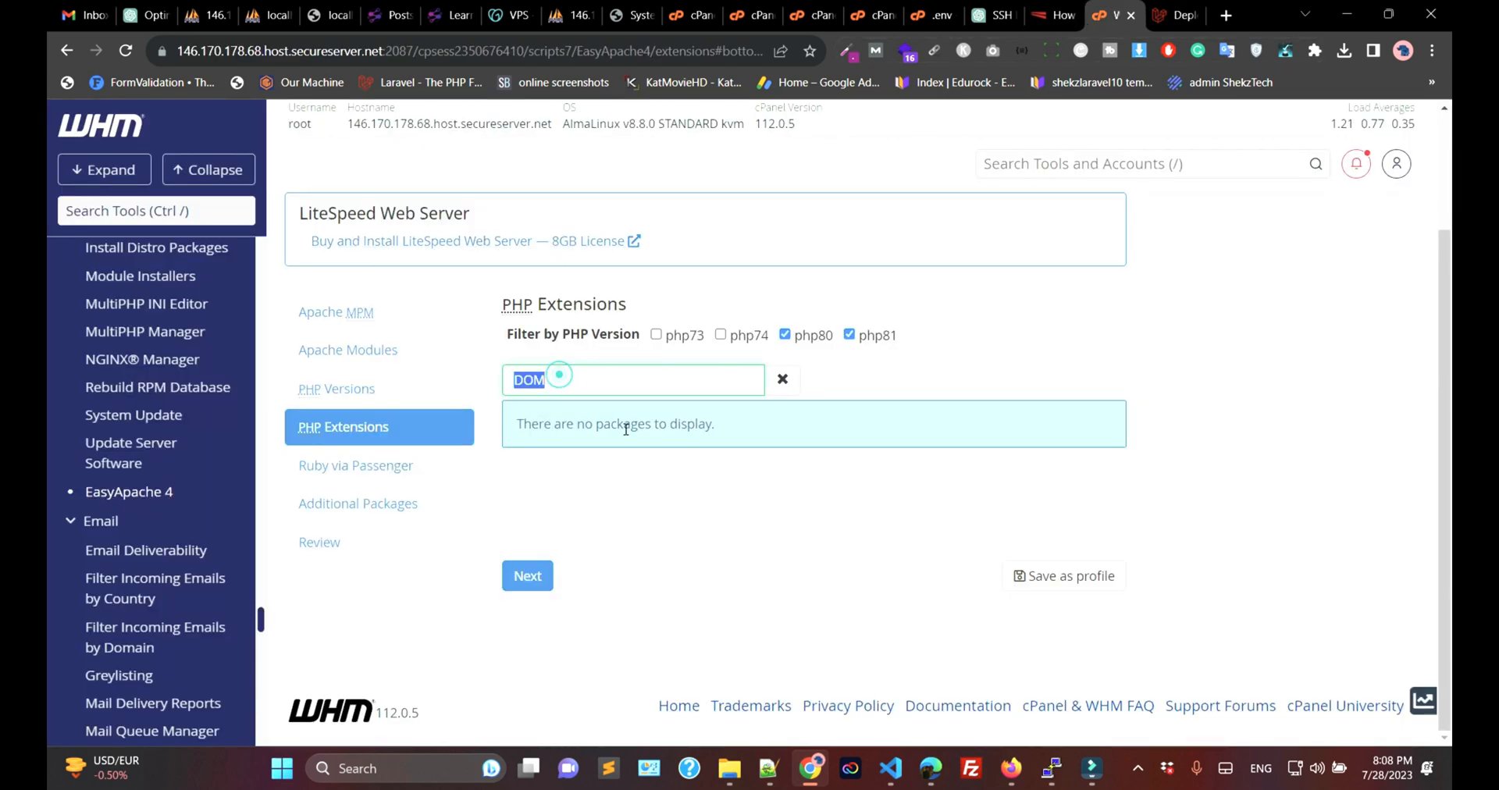
pyautogui.write('Fileinfo')
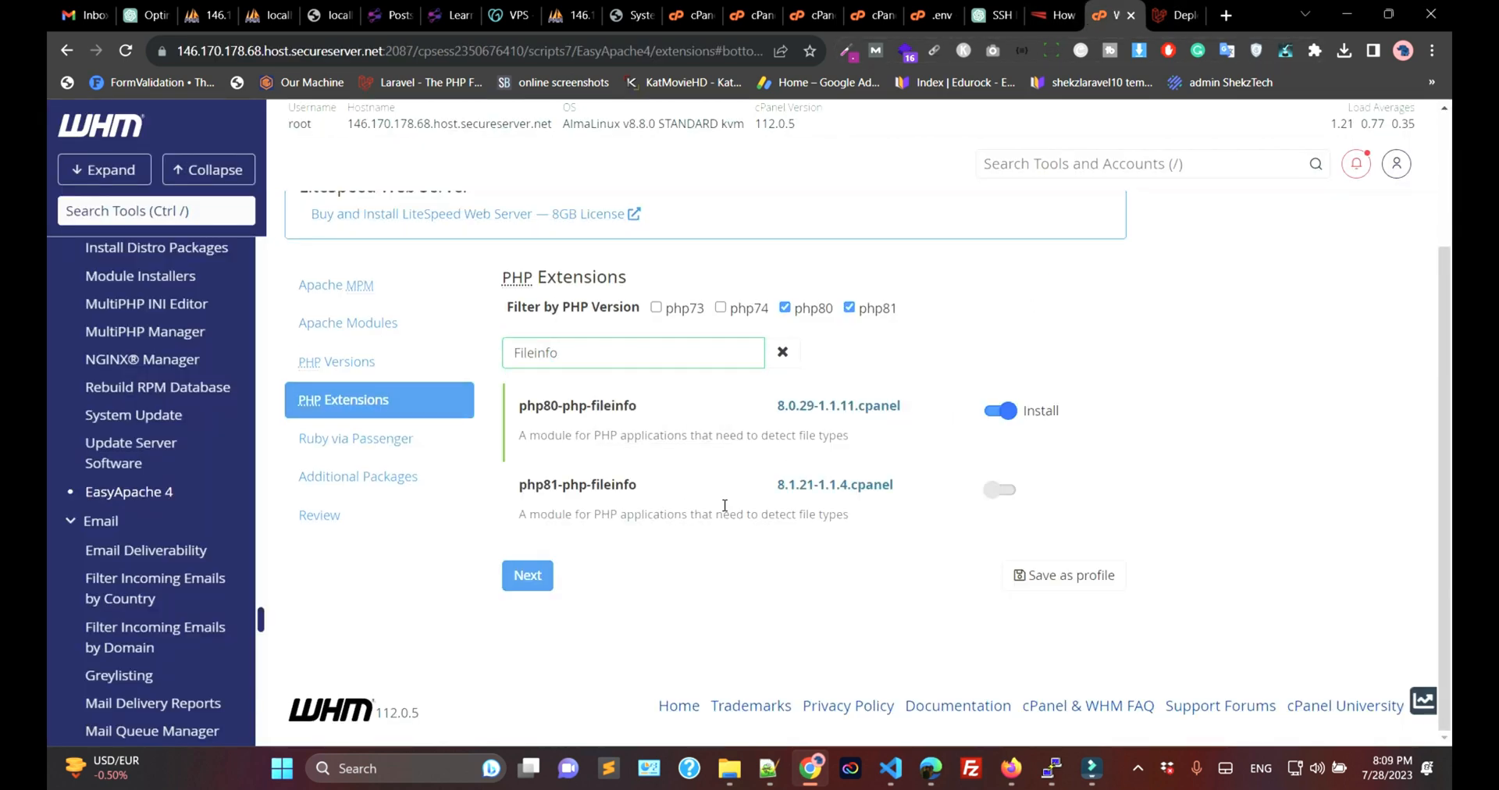
pyautogui.click(1000, 490)
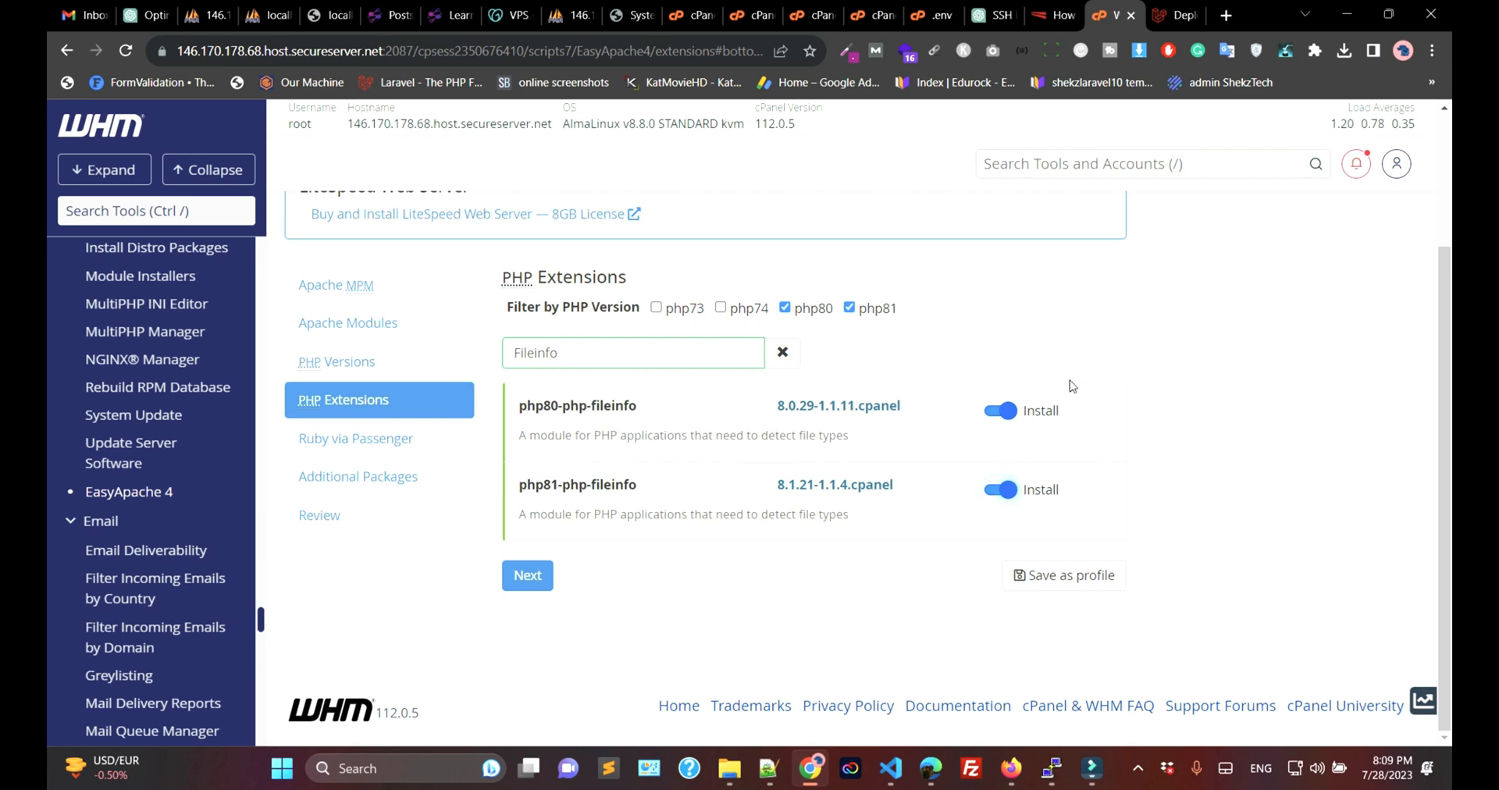
pyautogui.click(1174, 15)
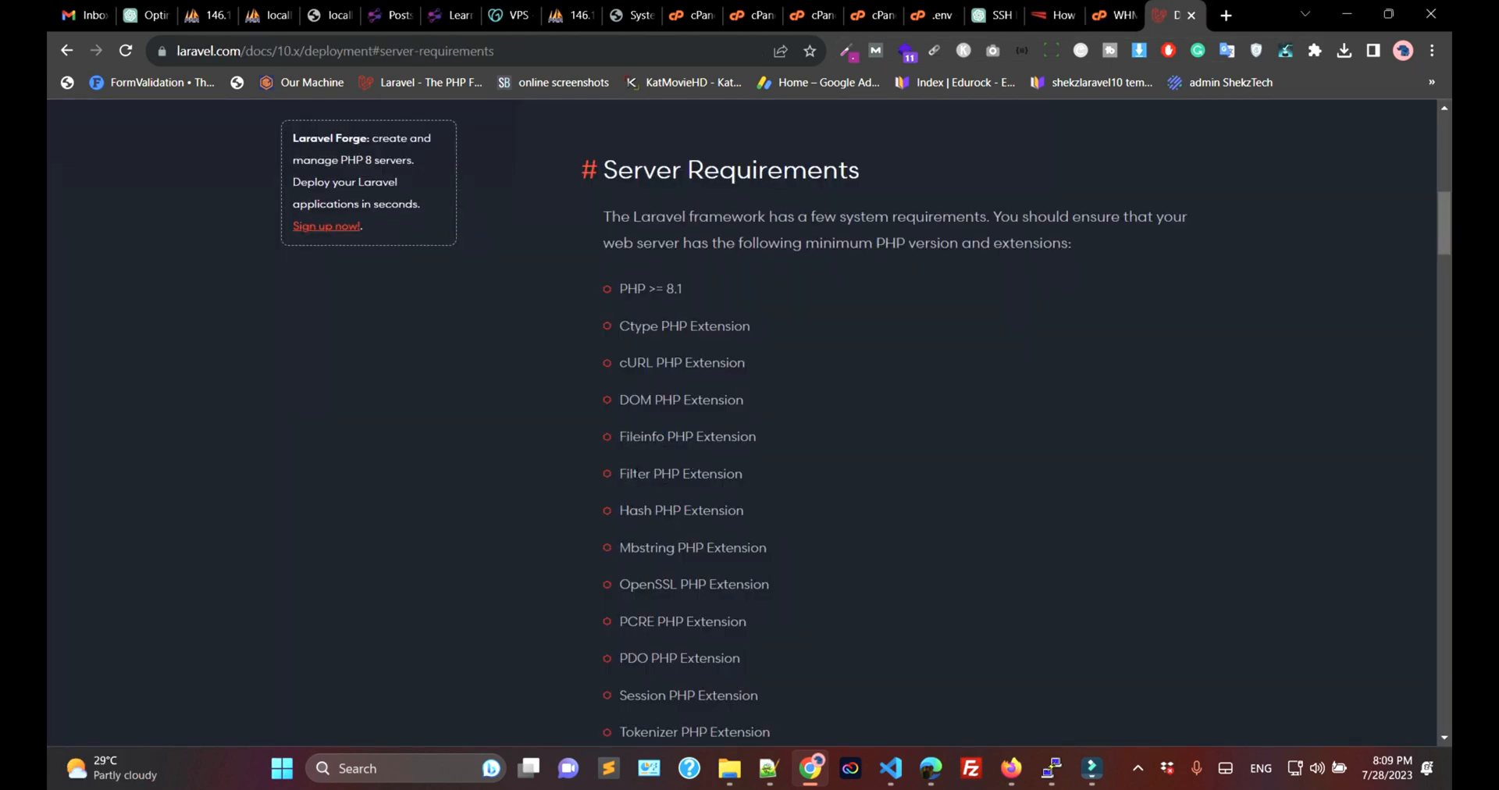
# - Check Laravel's Filter and OpenSSL requirements against the EasyApache PHP extension search
pyautogui.doubleClick(633, 474)
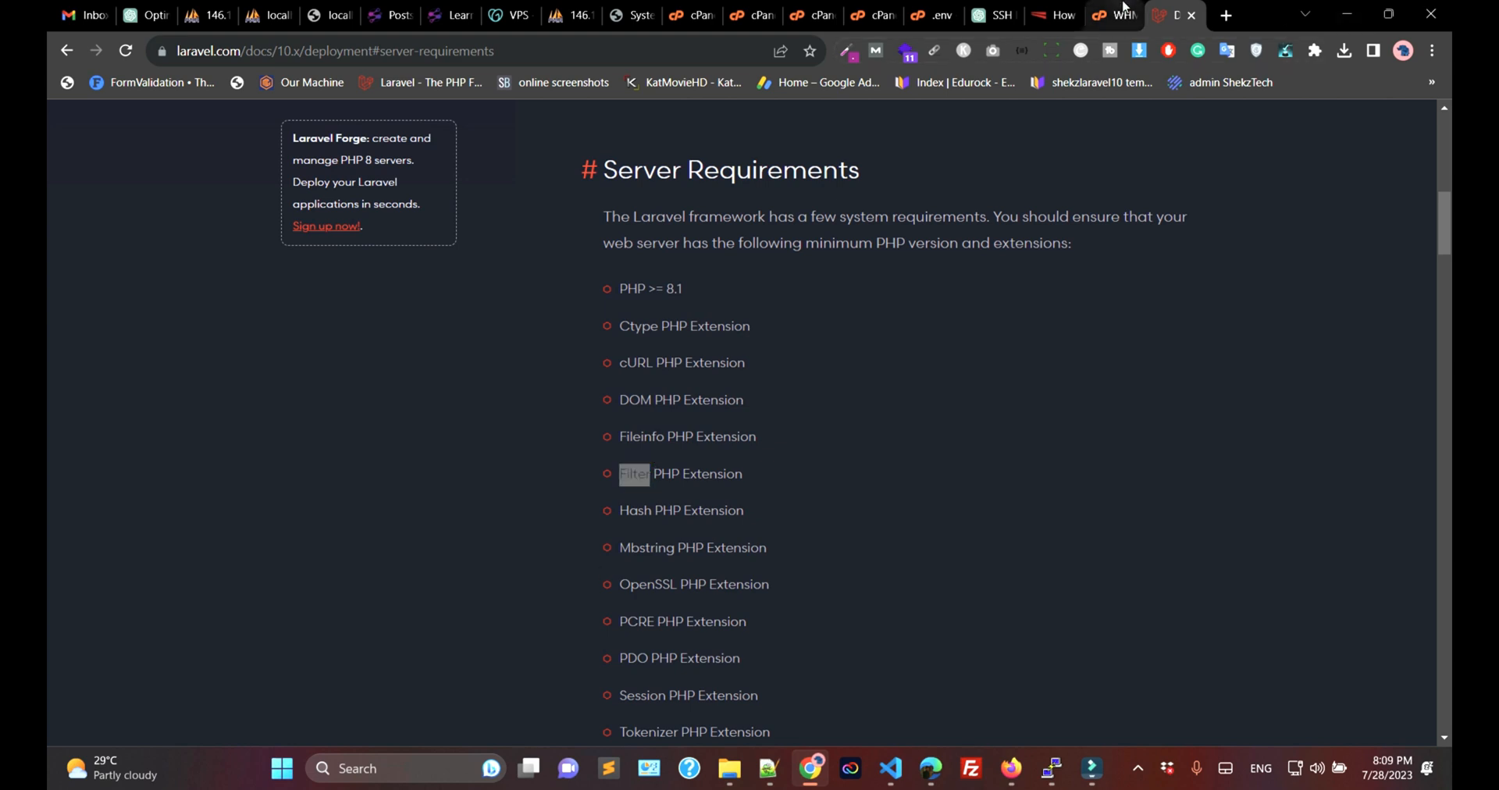
pyautogui.click(1114, 15)
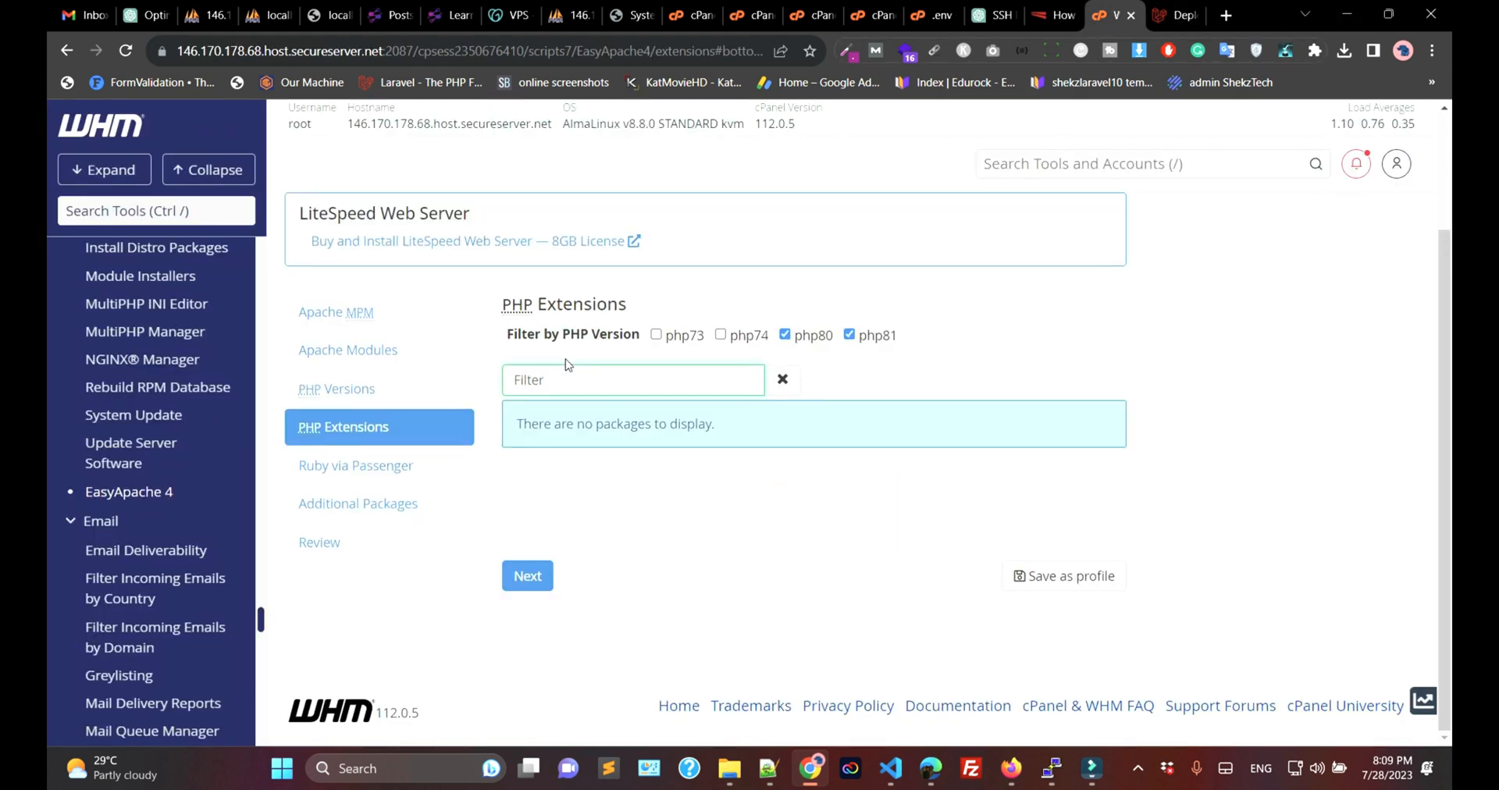
pyautogui.click(1174, 15)
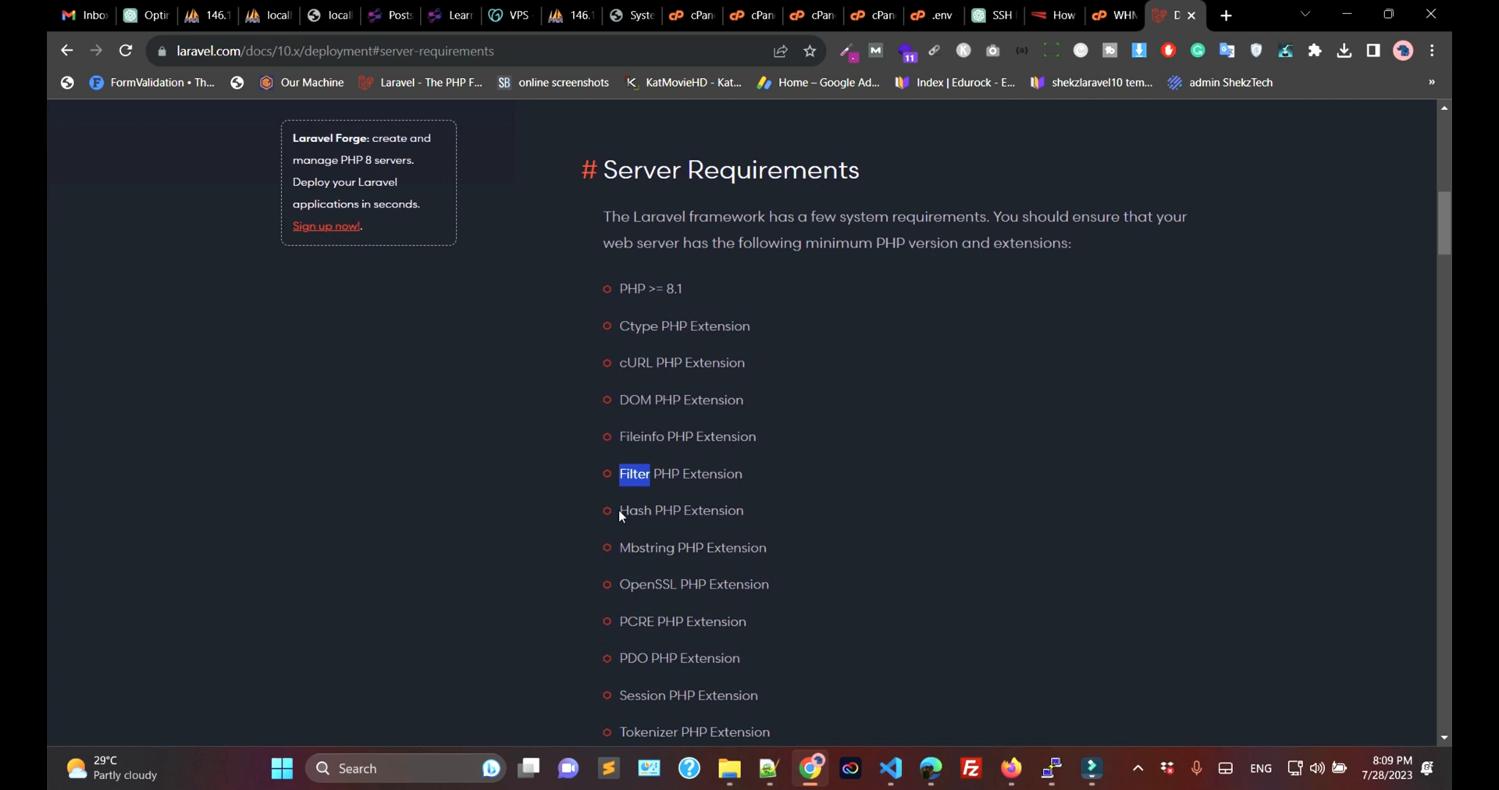
pyautogui.scroll(-3)
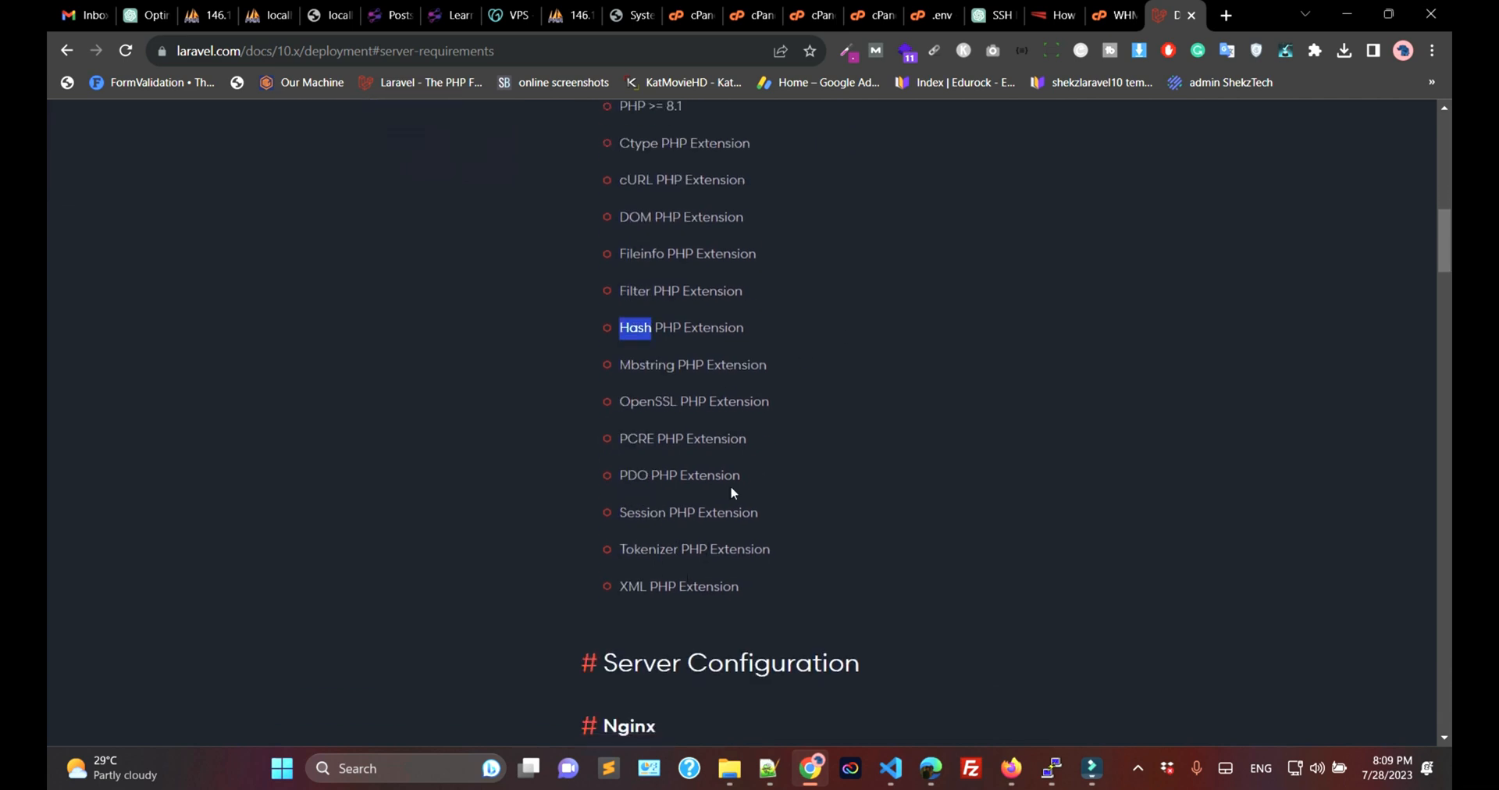
pyautogui.doubleClick(646, 402)
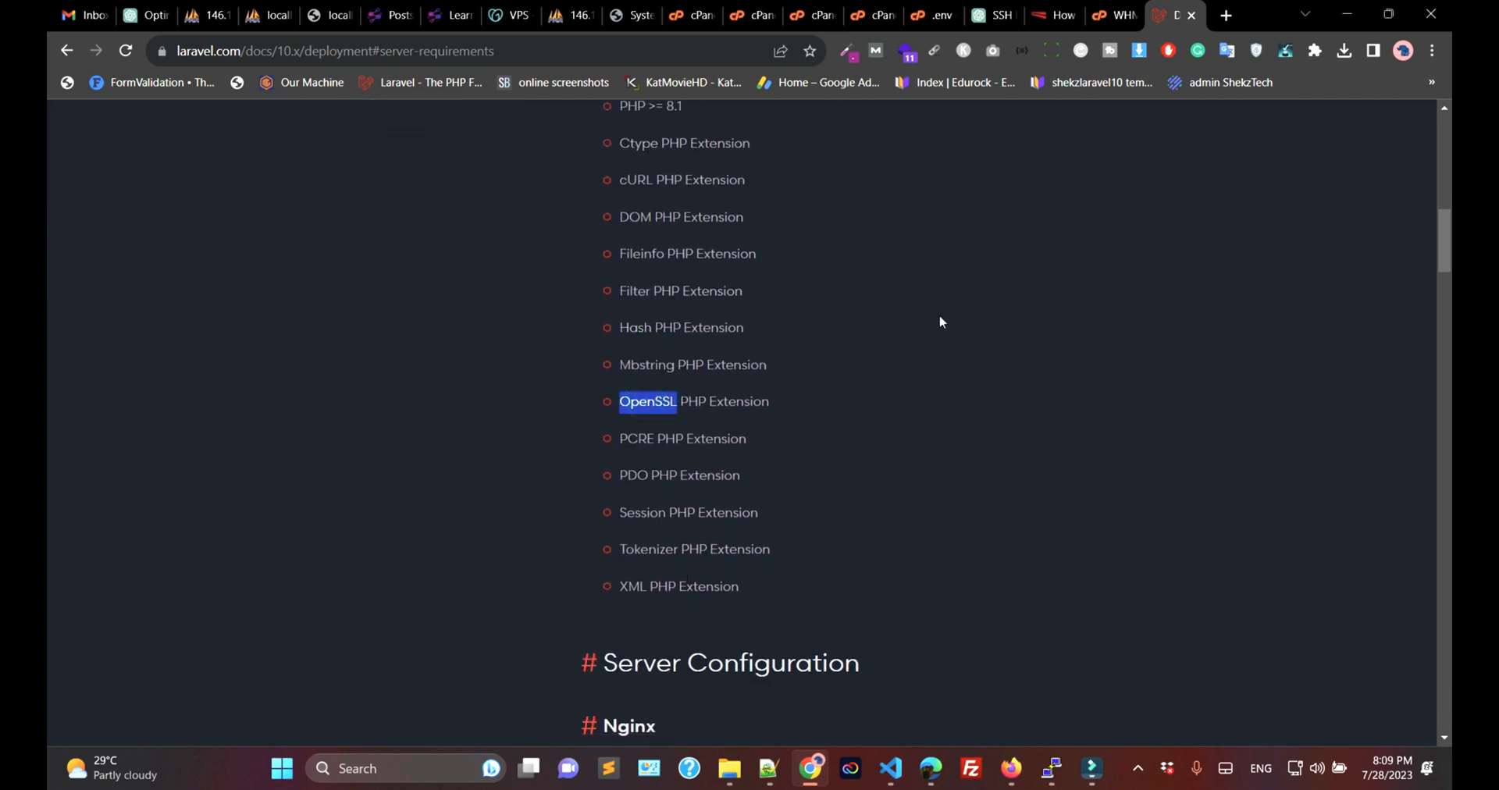
pyautogui.click(1114, 16)
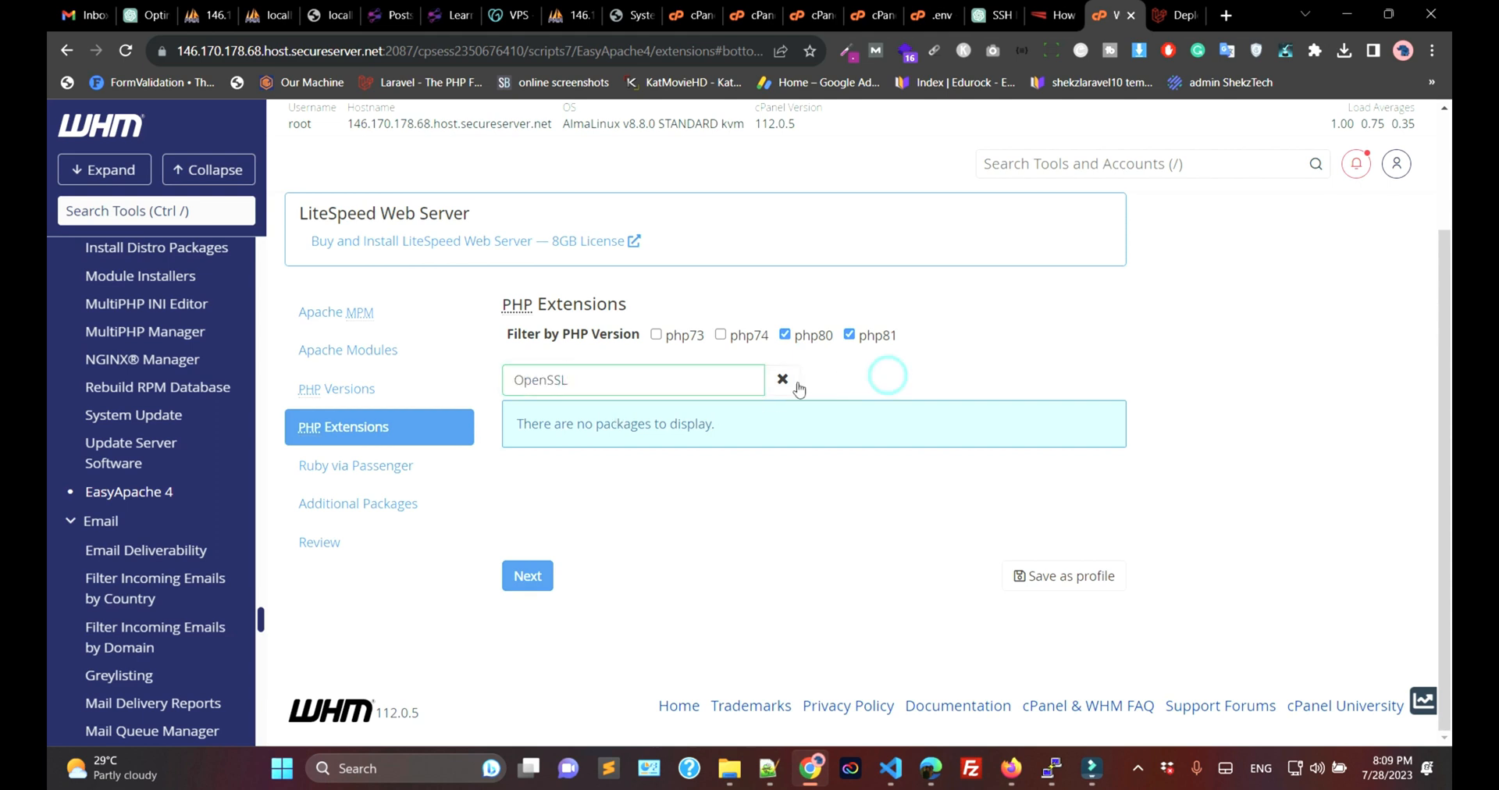
# - Search 'ext-fileinfo', recheck Fileinfo in the requirements and advance to Ruby via Passenger
pyautogui.click(783, 379)
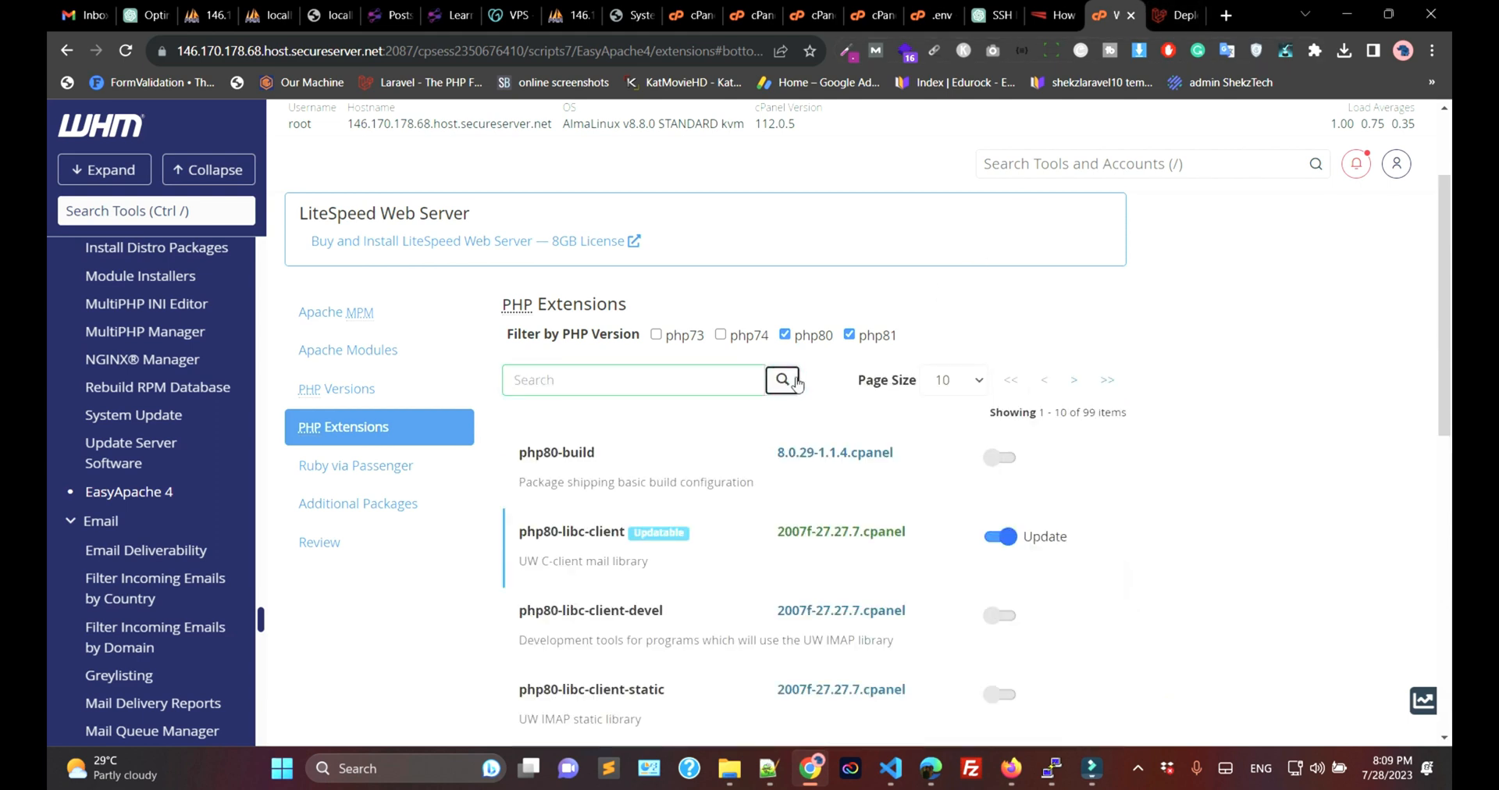
pyautogui.write('ext-fileinfo')
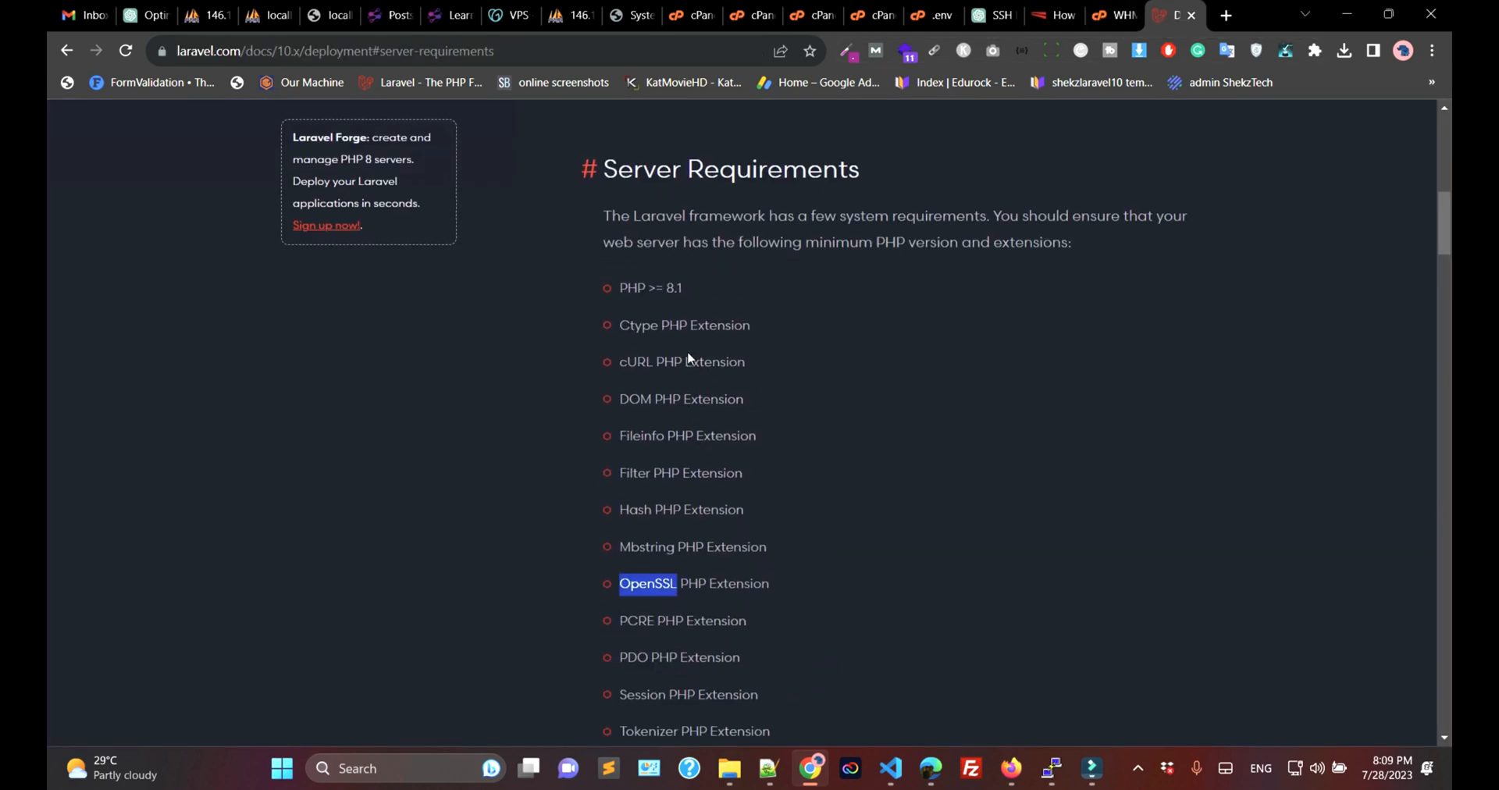
pyautogui.doubleClick(642, 436)
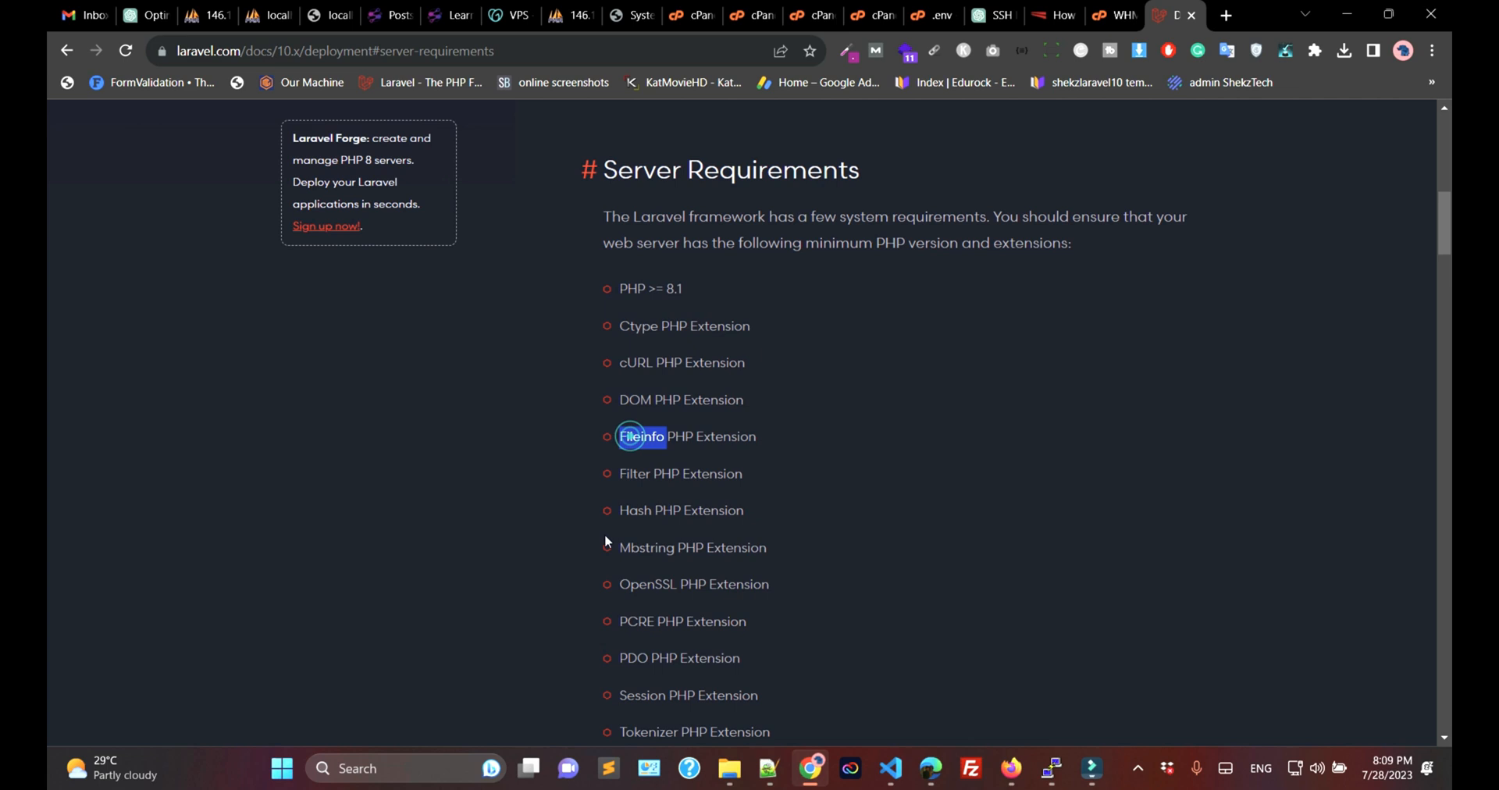
pyautogui.click(1104, 16)
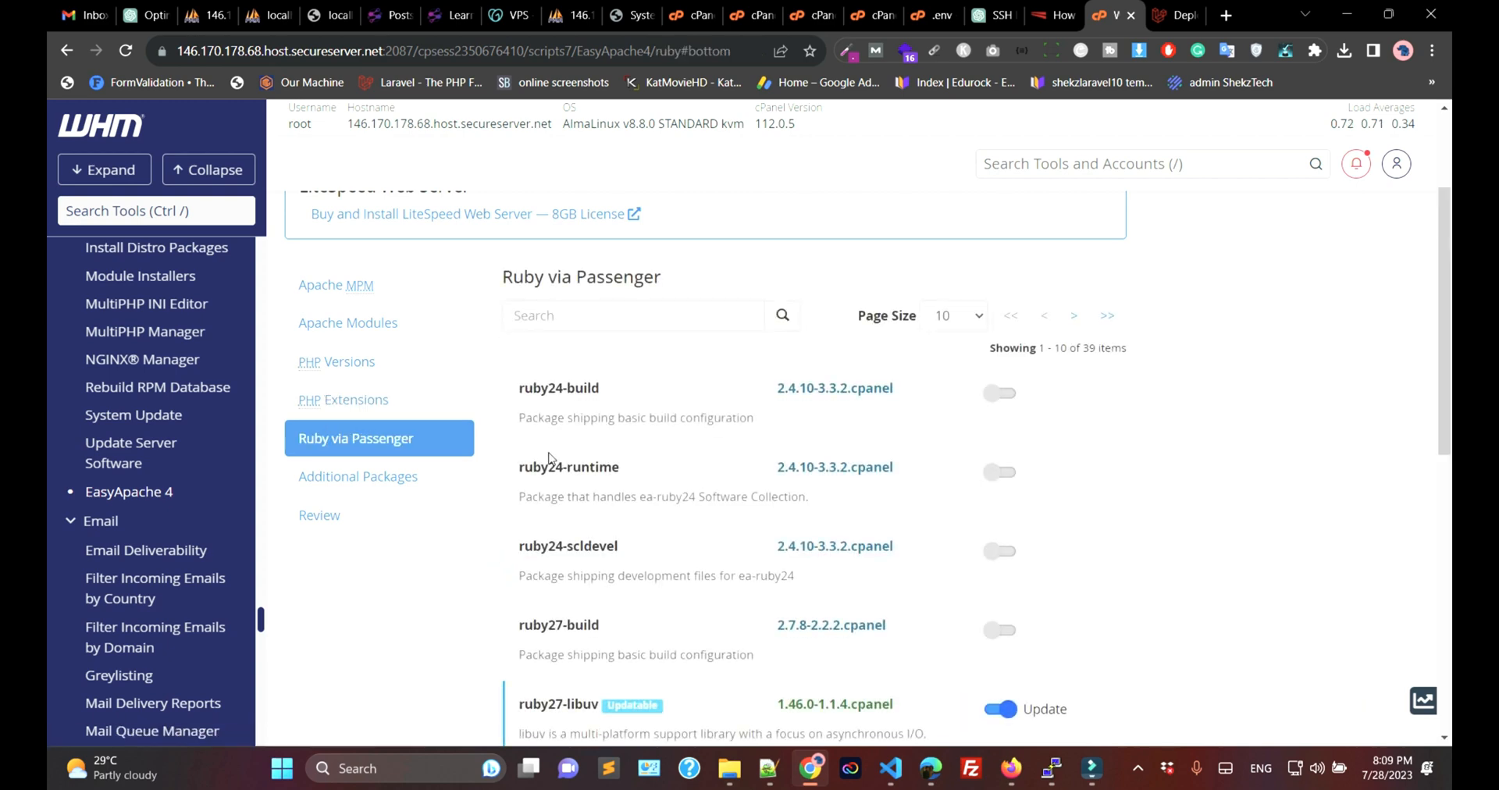
# - Pass the Ruby via Passenger and Additional Packages steps unchanged to reach the Review
pyautogui.scroll(-3)
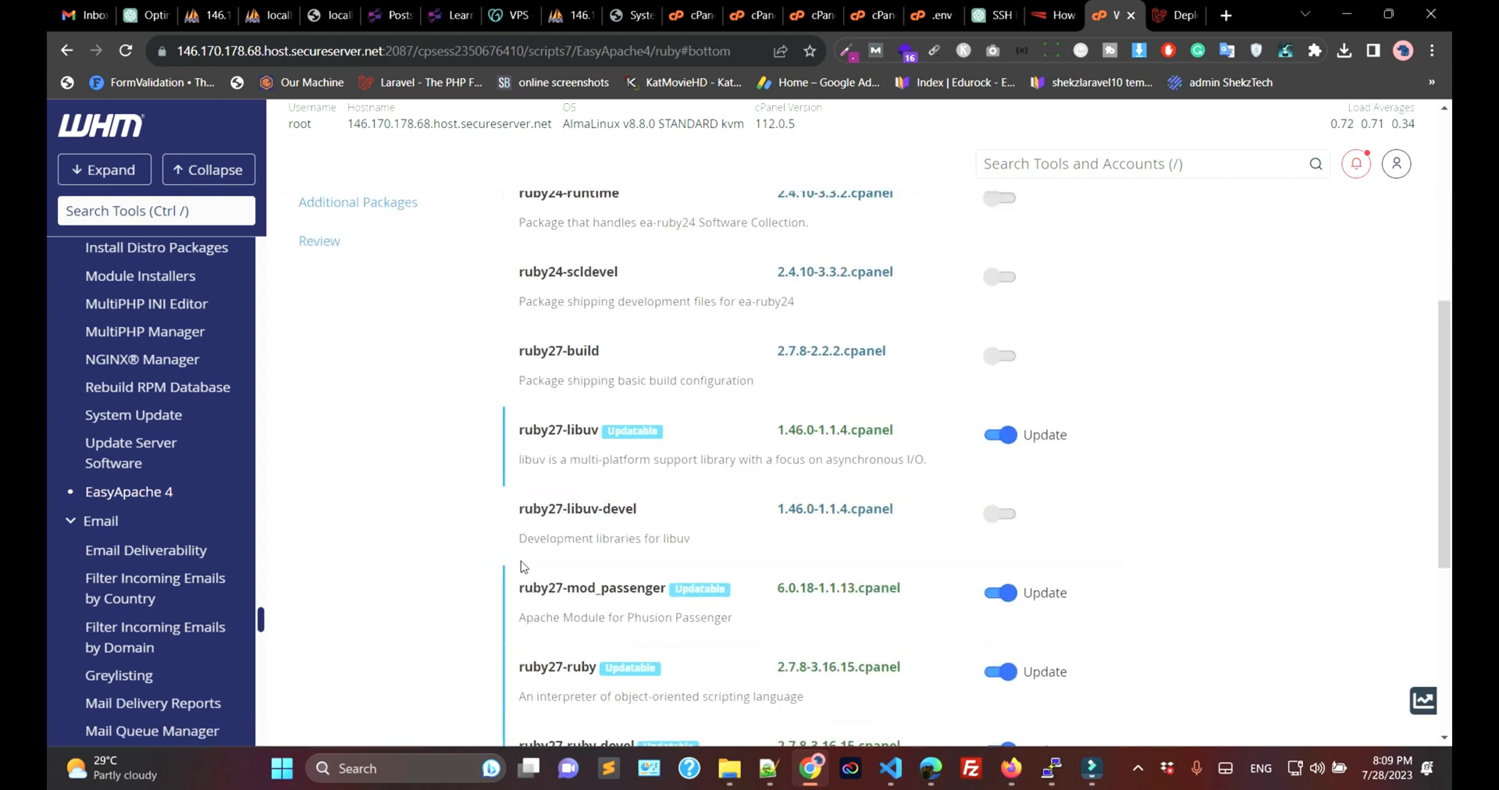
pyautogui.scroll(-3)
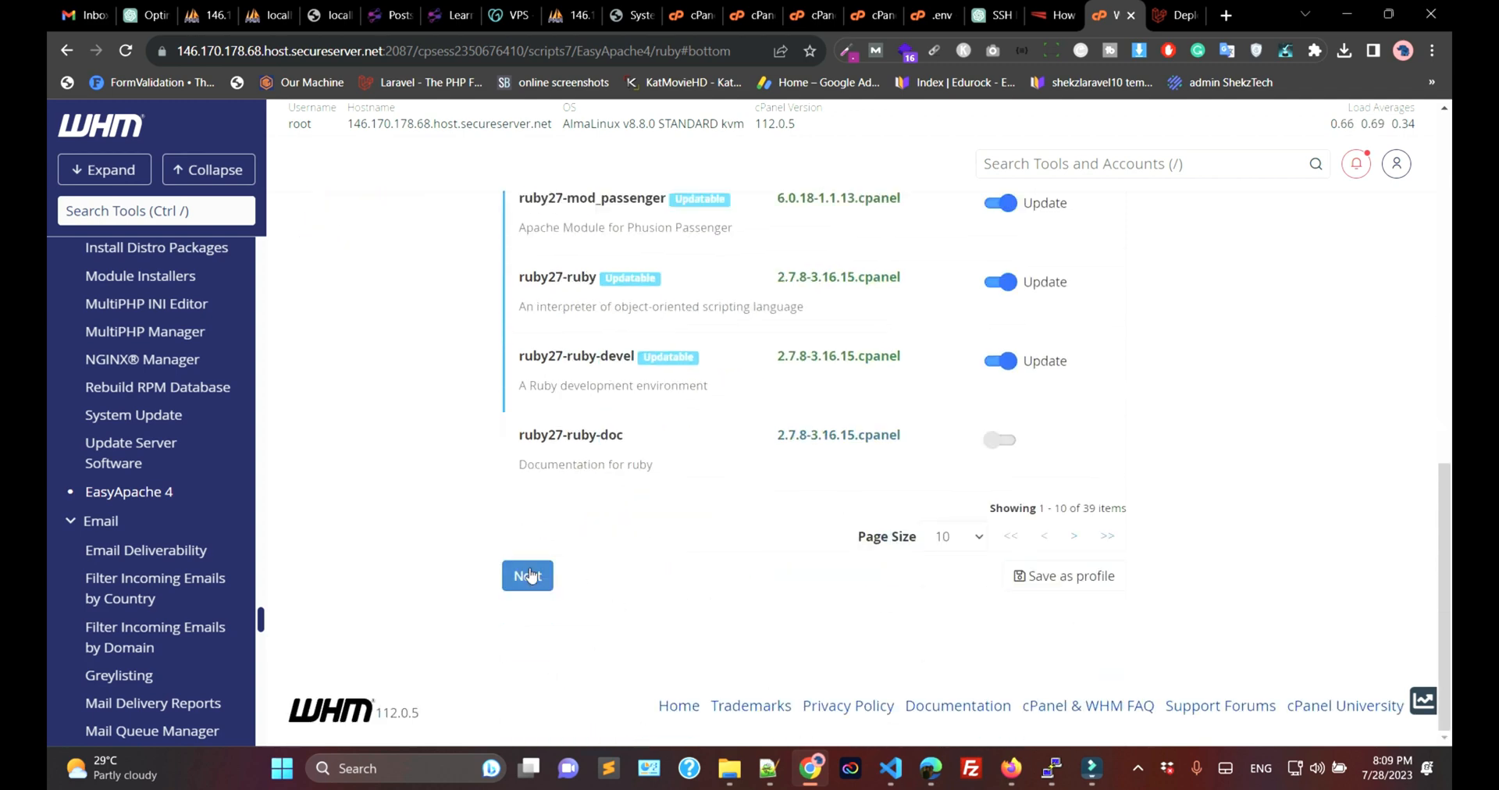
pyautogui.click(526, 574)
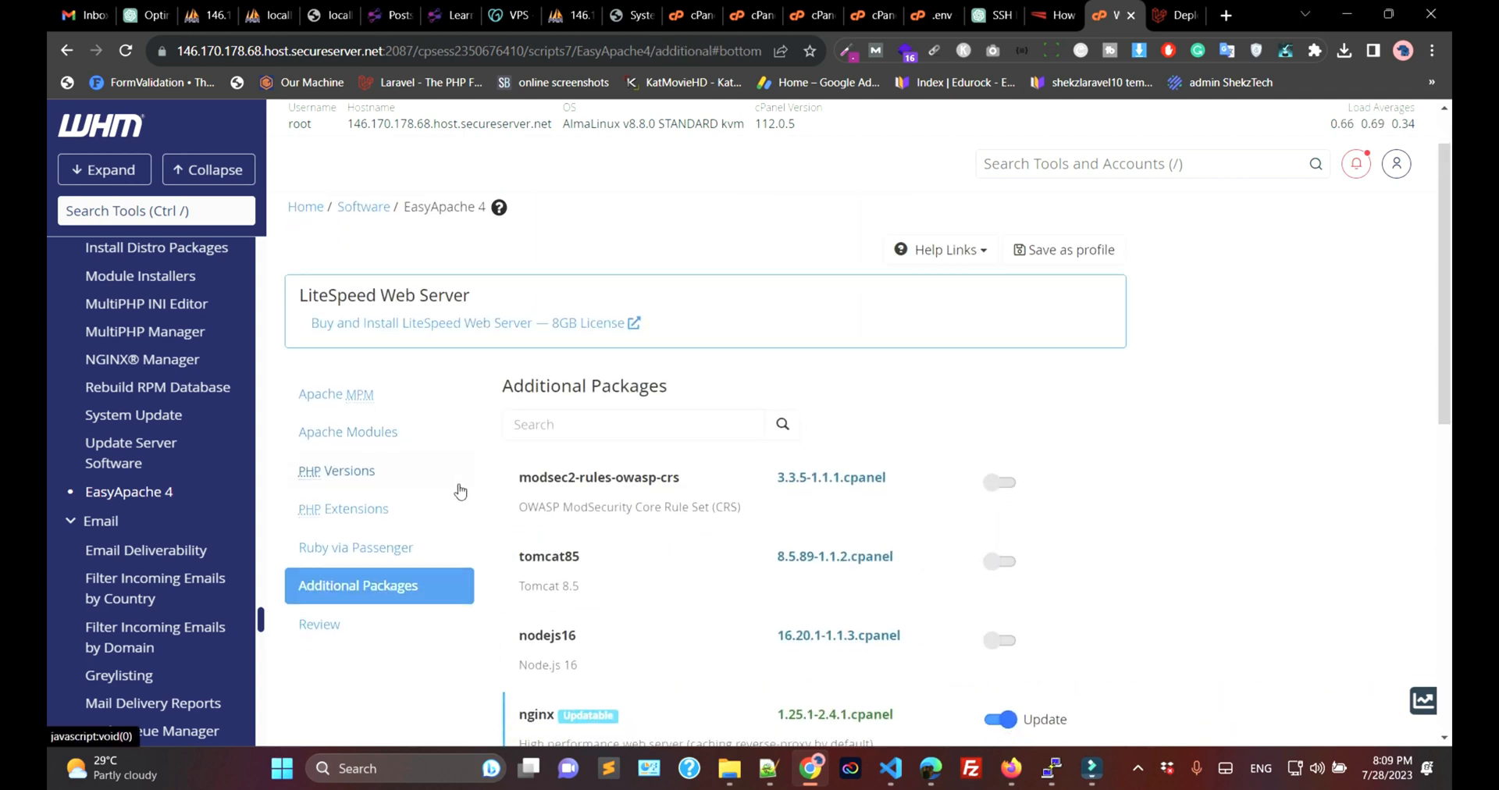
pyautogui.scroll(-3)
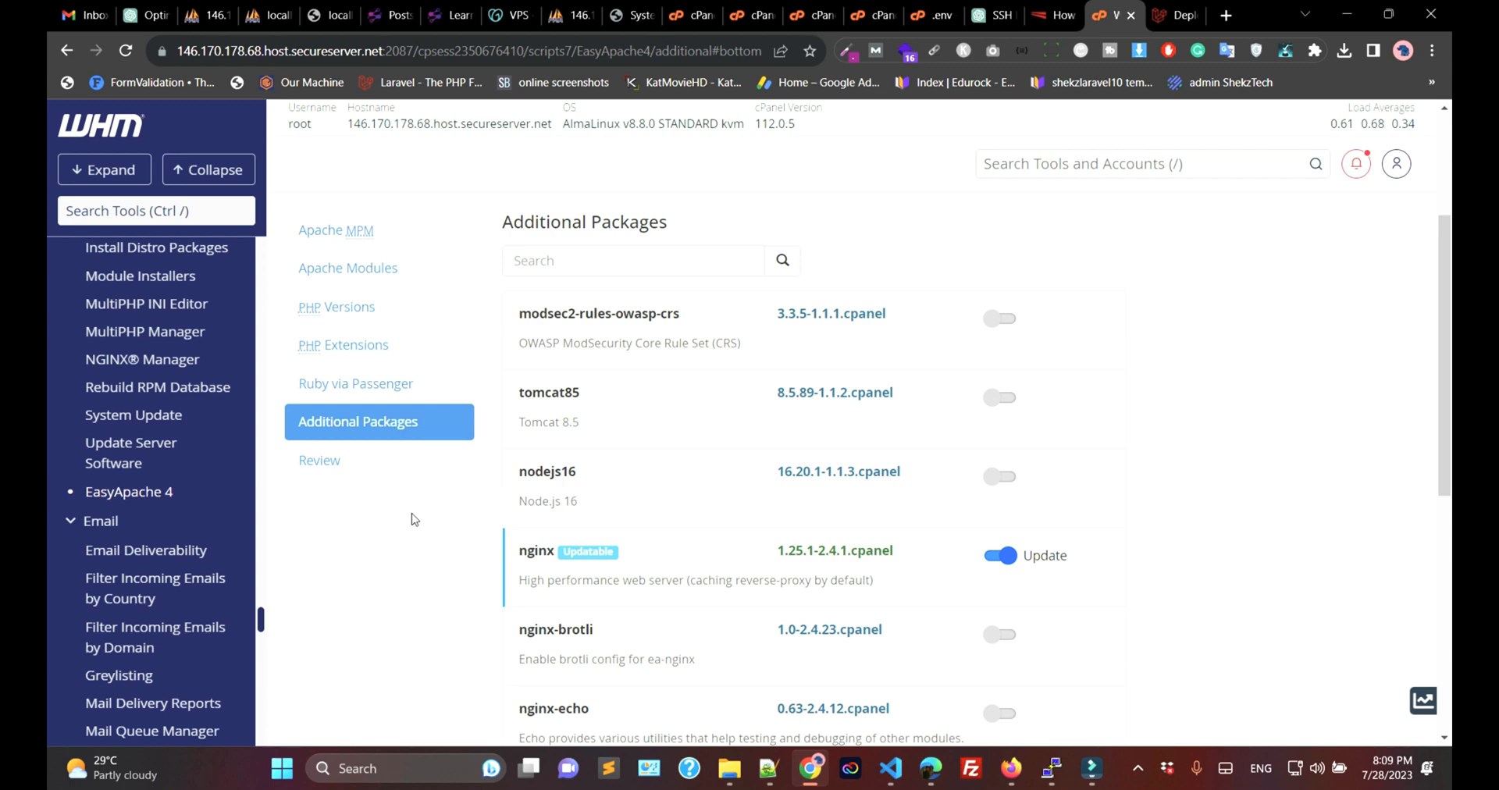
pyautogui.scroll(-3)
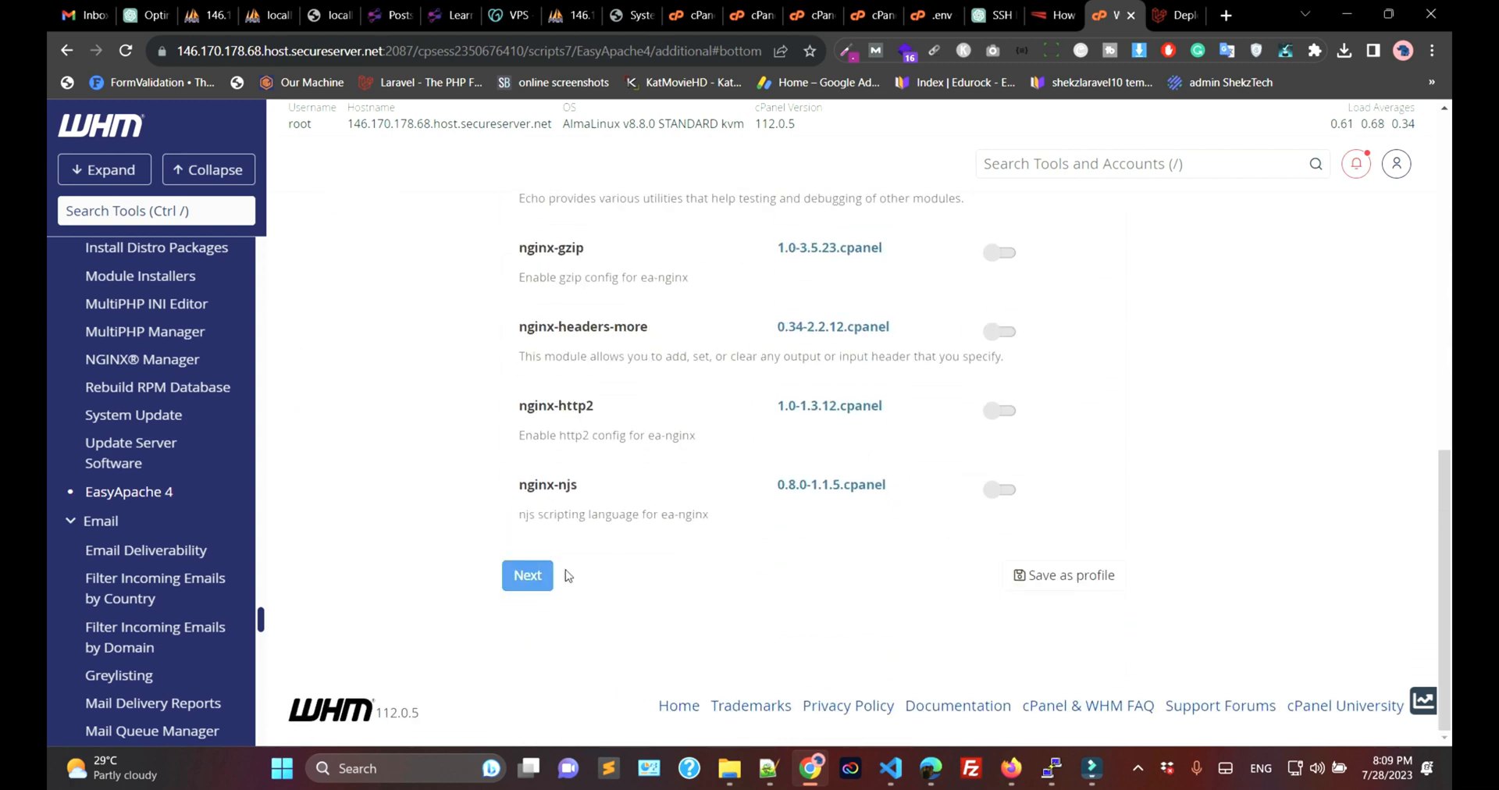
pyautogui.click(526, 575)
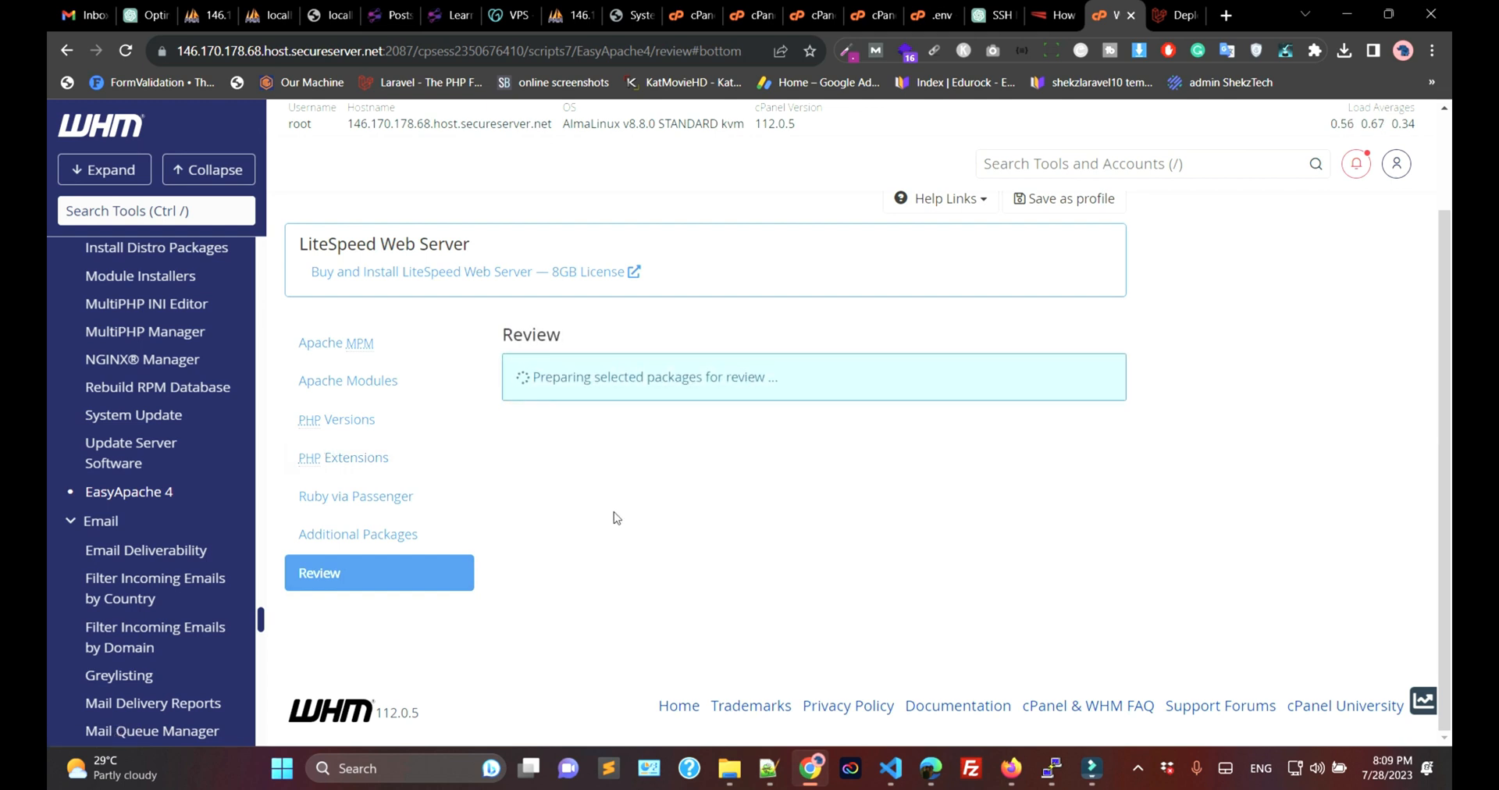
pyautogui.moveTo(620, 517)
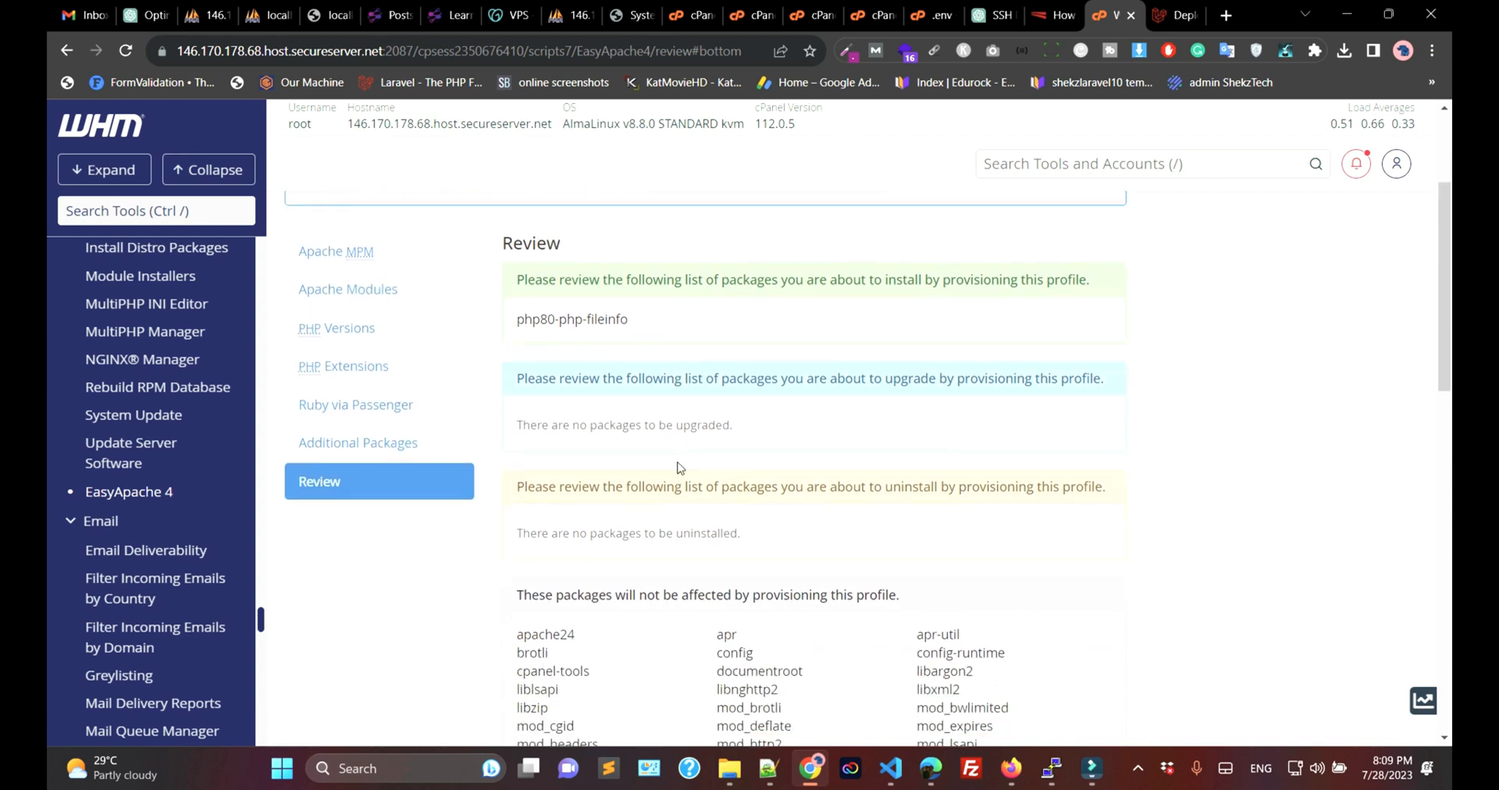
# - Review the change list: php80-php-fileinfo as the only install, no upgrades or uninstalls
pyautogui.scroll(-3)
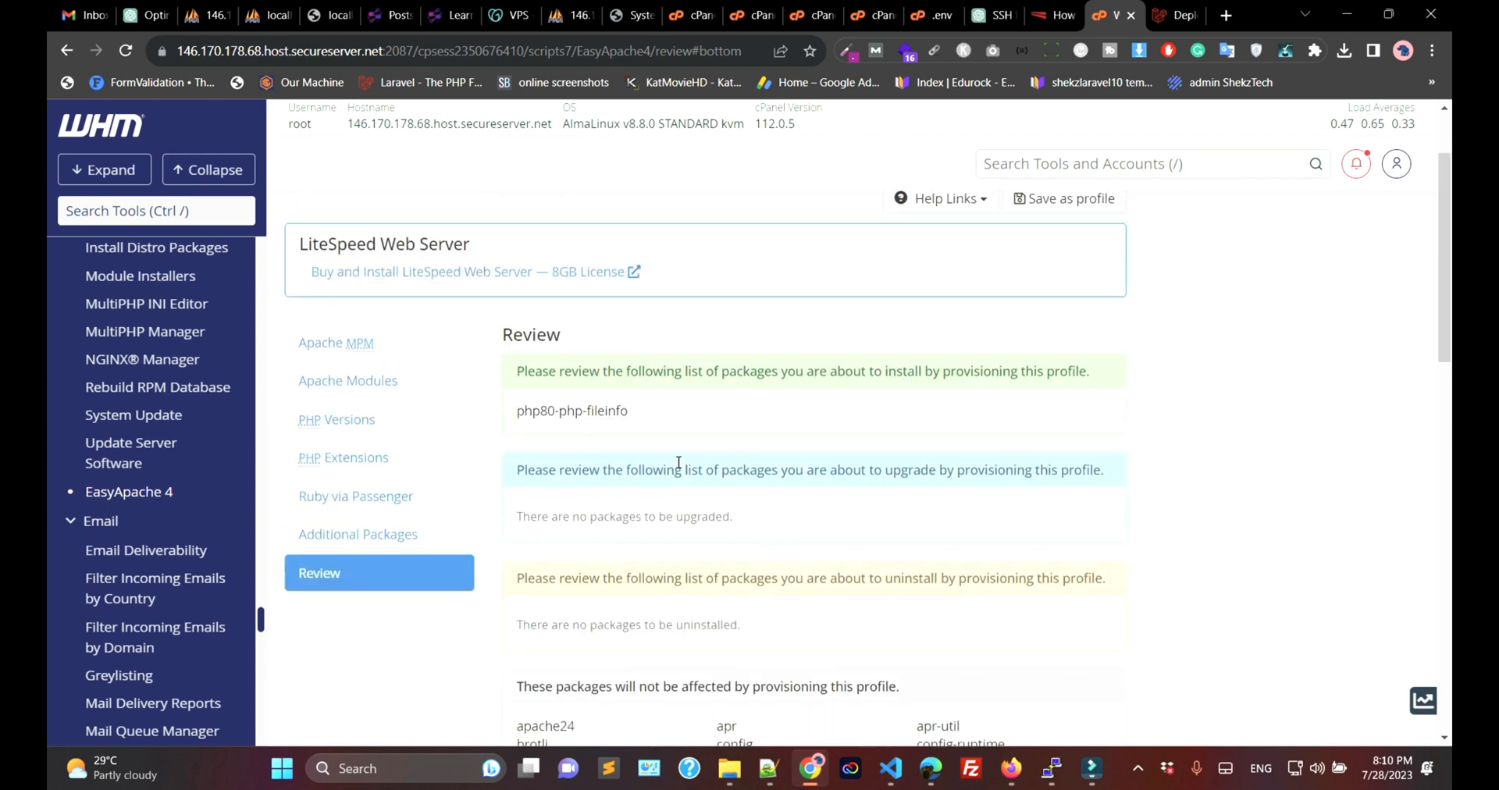
pyautogui.scroll(-3)
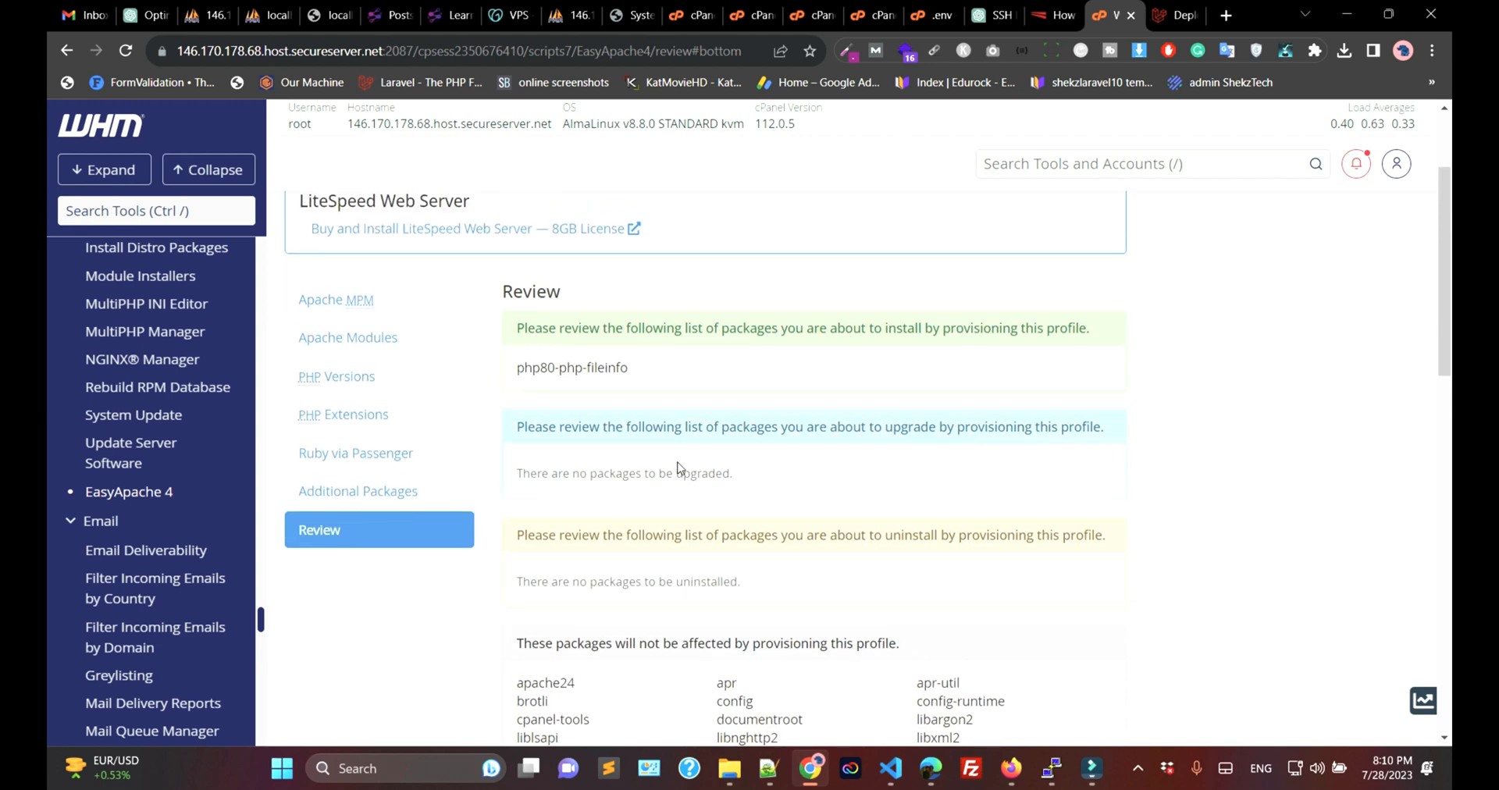
pyautogui.scroll(-3)
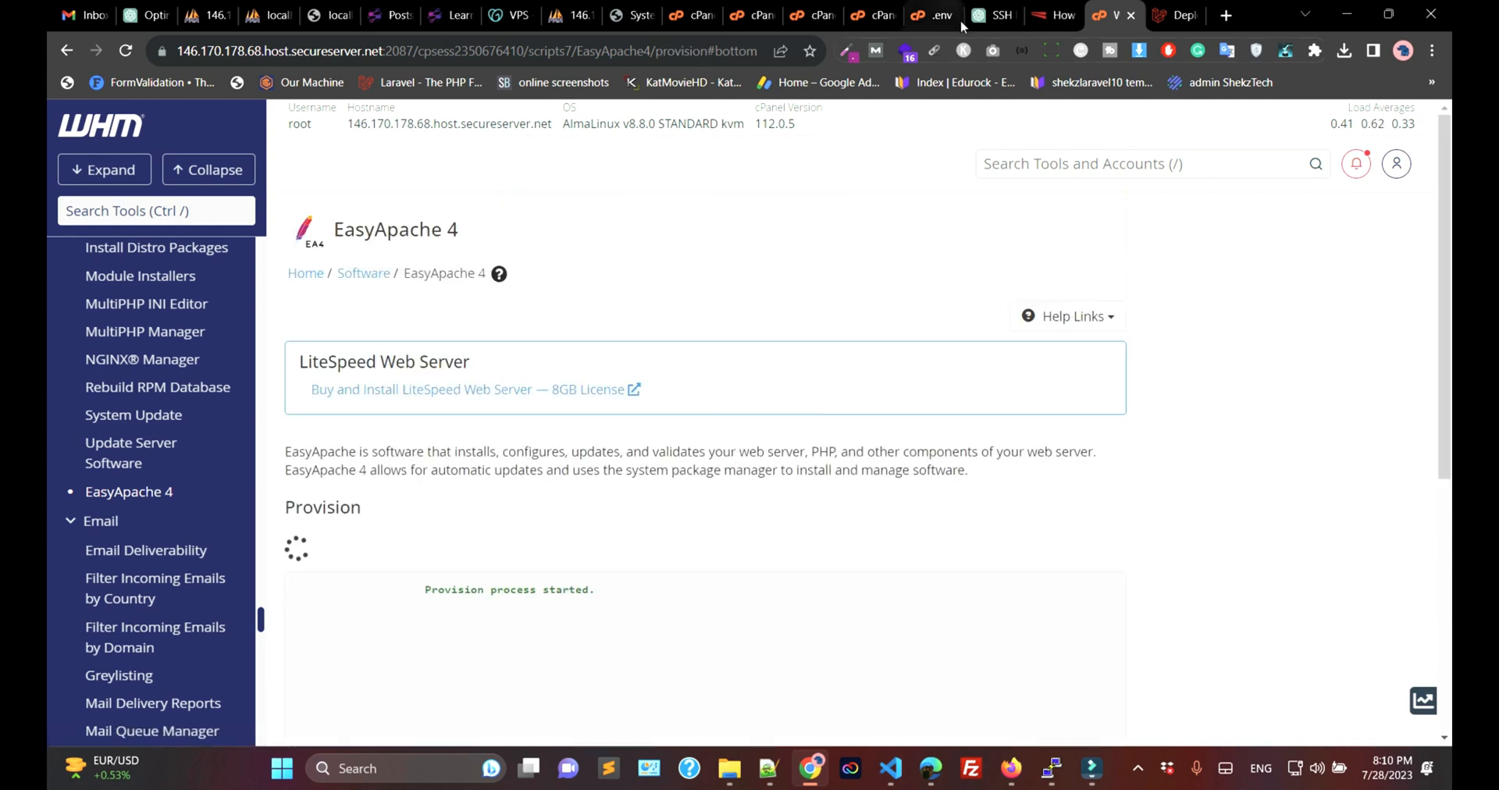
pyautogui.moveTo(519, 495)
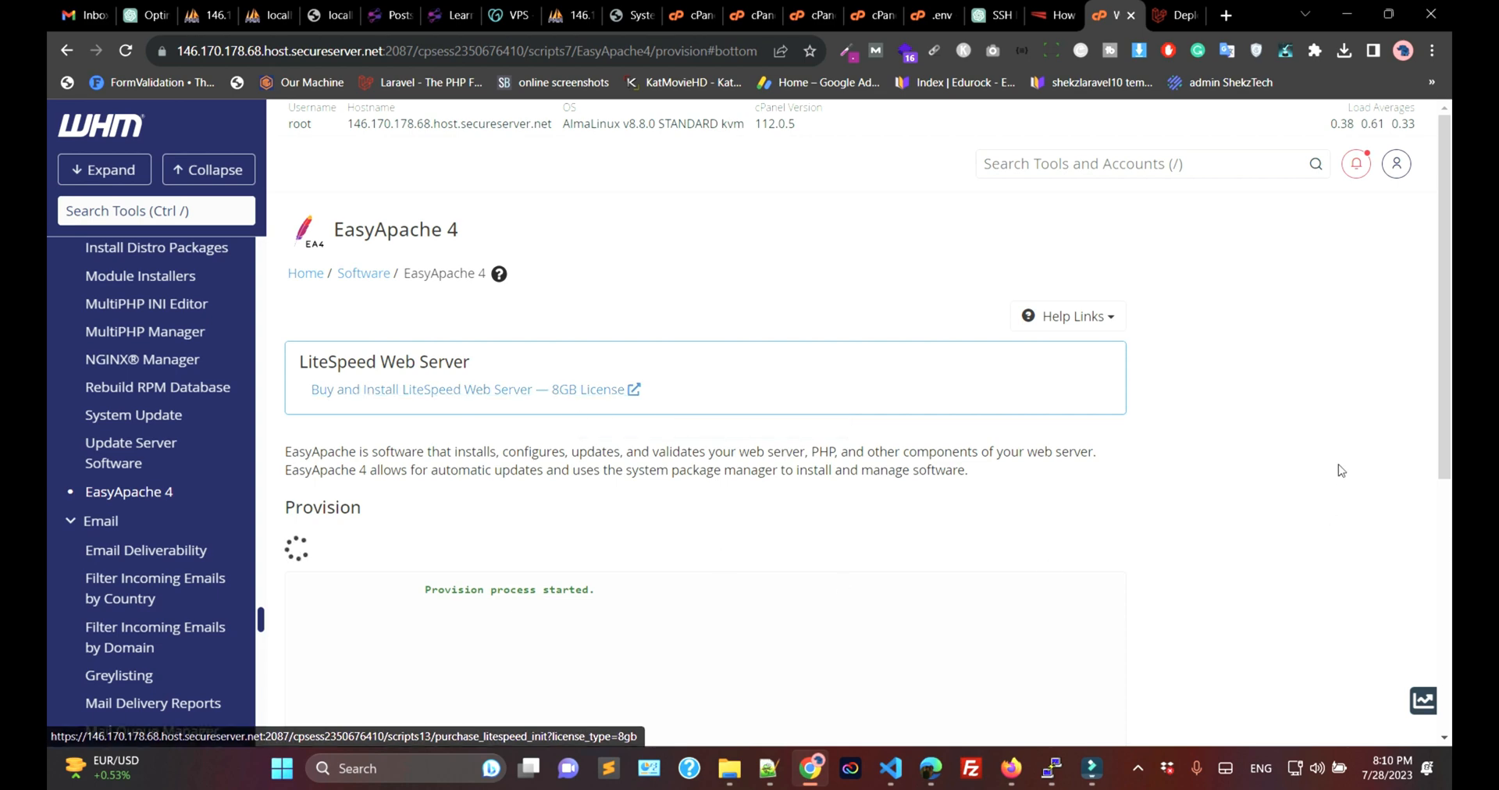
# - Provision the profile and follow the log until php80-php-fileinfo installs and provisioning completes
pyautogui.scroll(-3)
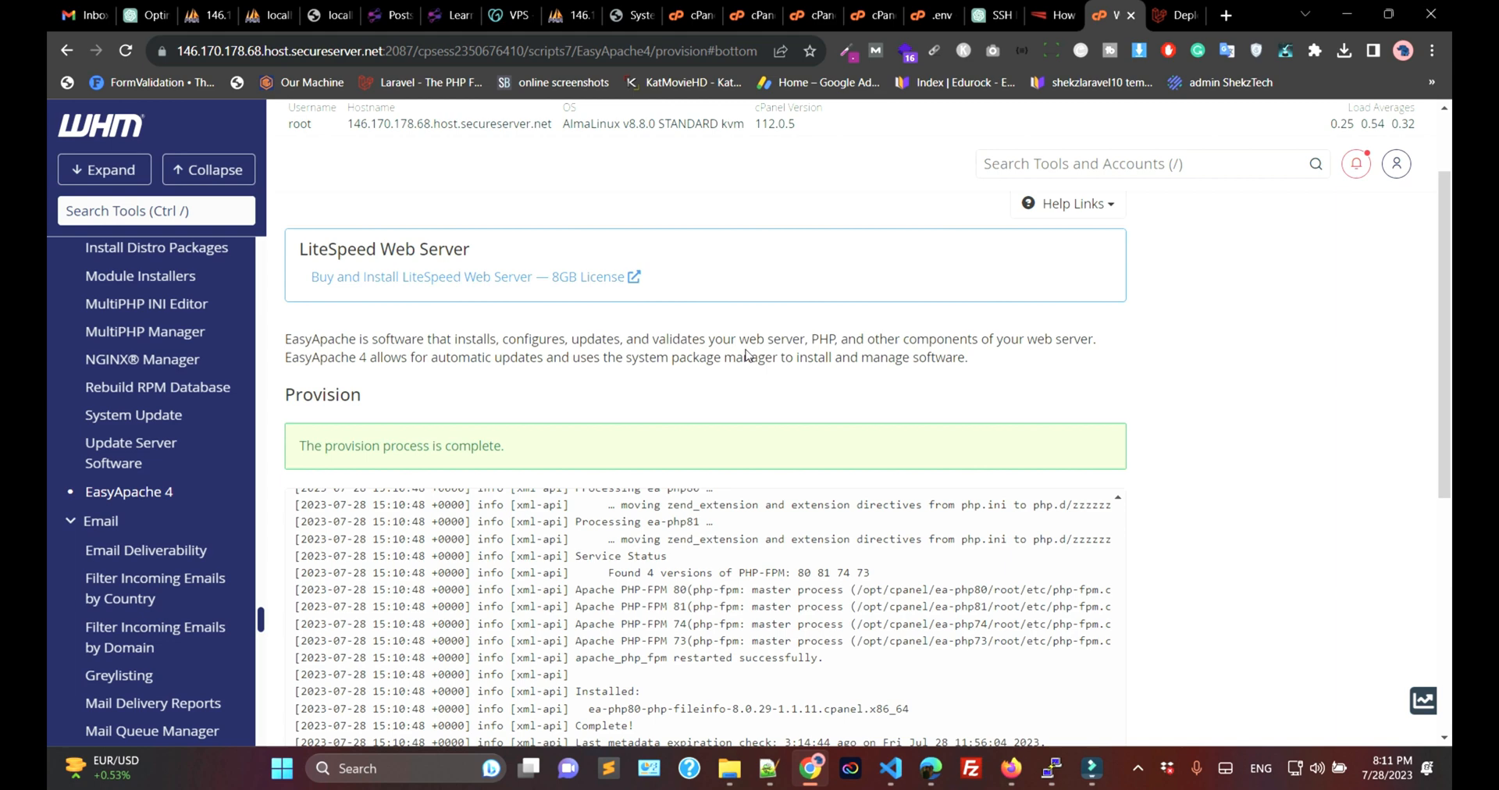
pyautogui.scroll(-3)
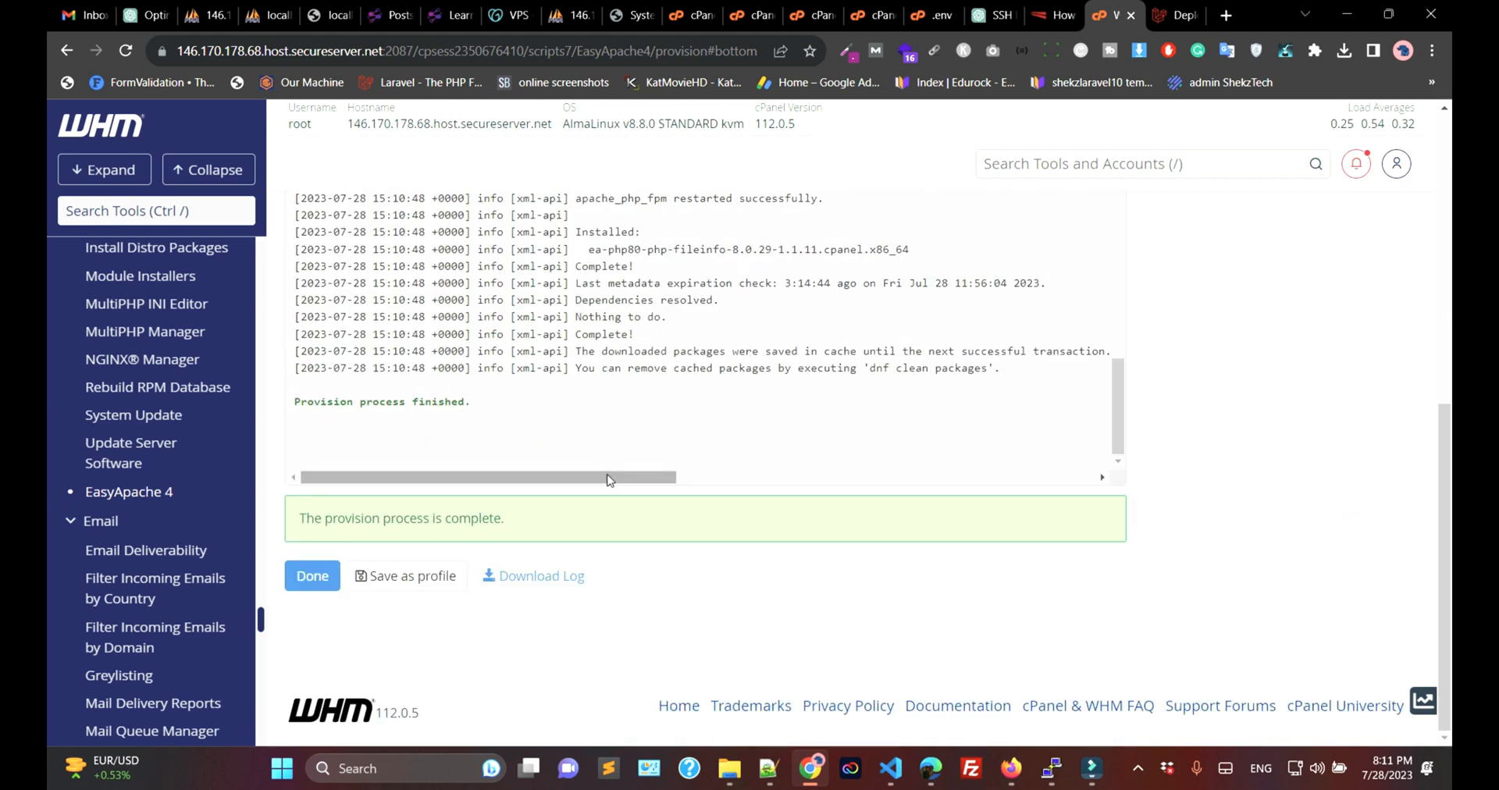
pyautogui.moveTo(1083, 746)
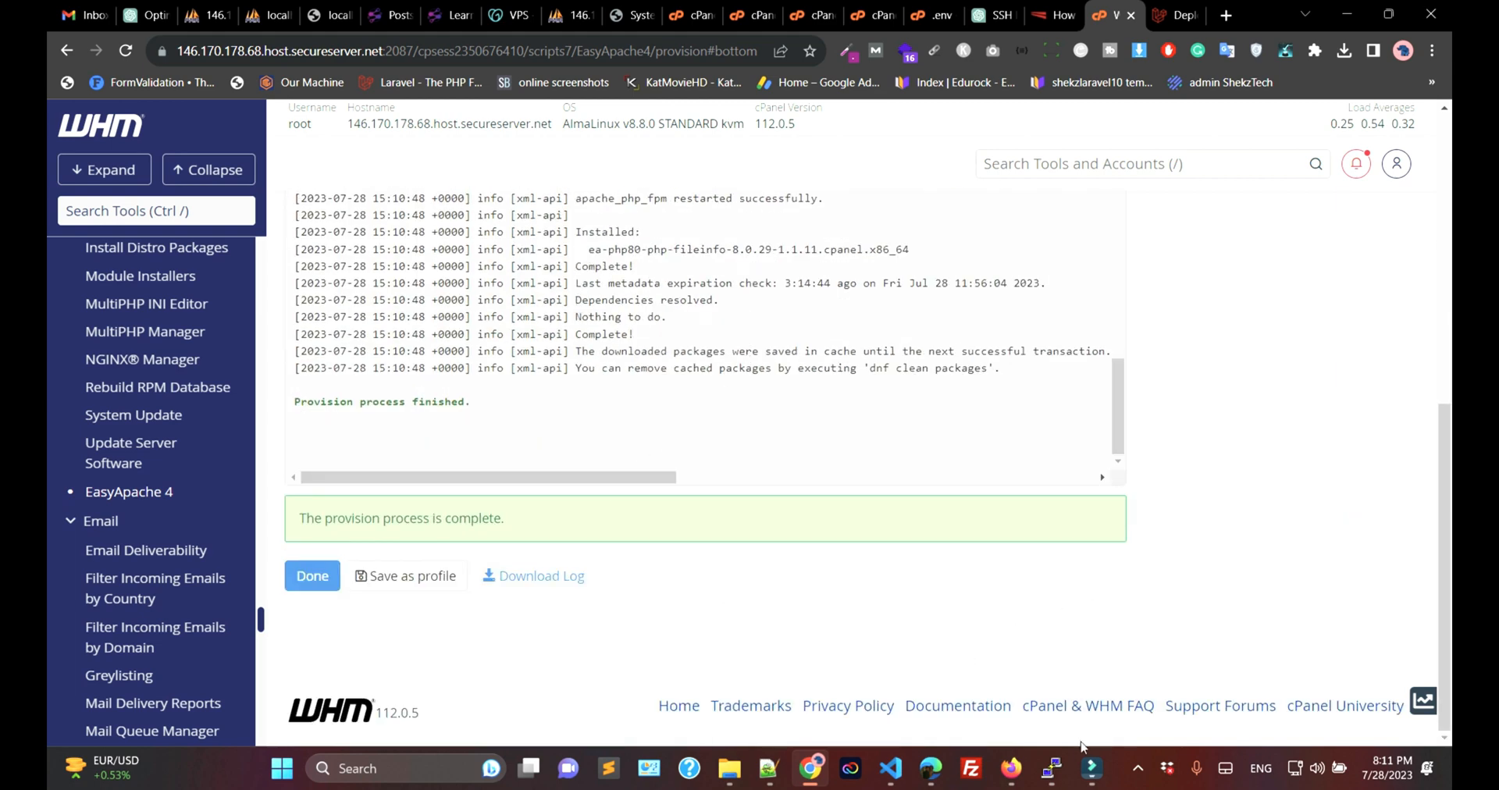